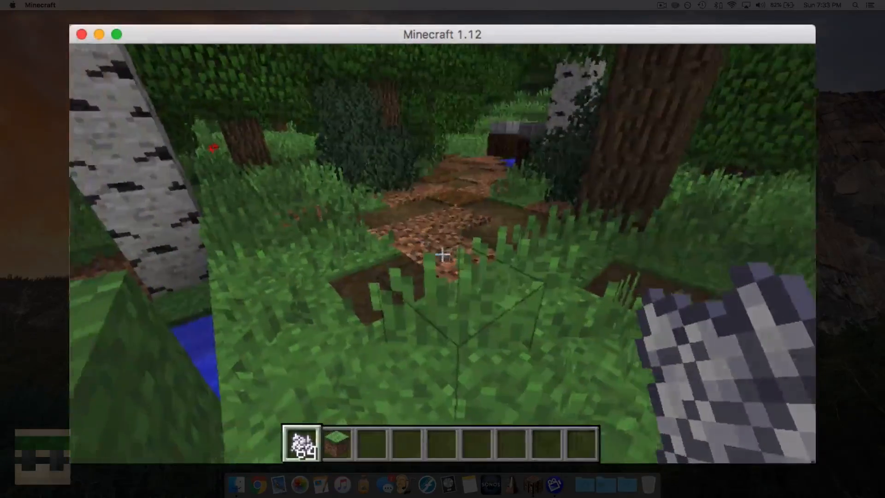
mouse_move(442, 254)
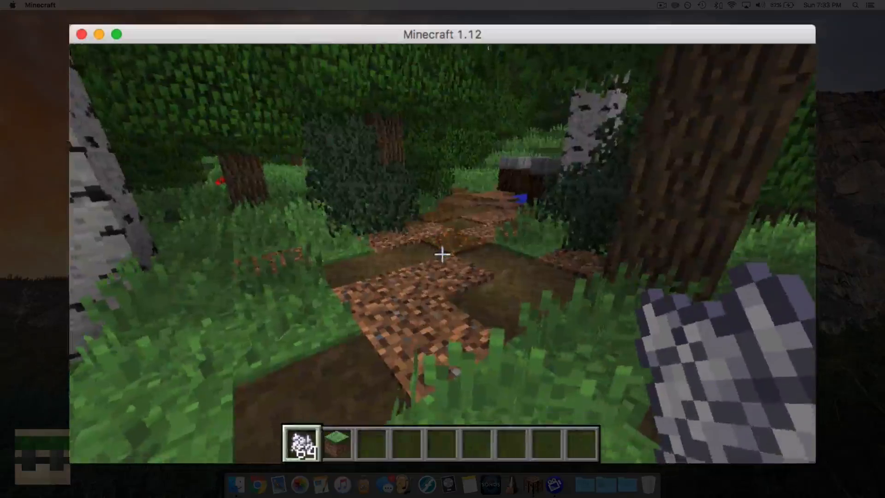
mouse_move(442, 255)
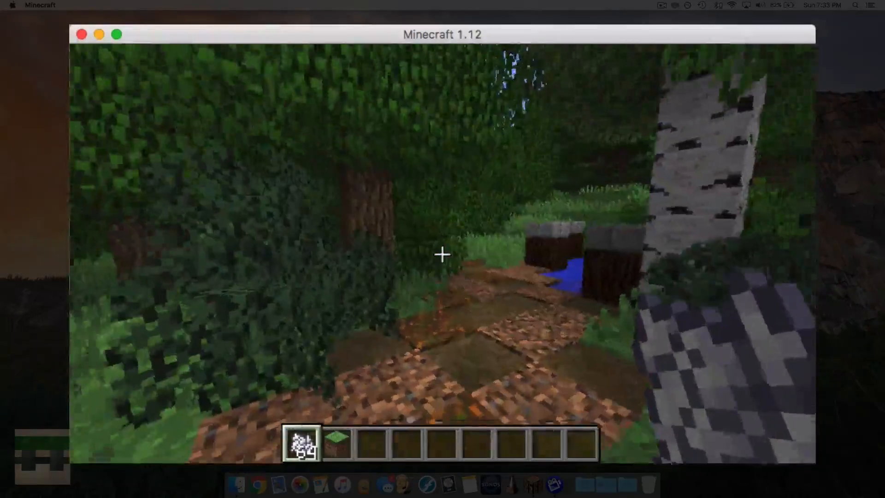
mouse_move(442, 254)
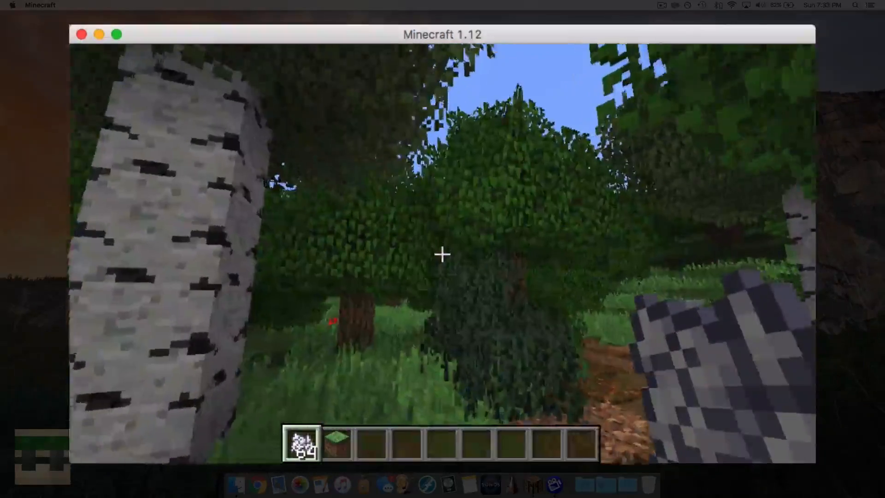
mouse_move(443, 254)
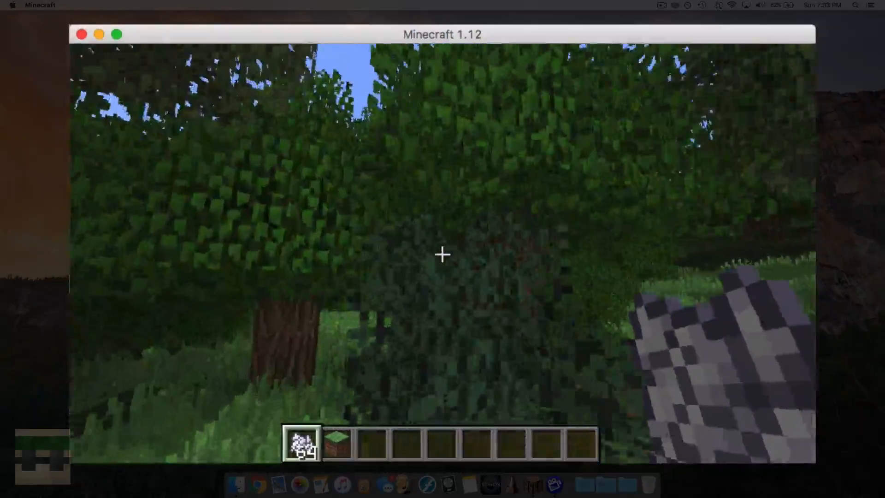
mouse_move(443, 254)
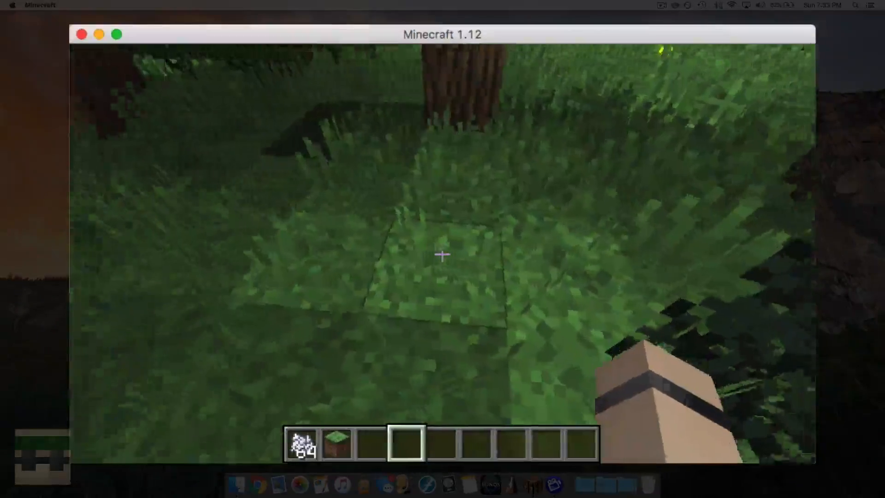
Navigate into Demo Pack > assets > minecraft > textures > blocks in Finder
key("2")
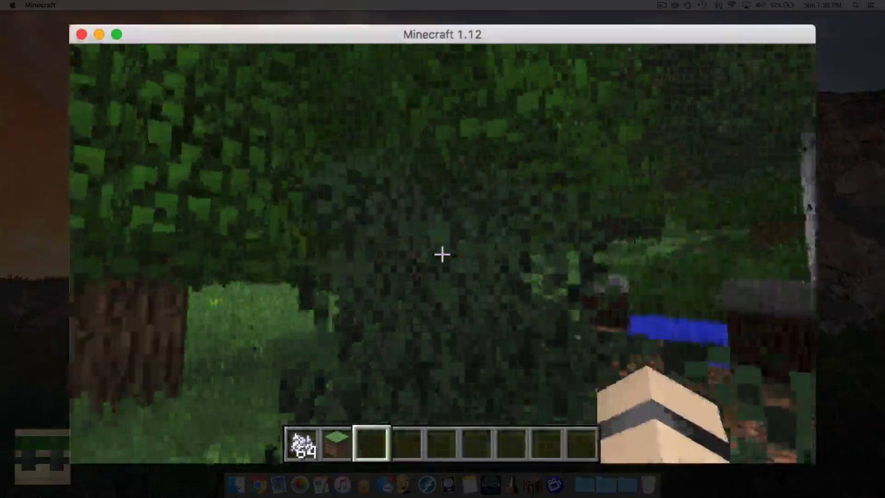
mouse_move(441, 254)
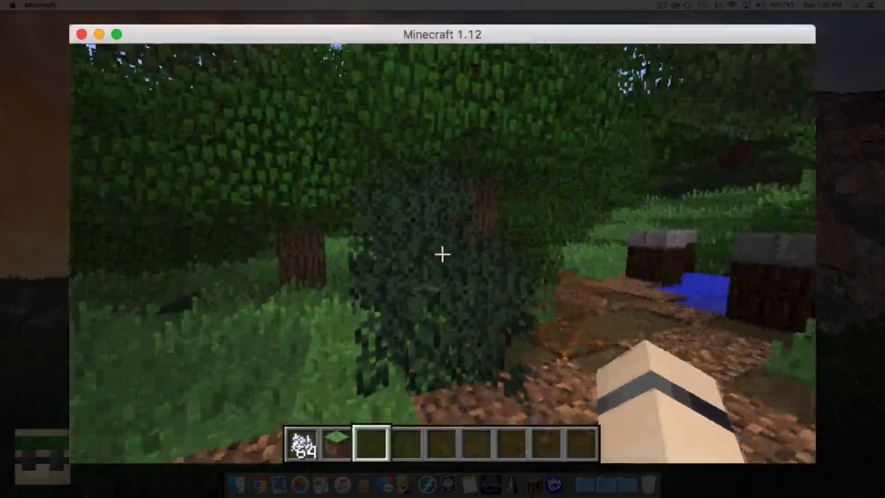
mouse_move(442, 254)
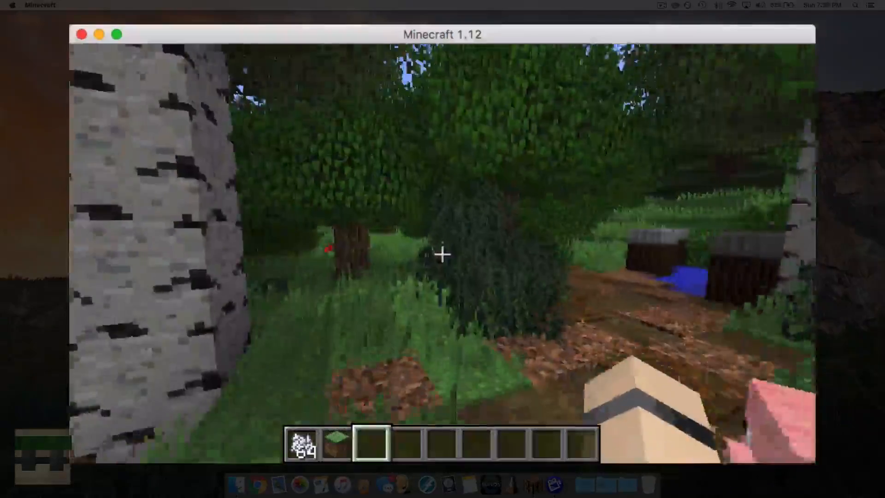
mouse_move(443, 254)
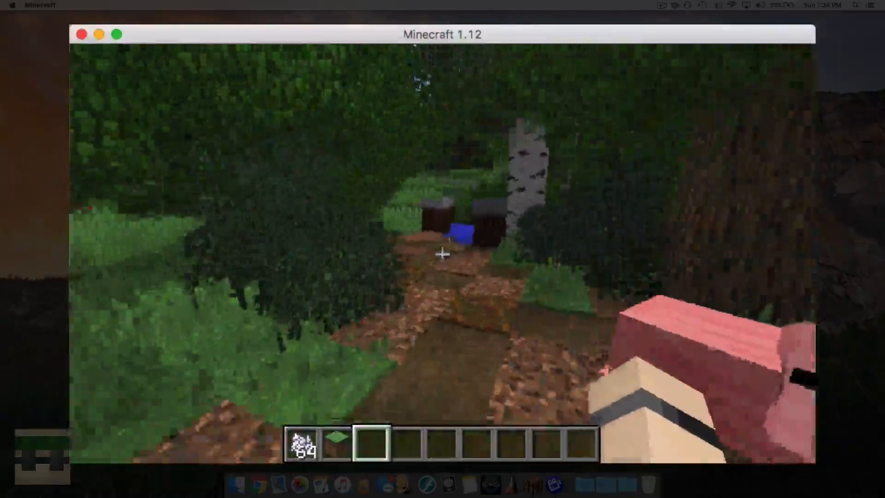
mouse_move(443, 255)
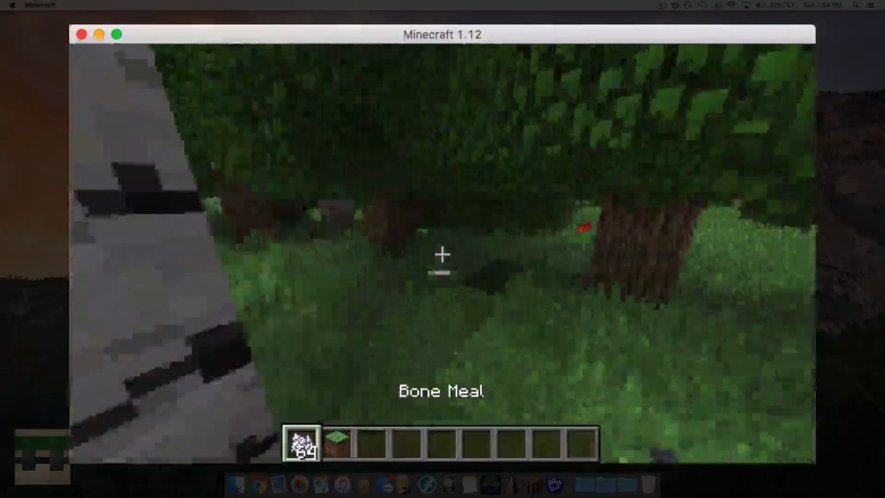
mouse_move(442, 254)
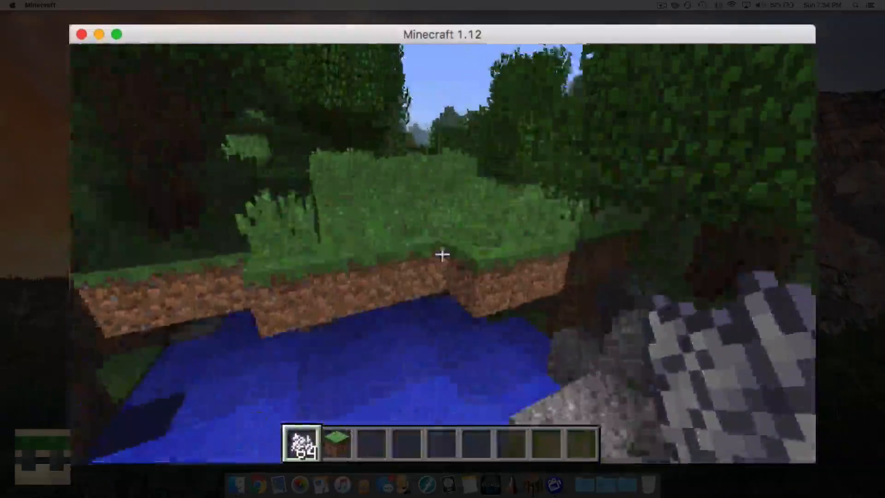
mouse_move(442, 254)
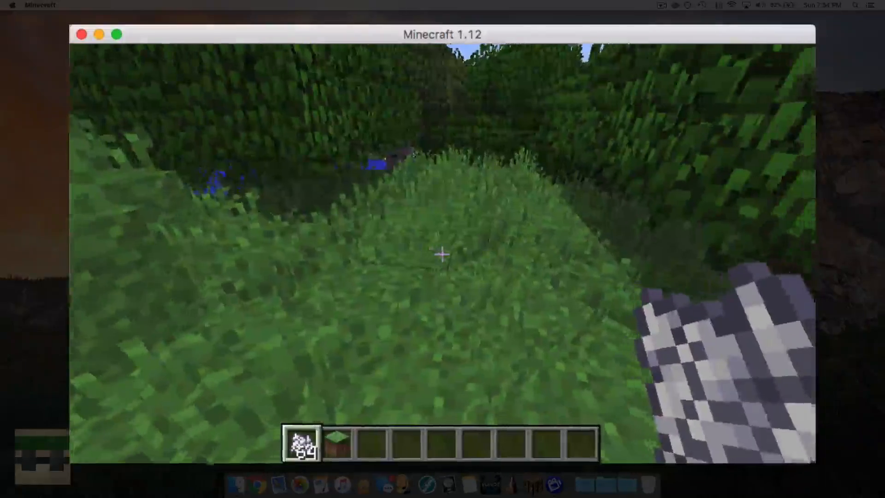
mouse_move(442, 255)
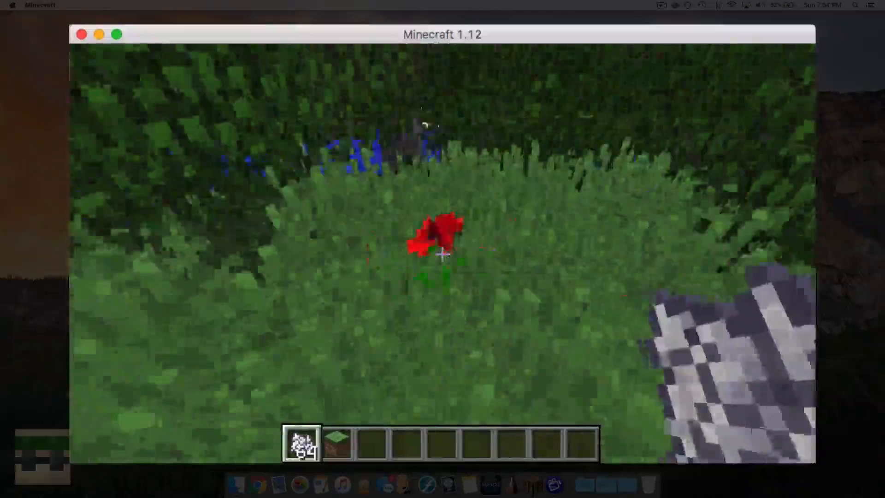
mouse_move(442, 254)
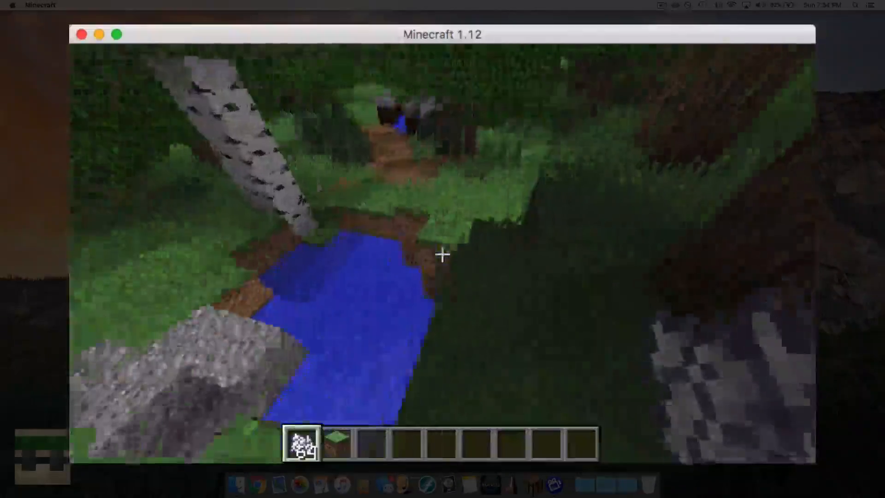
mouse_move(443, 255)
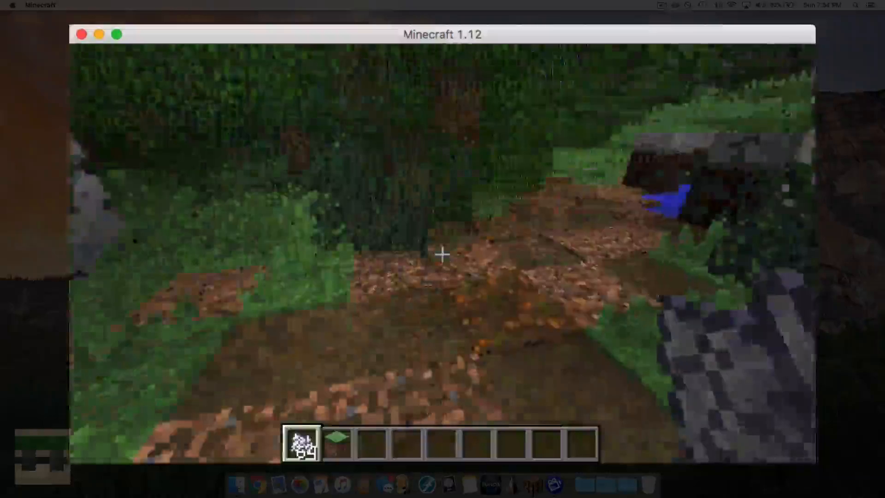
mouse_move(442, 254)
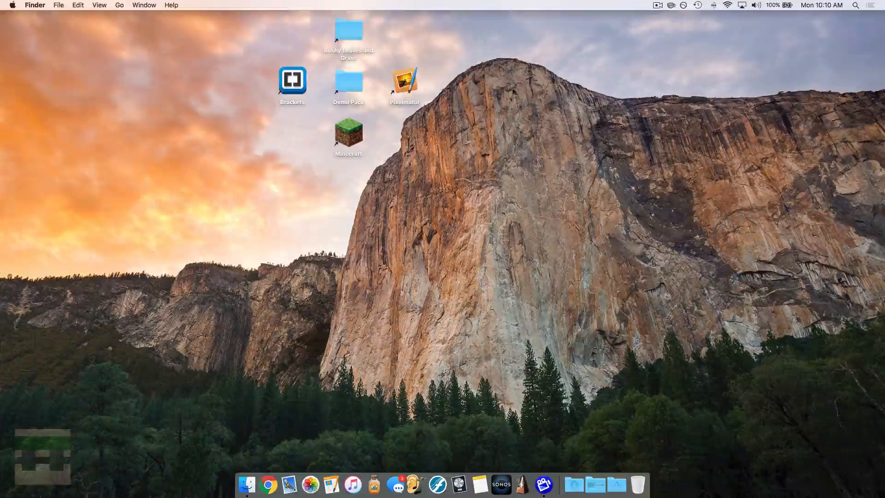
mouse_move(468, 199)
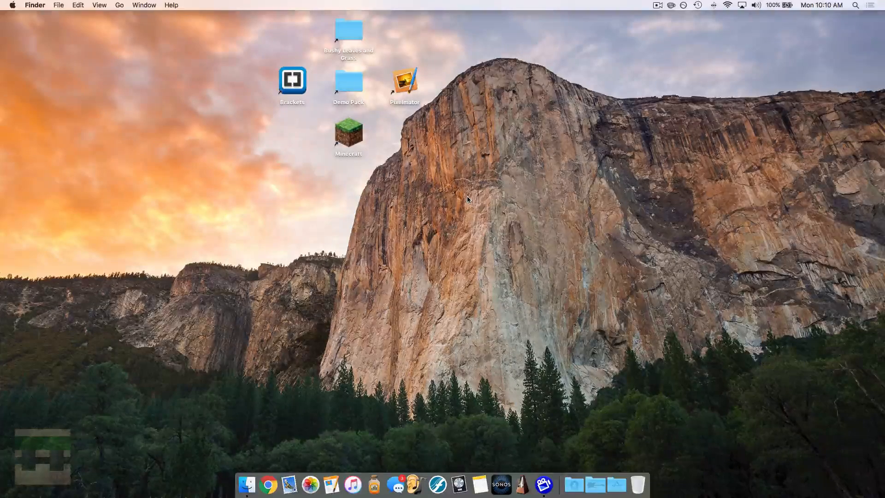
left_click(349, 85)
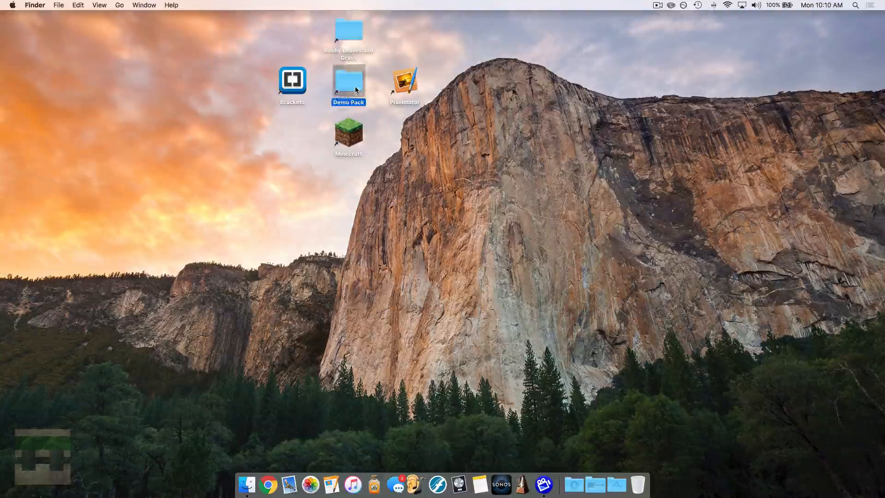
double_click(349, 81)
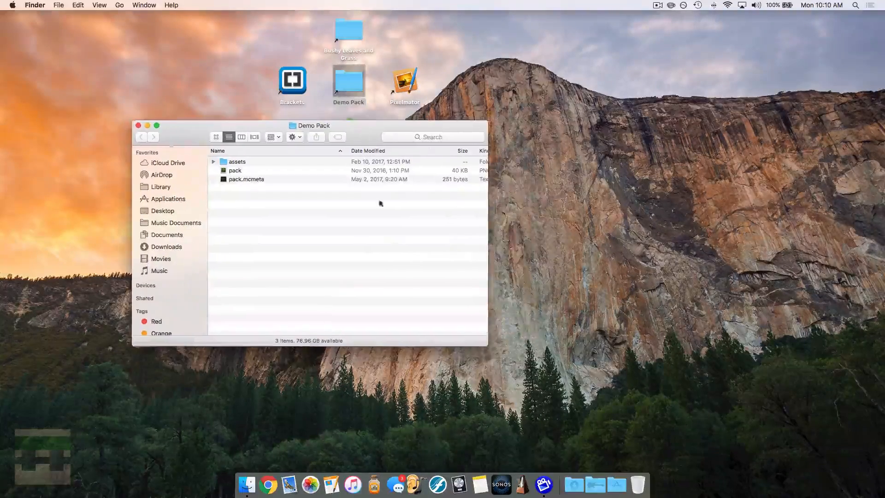
left_click_drag(314, 125, 314, 100)
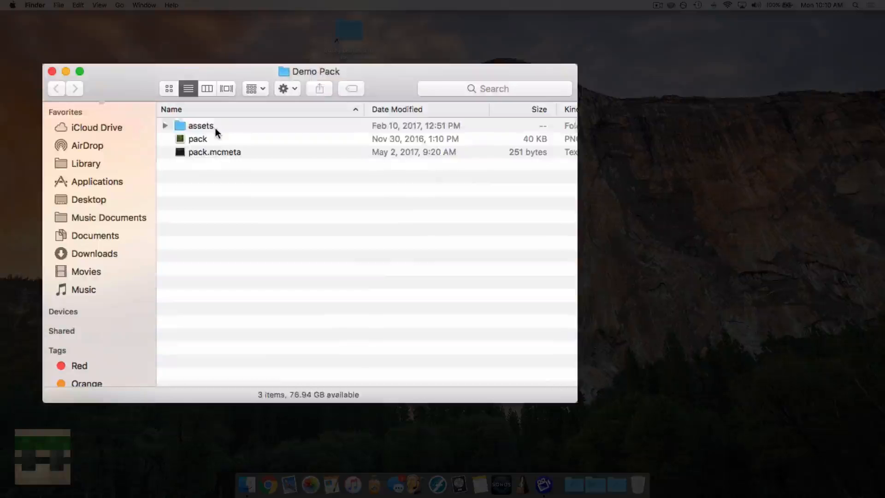
double_click(201, 125)
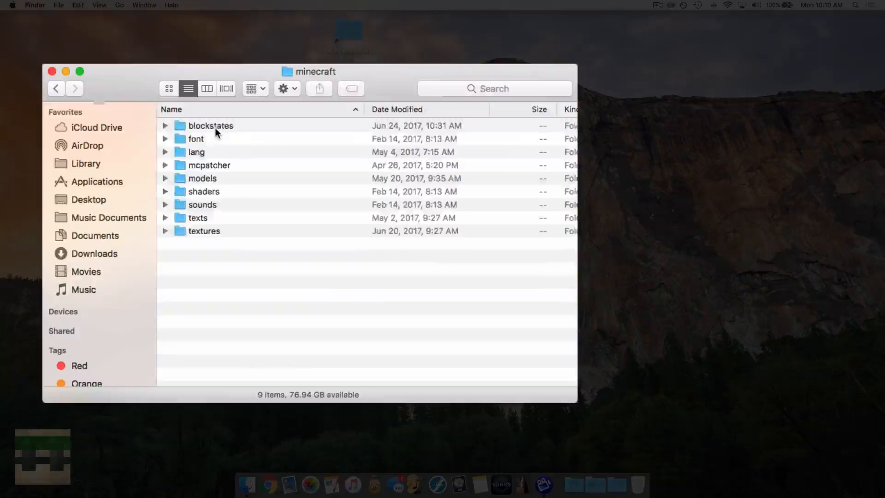
double_click(204, 230)
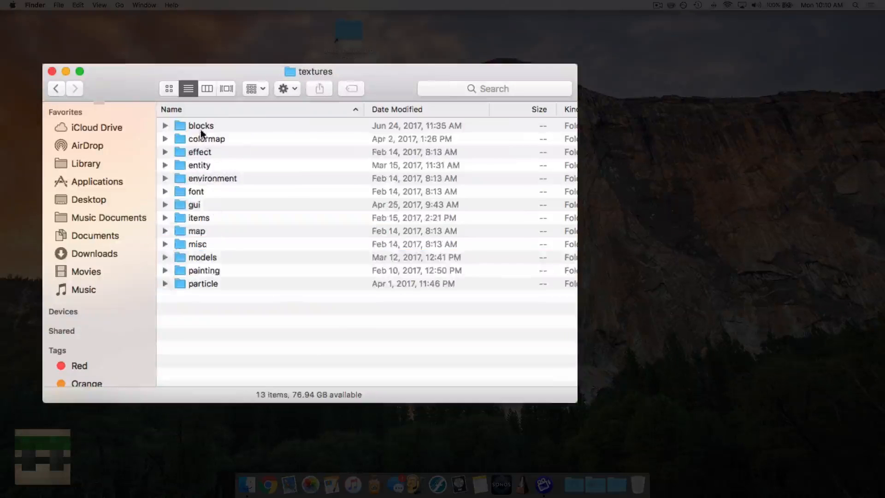
double_click(200, 125)
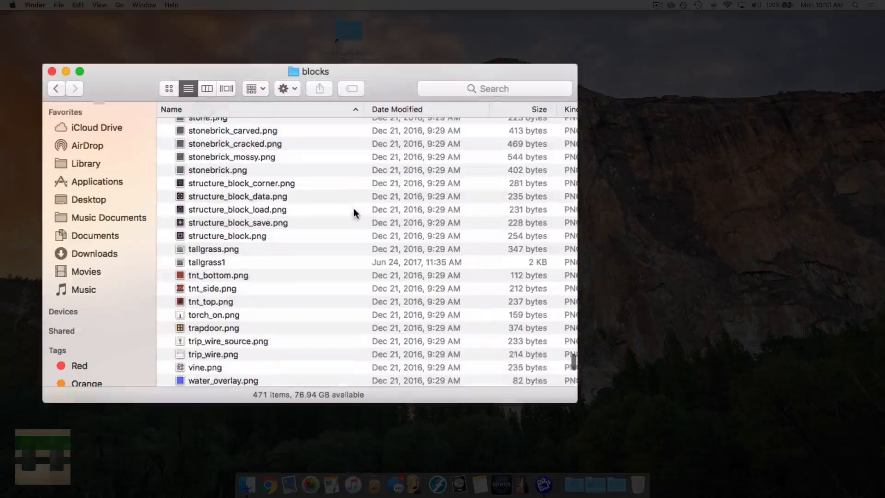
Show the block textures as icon thumbnails and select leaves_spruce.png
scroll("up", 3)
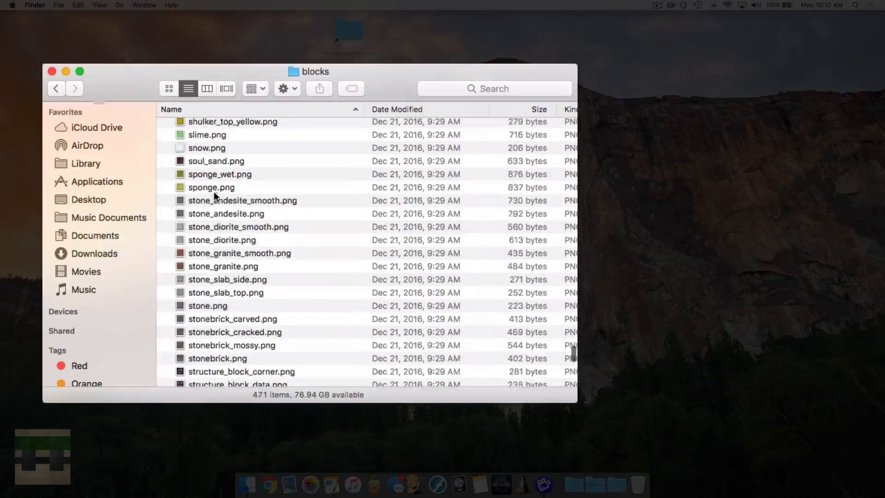
left_click(168, 88)
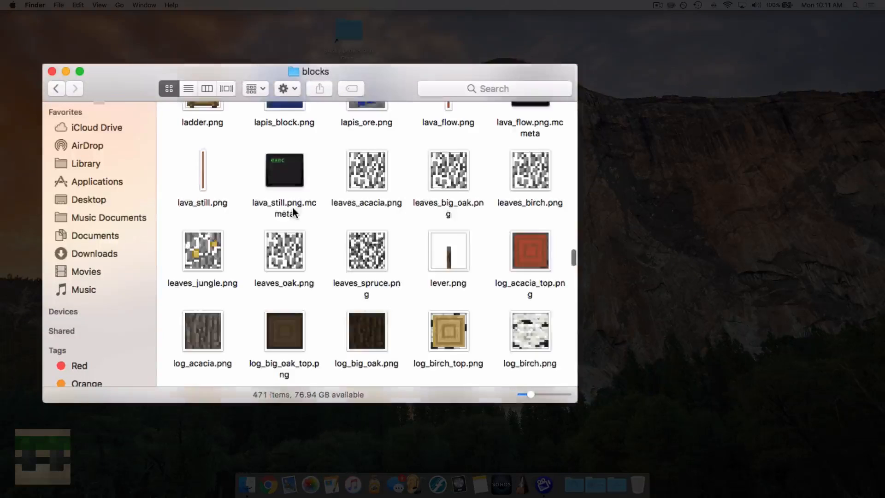
scroll("down", 3)
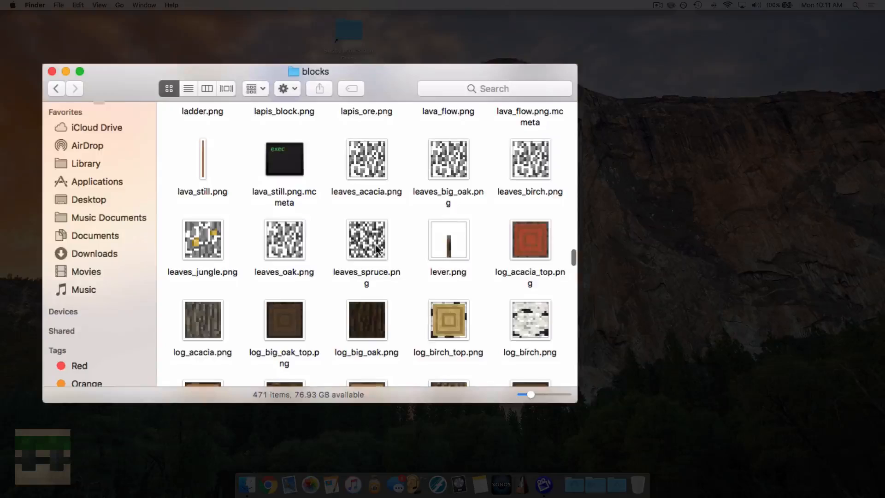
left_click(367, 240)
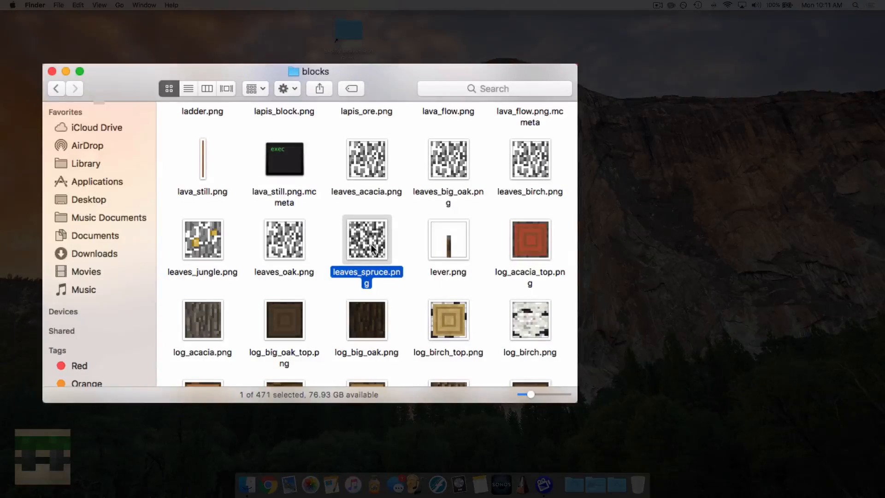
Open leaves_spruce.png in Pixelmator from its context menu
right_click(366, 240)
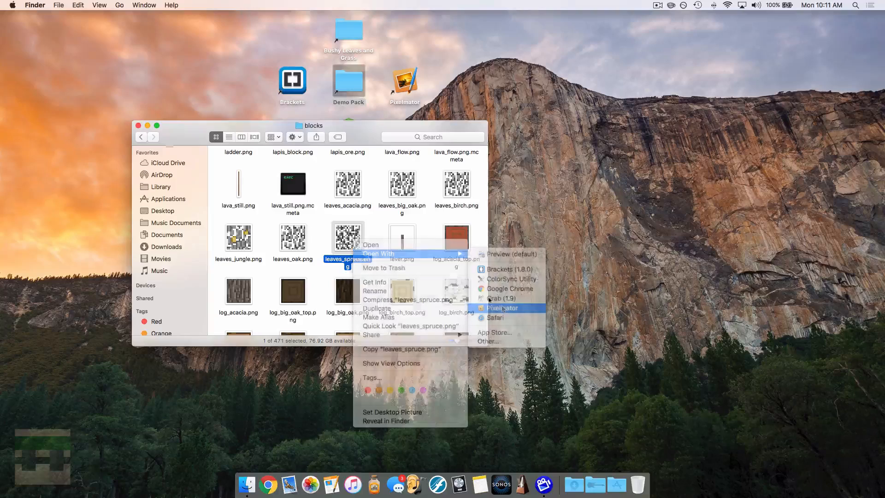
left_click(502, 308)
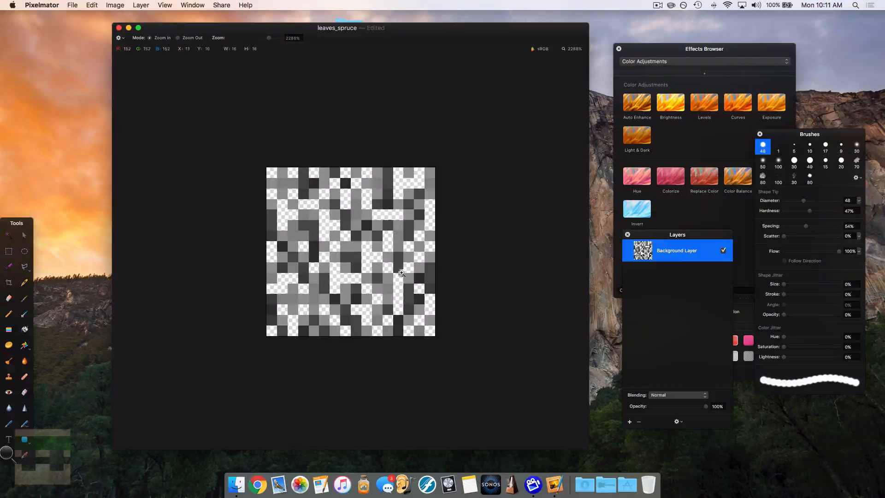
mouse_move(490, 291)
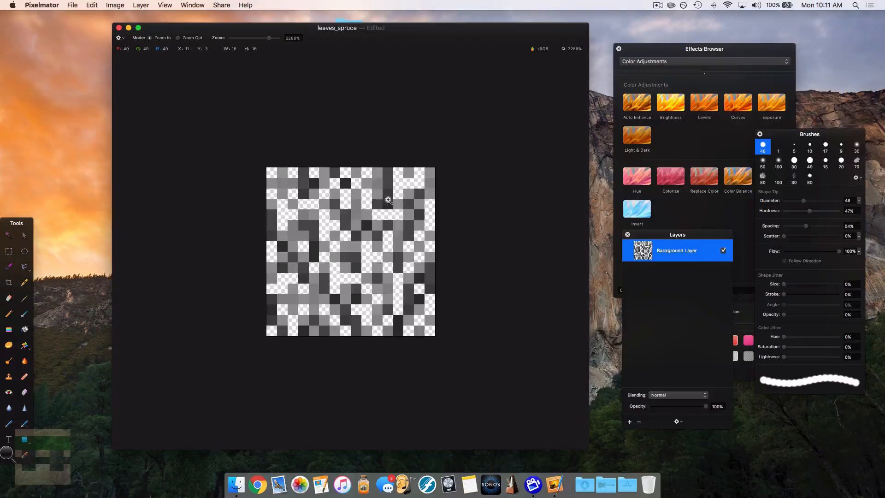
mouse_move(289, 157)
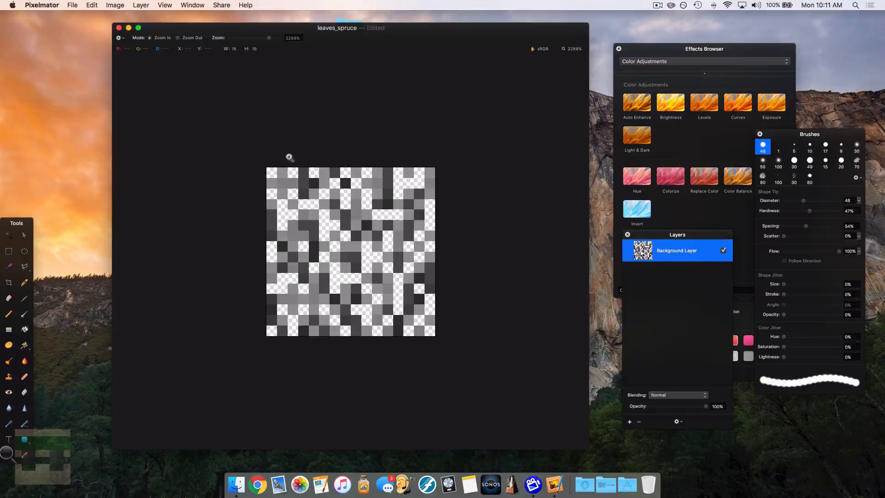
mouse_move(326, 223)
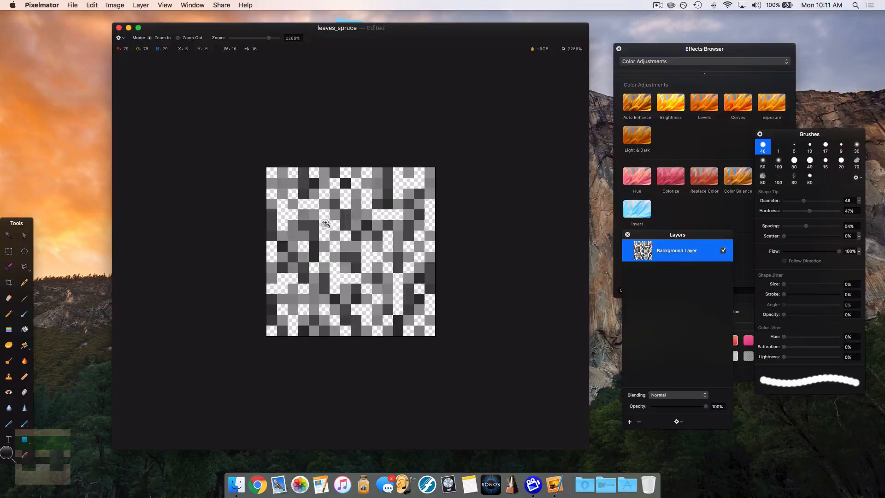
mouse_move(177, 72)
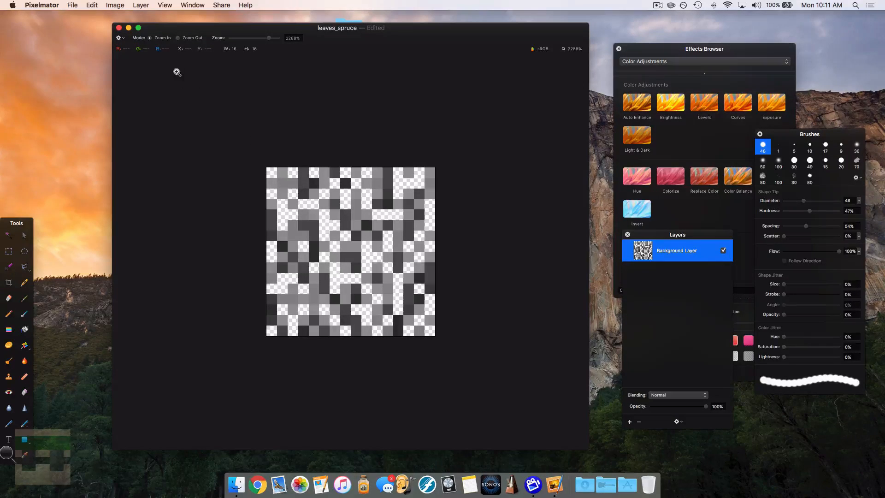
Enlarge the leaves_spruce canvas to 32 by 32 pixels via Image > Canvas Size
left_click(115, 5)
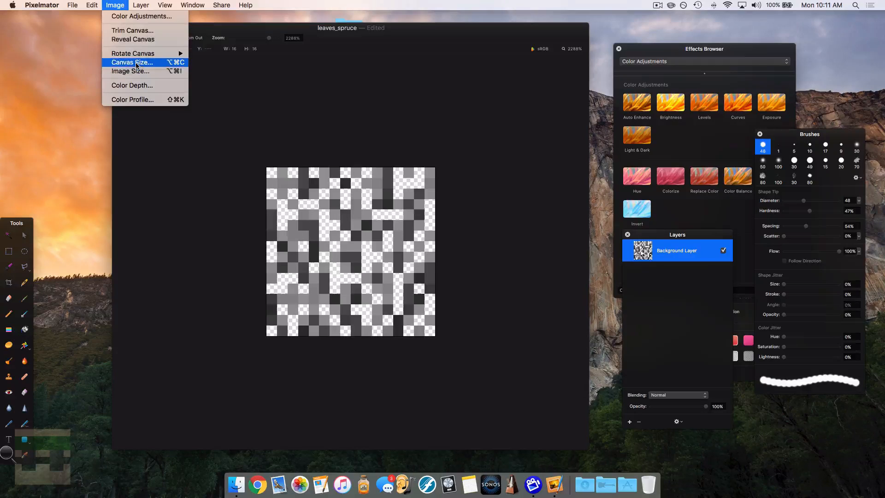
left_click(132, 61)
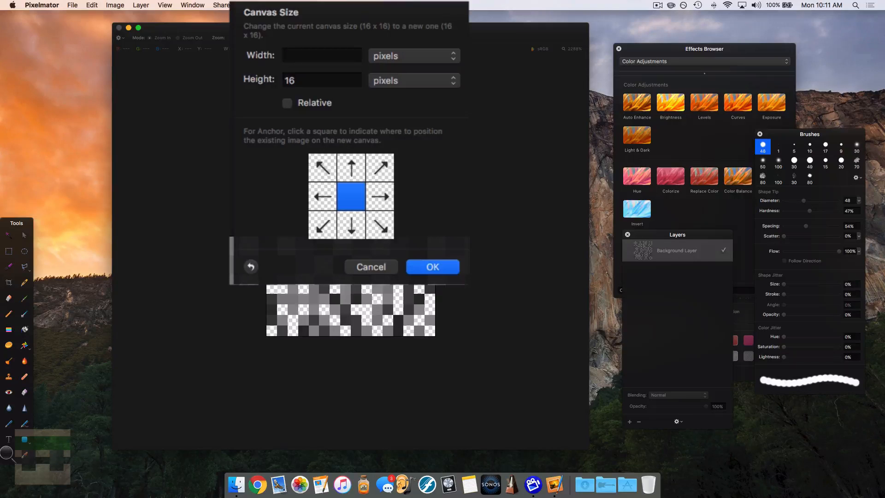
type("32")
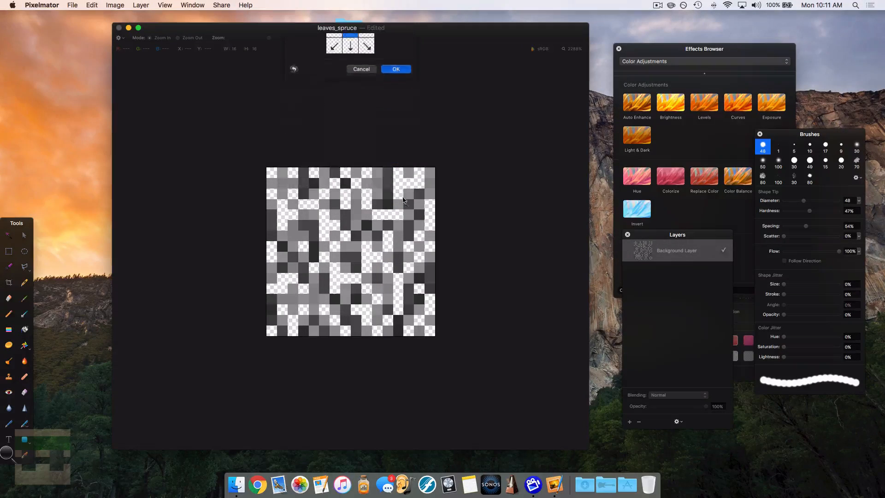
left_click(396, 69)
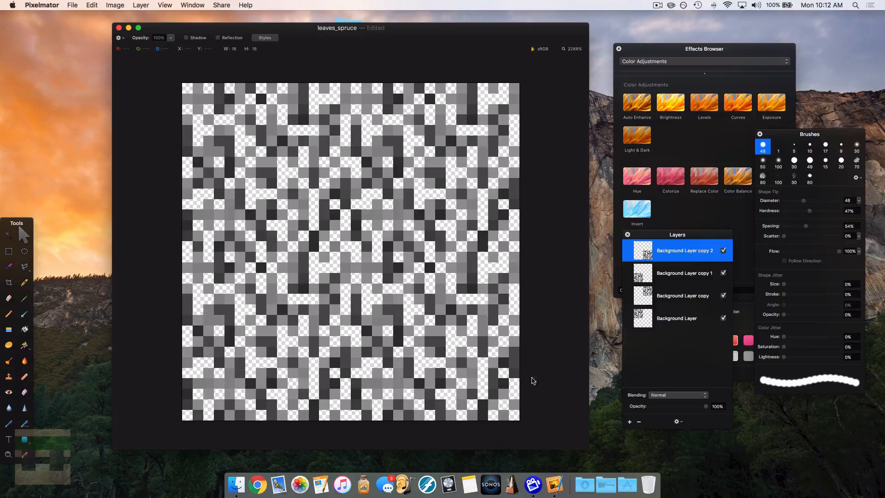
mouse_move(3, 243)
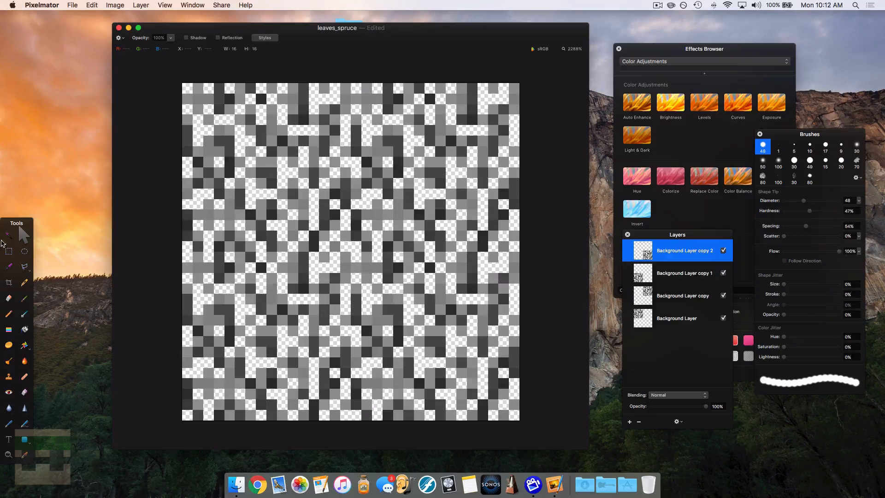
Merge the four tiled leaf layers into one and trim the edges with the rectangular selection
left_click(9, 250)
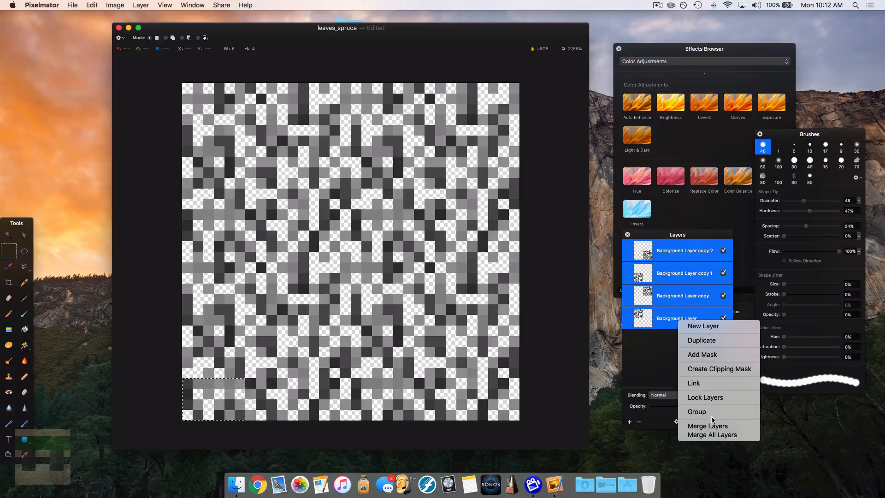
left_click(707, 426)
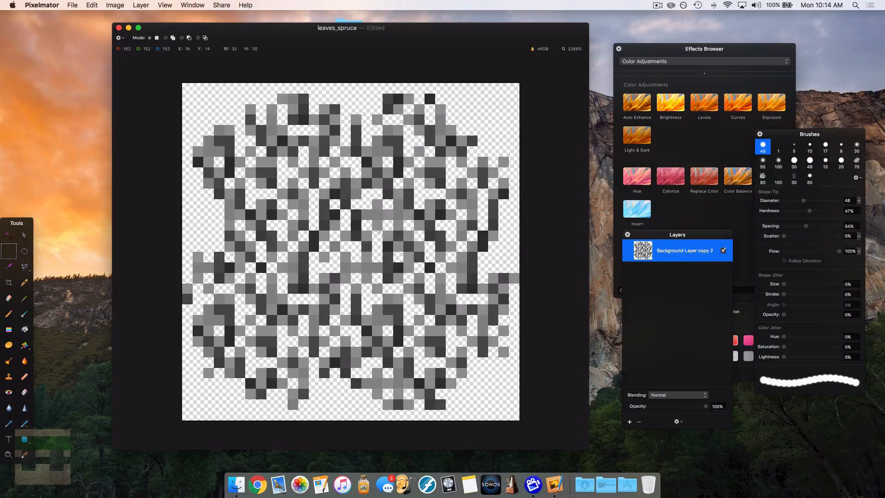
mouse_move(248, 130)
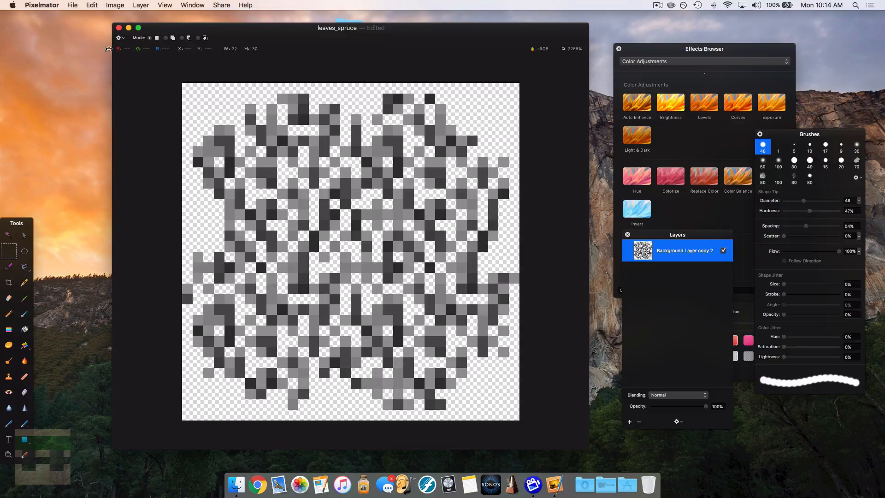
Export the texture as PNG named leaves_spruce_bushy to the Desktop
left_click(72, 5)
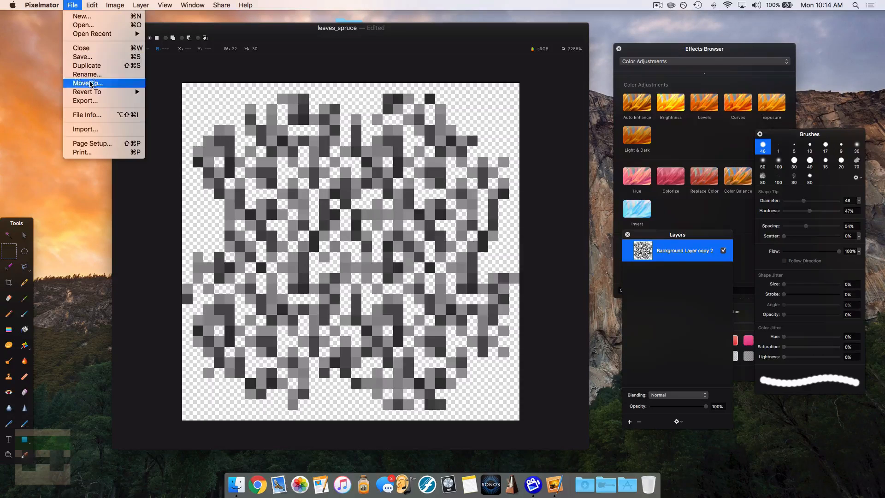
left_click(85, 100)
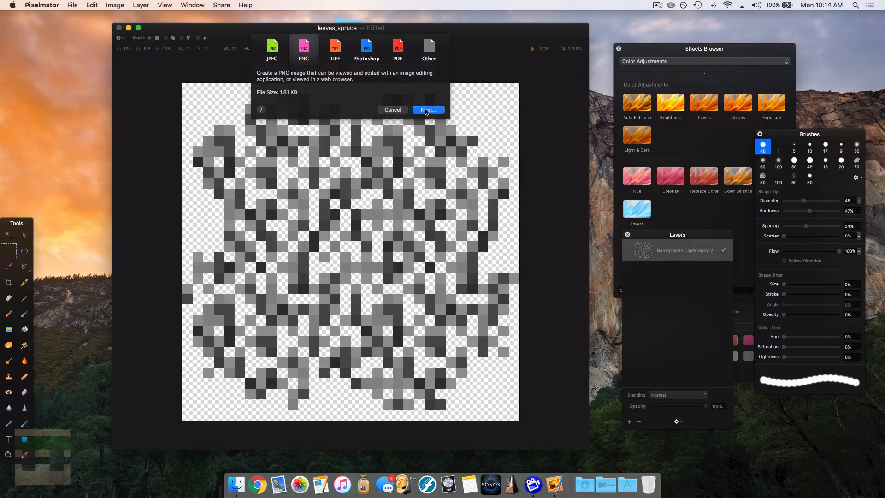
left_click(428, 110)
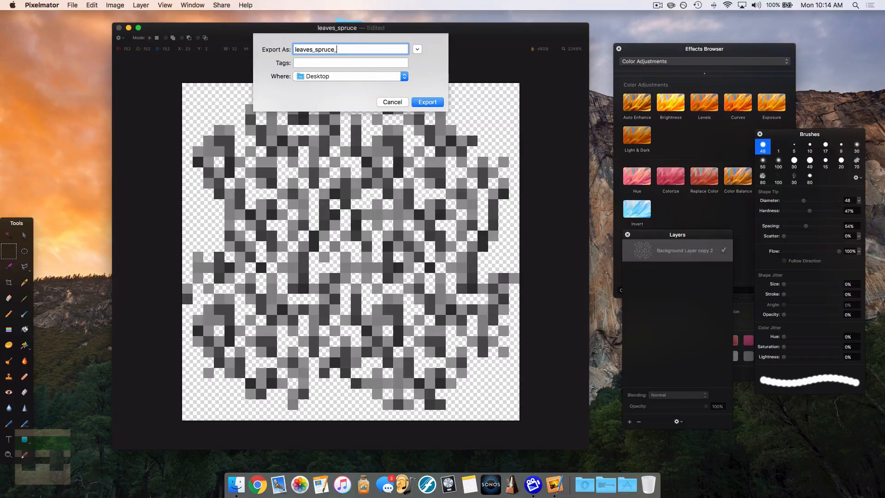
type("bushy")
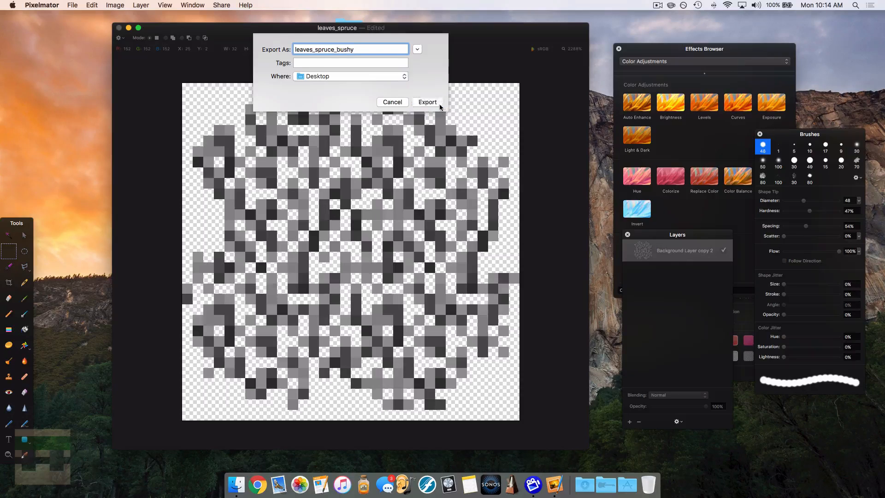
left_click(427, 103)
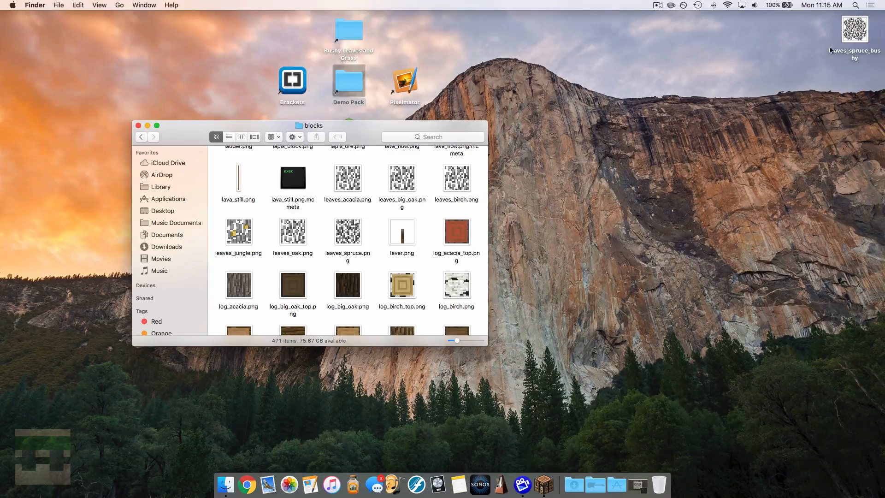
mouse_move(139, 126)
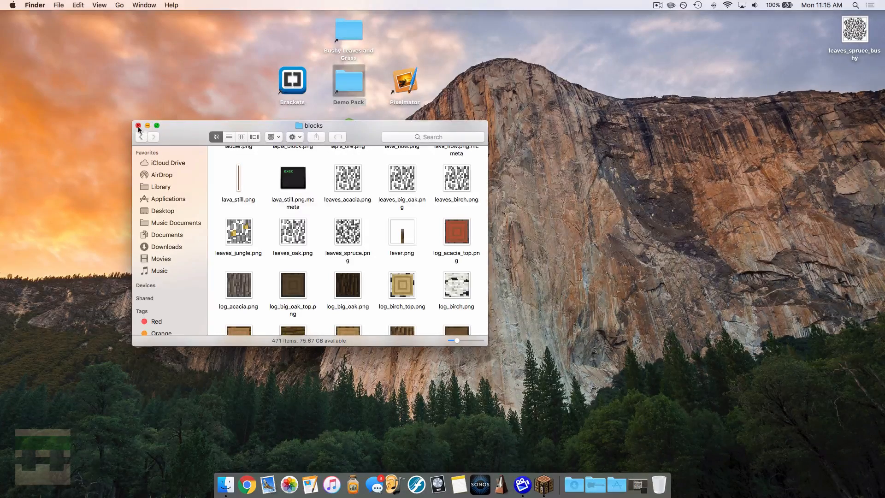
Close the blocks folder Finder window
left_click(138, 125)
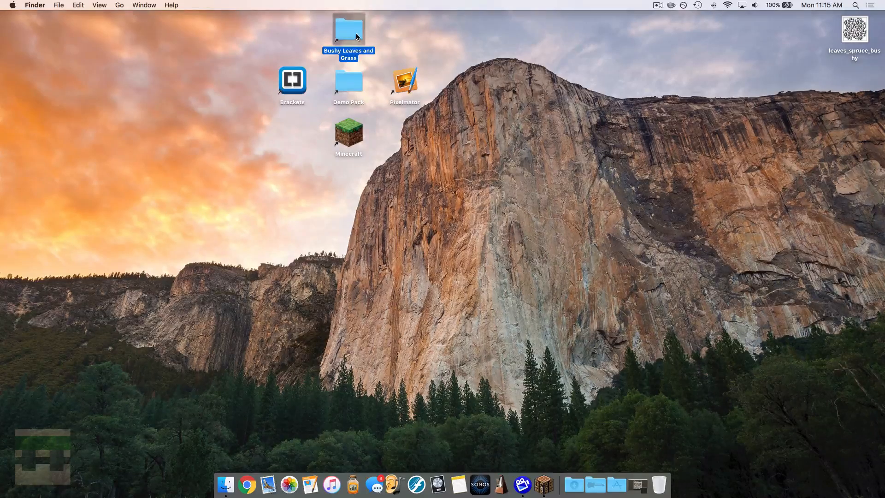
double_click(348, 30)
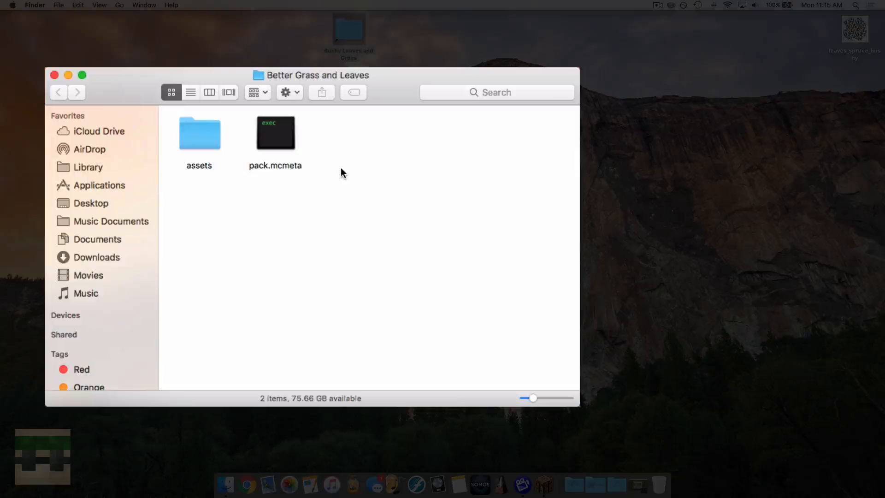
double_click(199, 134)
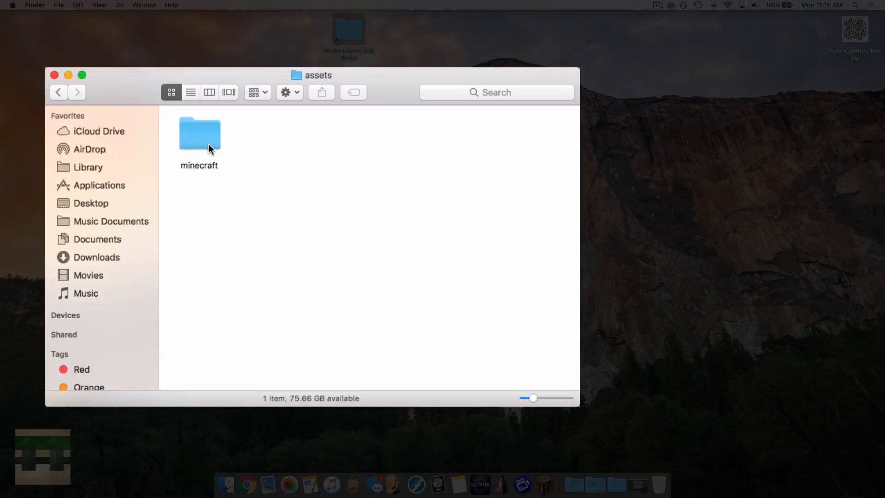
left_click(199, 133)
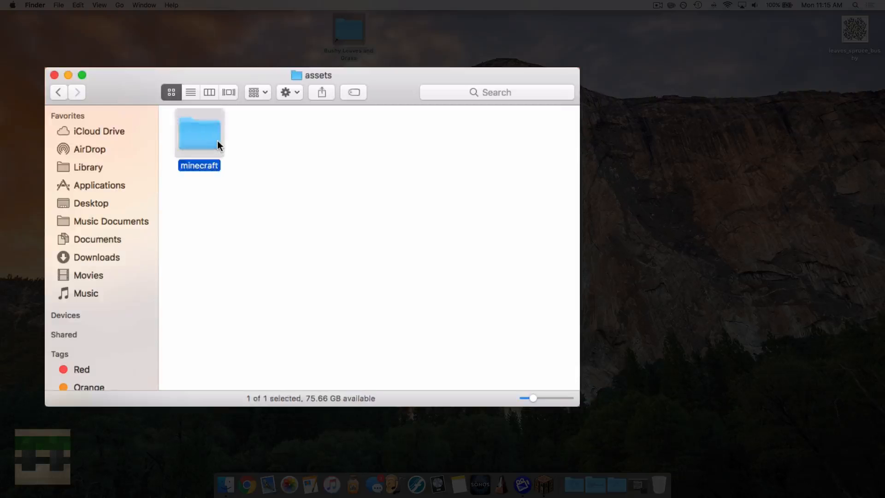
double_click(199, 132)
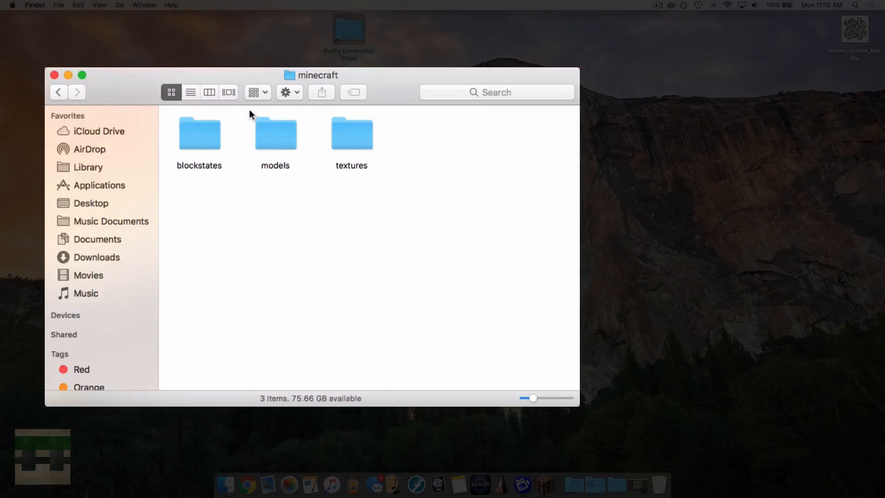
double_click(351, 134)
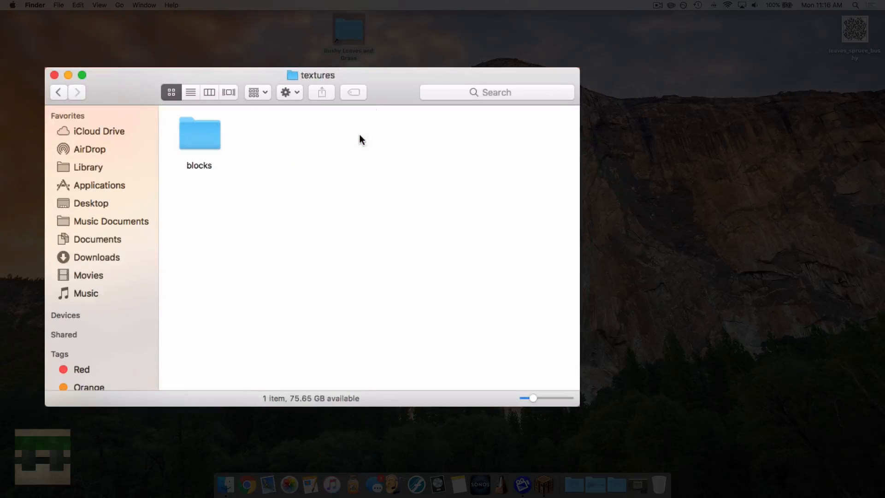
double_click(199, 134)
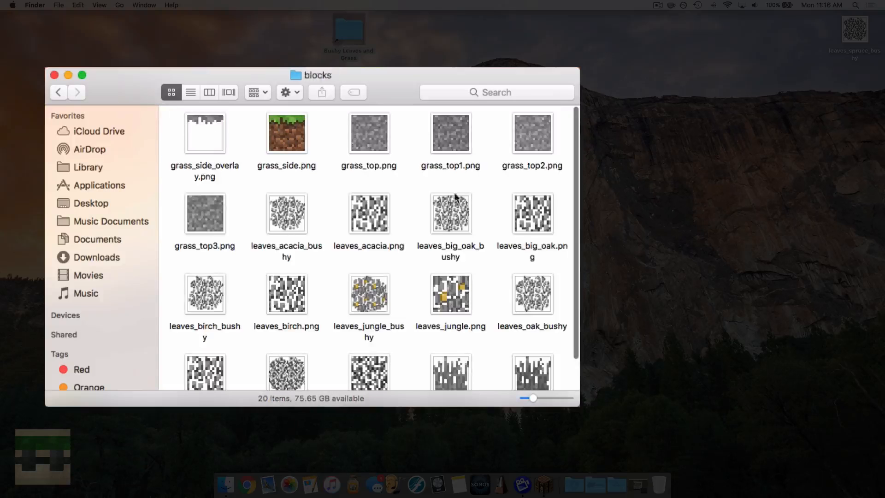
scroll("down", 3)
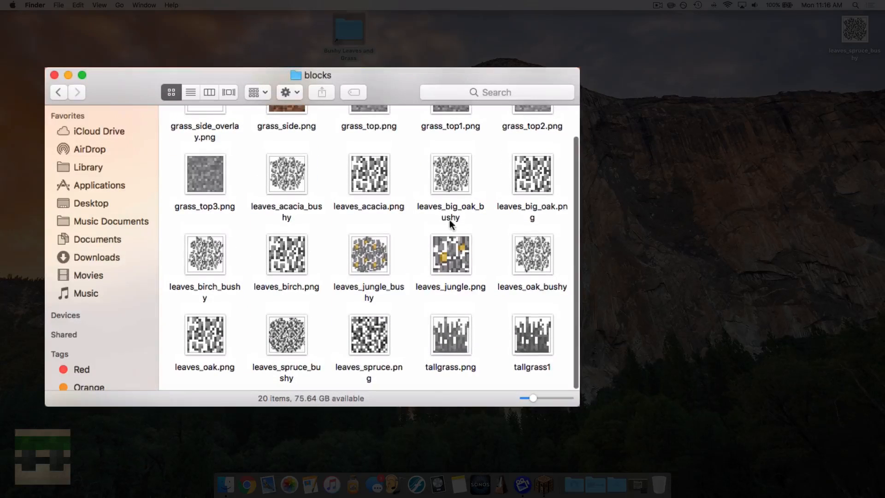
left_click(286, 173)
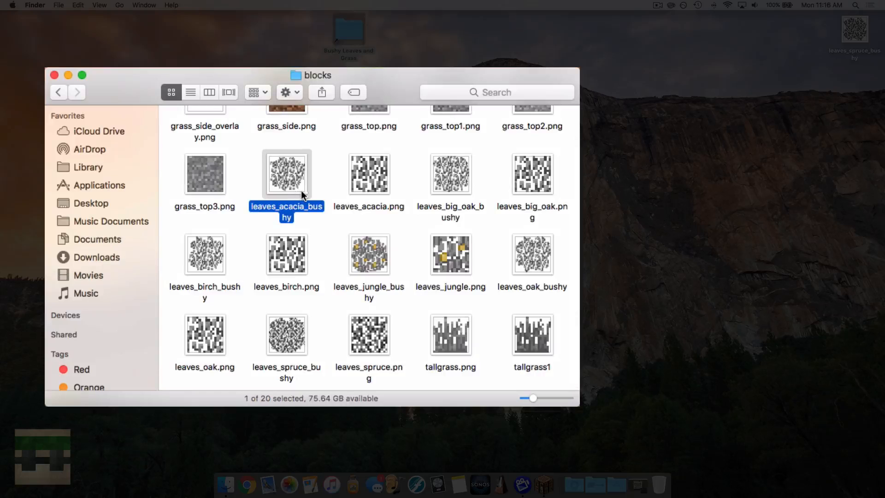
left_click(205, 253)
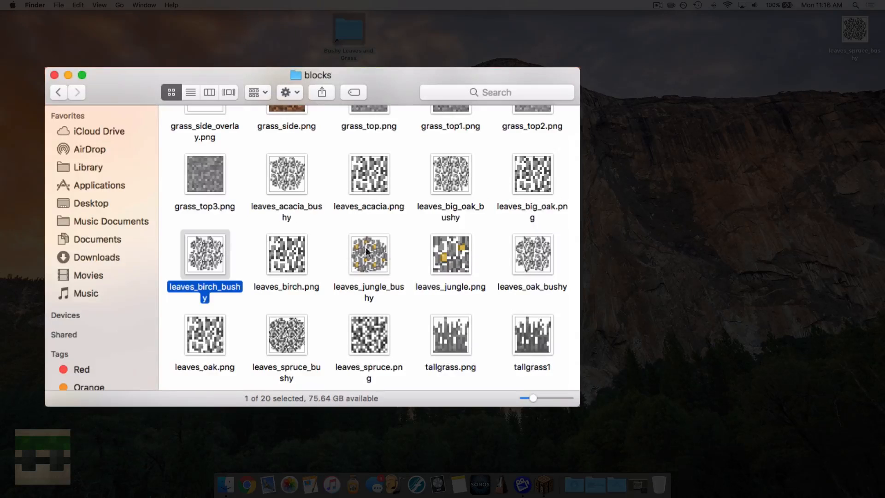
left_click(531, 254)
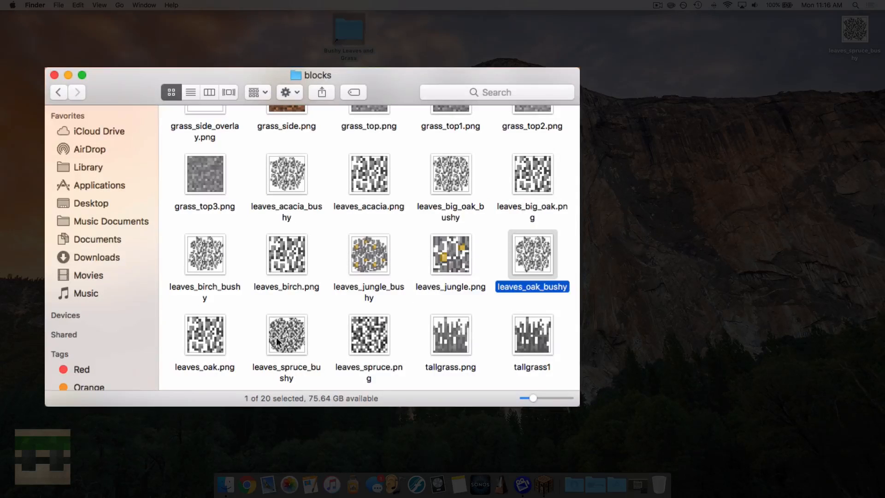
left_click(286, 174)
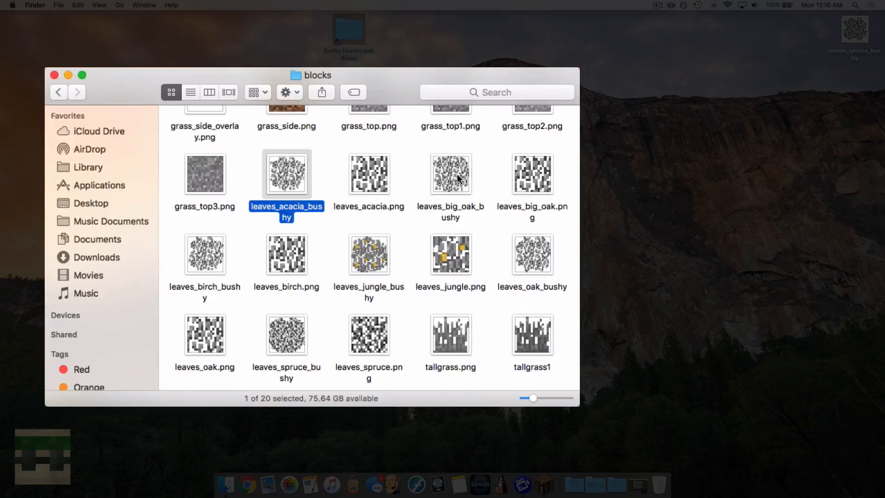
left_click(285, 335)
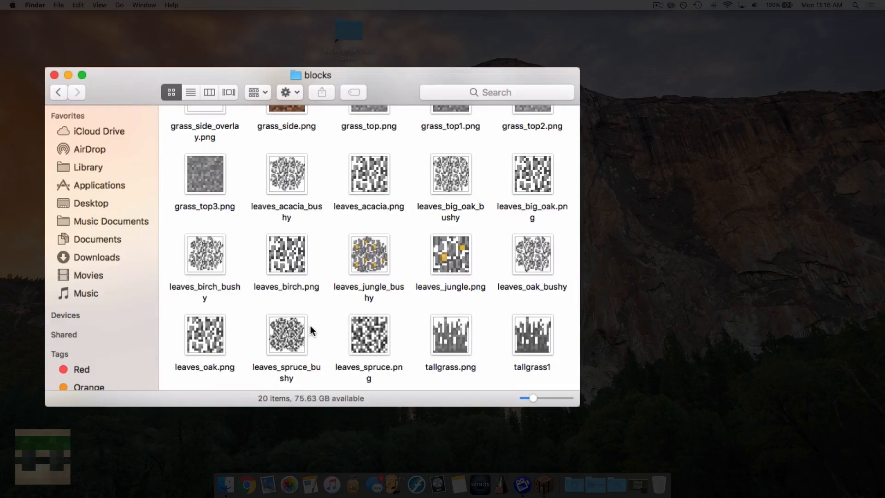
mouse_move(277, 353)
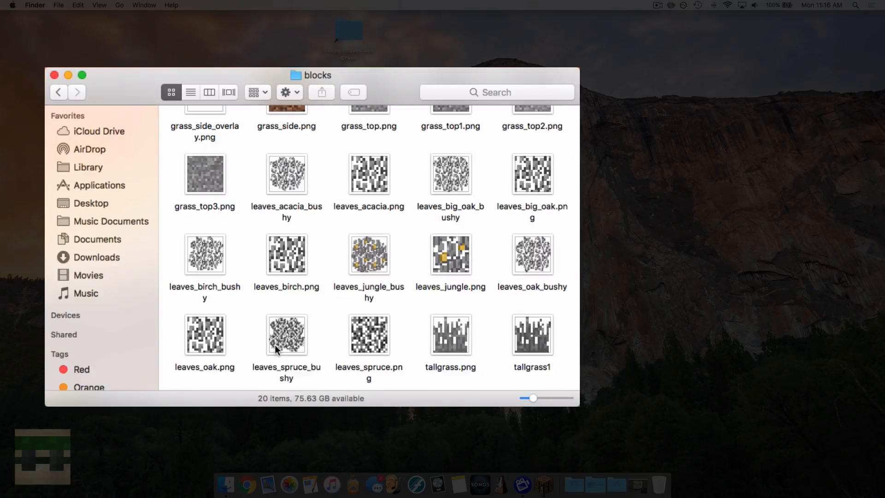
mouse_move(280, 340)
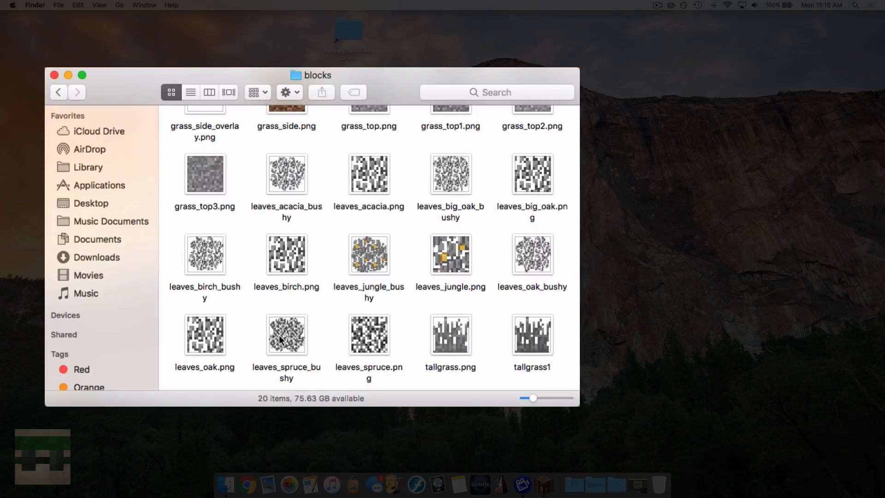
left_click(286, 333)
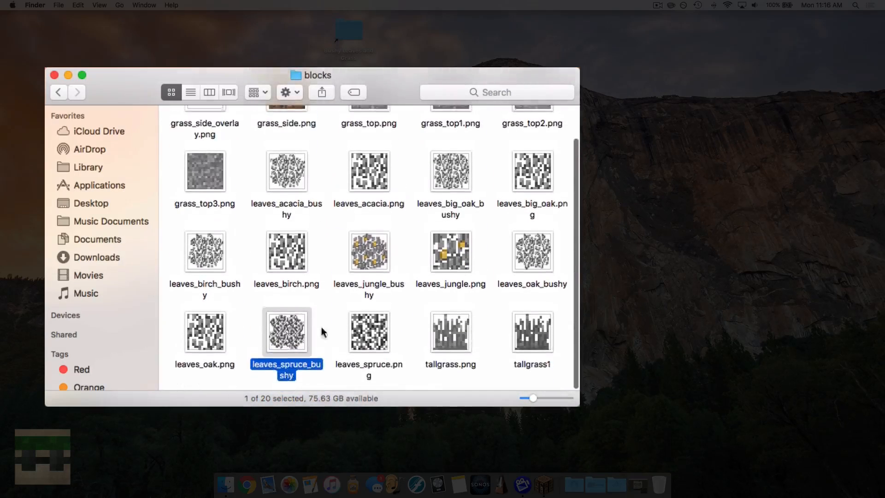
left_click(323, 332)
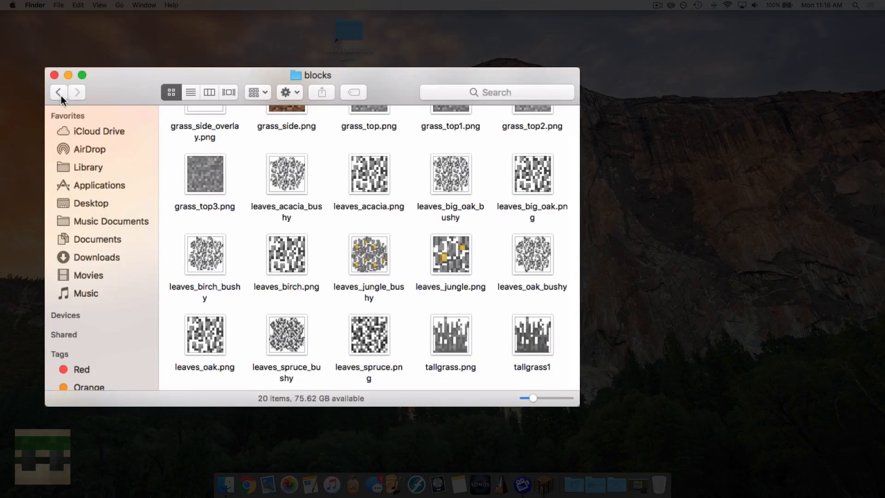
mouse_move(59, 92)
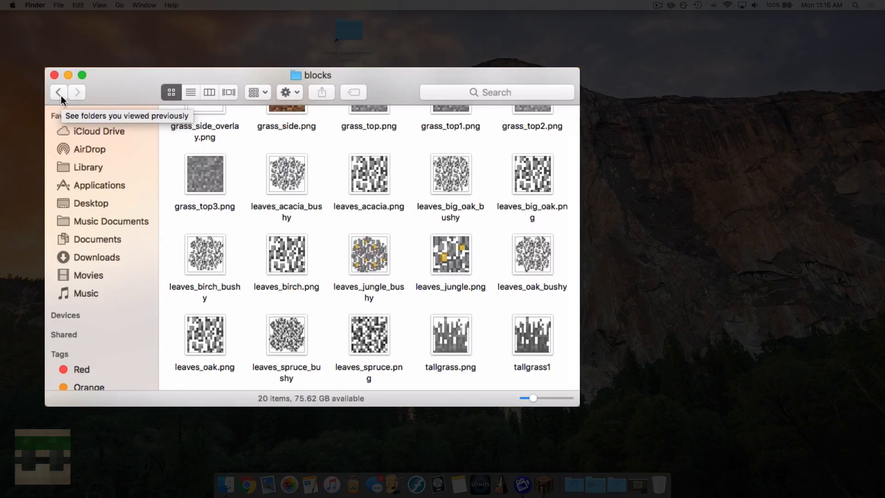
Go back up to the minecraft folder, open blockstates and select birch_leaves.json
left_click(59, 92)
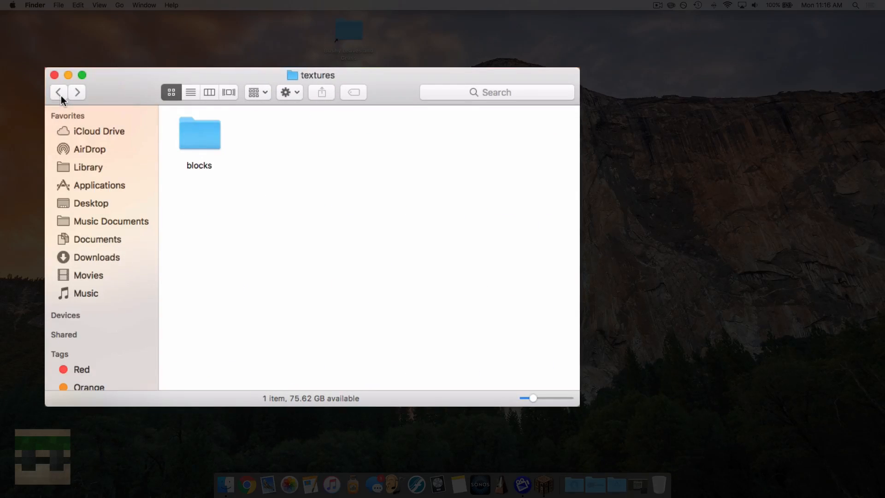
left_click(58, 92)
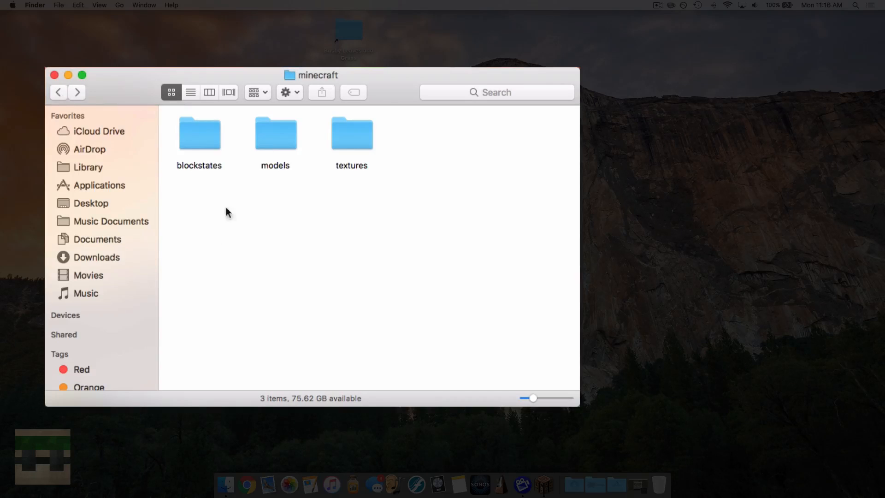
left_click(199, 134)
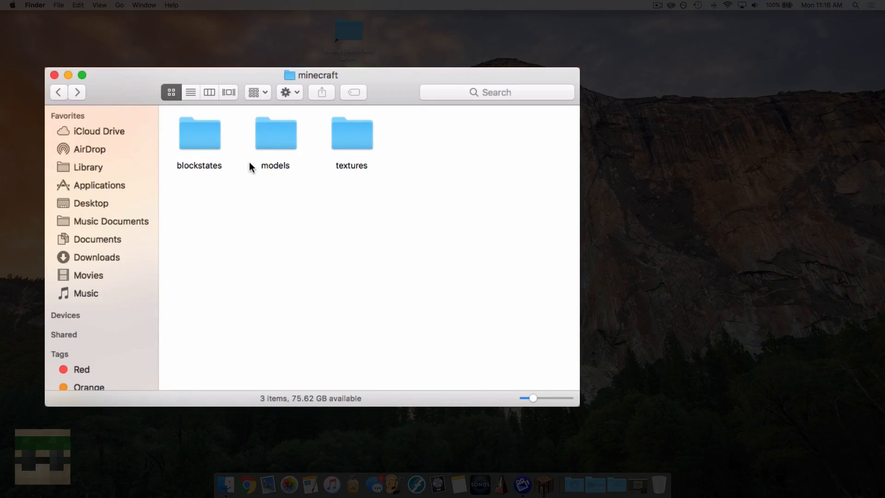
double_click(199, 133)
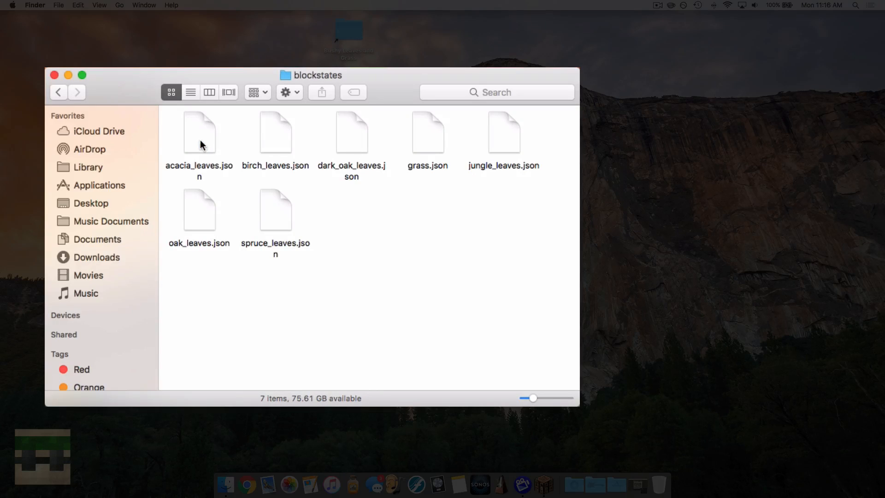
mouse_move(204, 172)
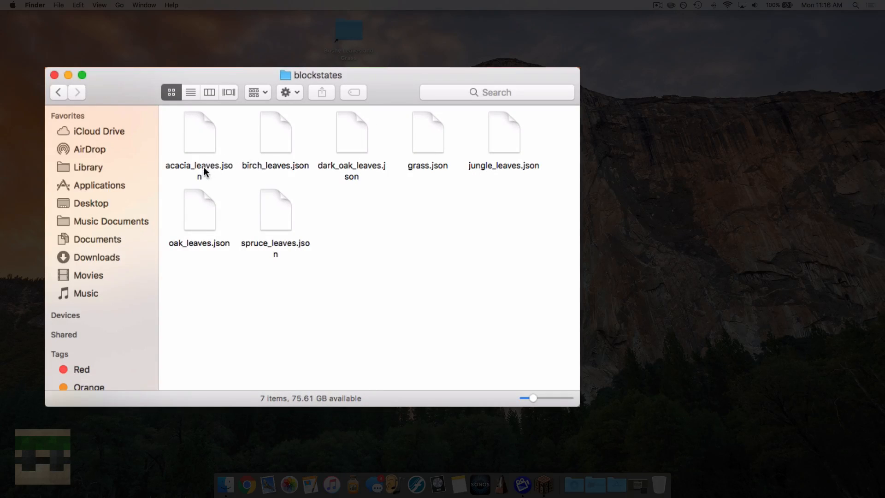
left_click(276, 133)
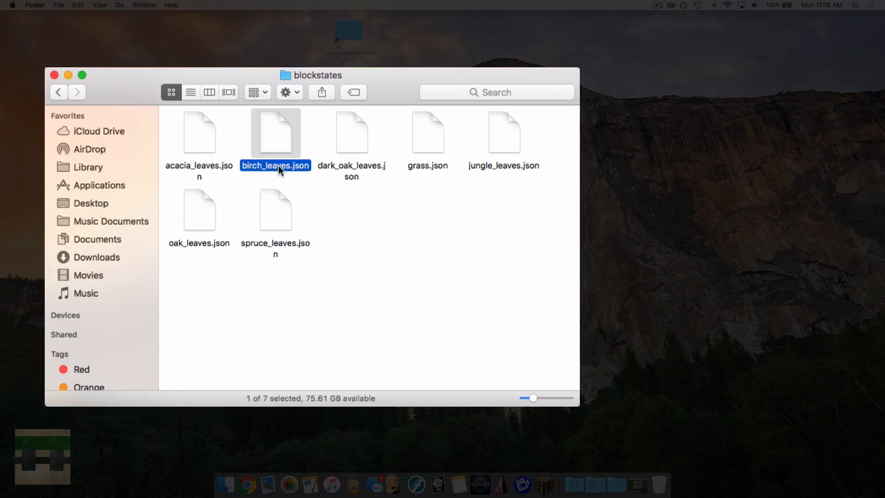
left_click(426, 133)
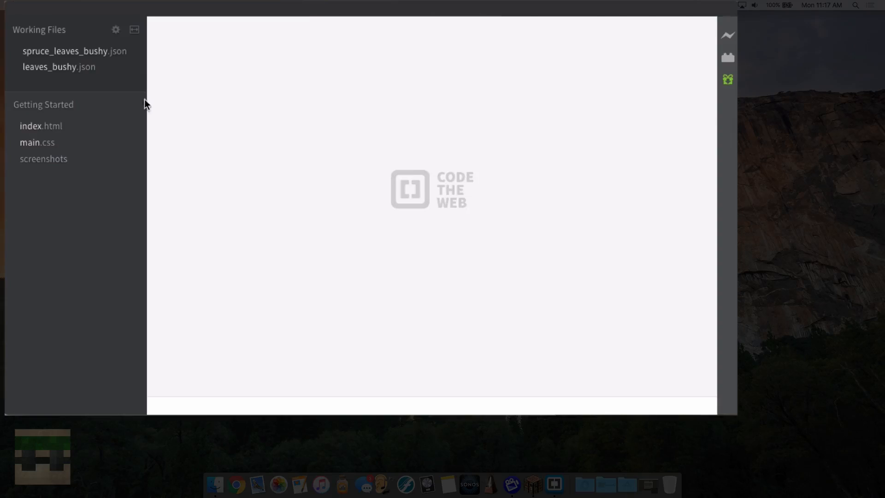
Show spruce_leaves.json in the editor, drop leaves_bushy.json from working files and select the model entries
left_click(60, 66)
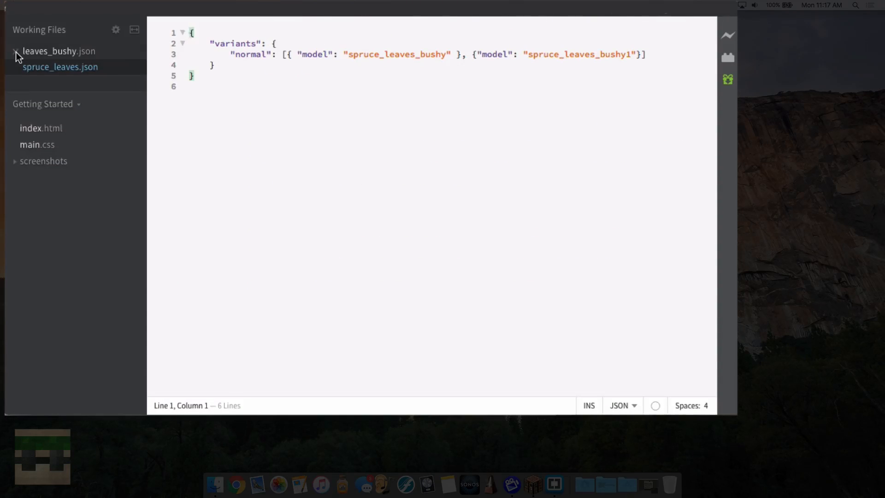
left_click(15, 51)
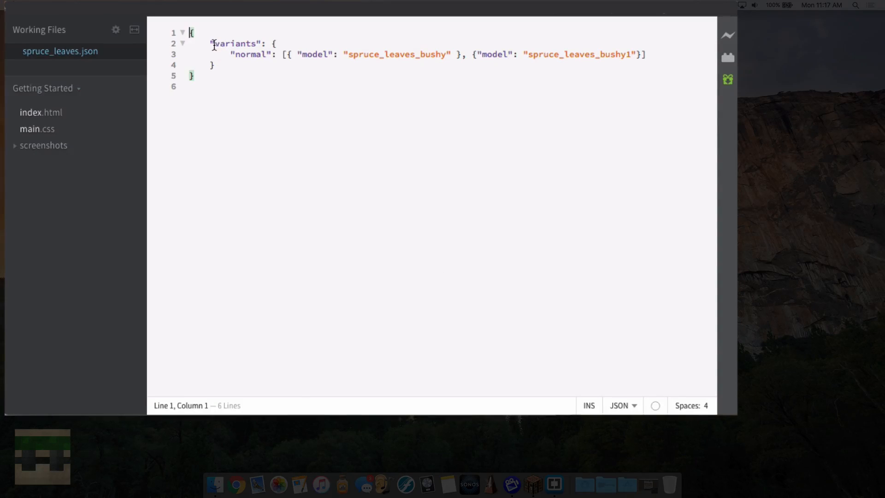
mouse_move(504, 130)
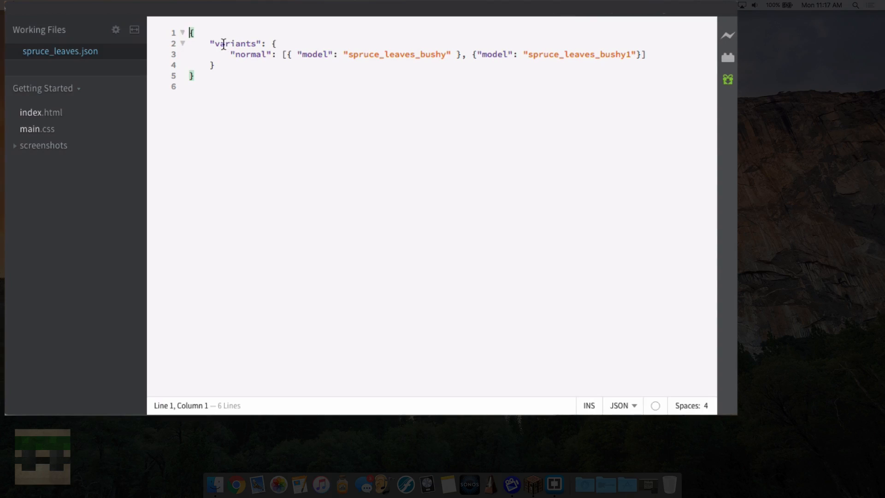
left_click(242, 54)
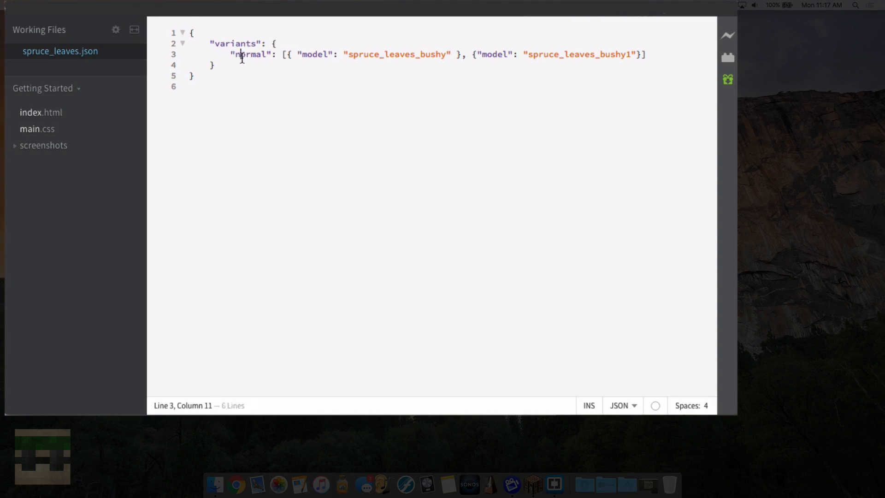
left_click(385, 54)
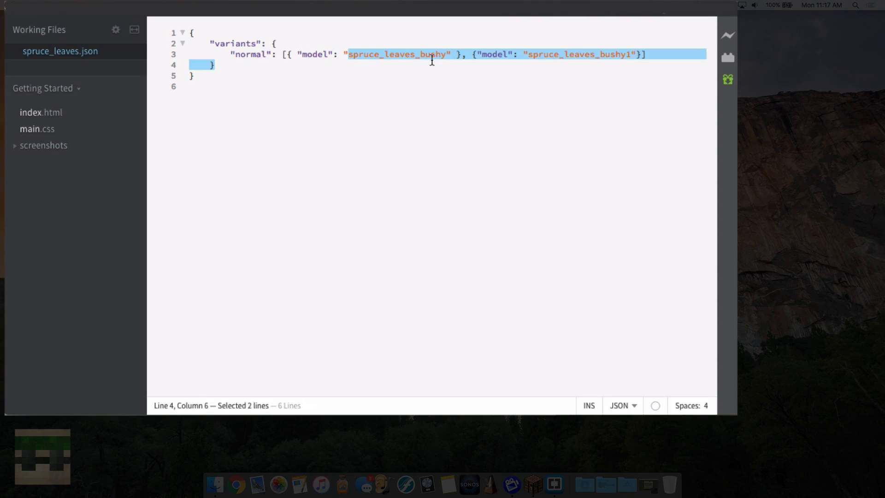
Inspect the spruce_leaves_bushy model names on the normal variant line, then focus the blockstate text
left_click(529, 55)
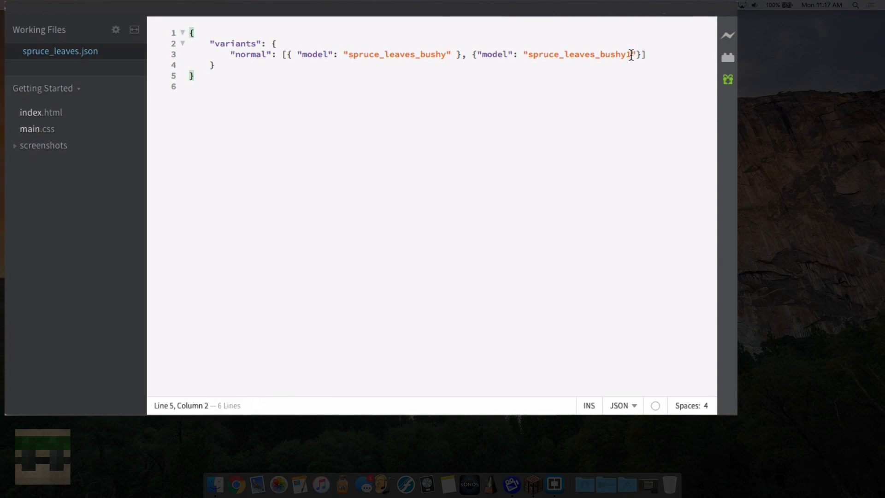
double_click(579, 55)
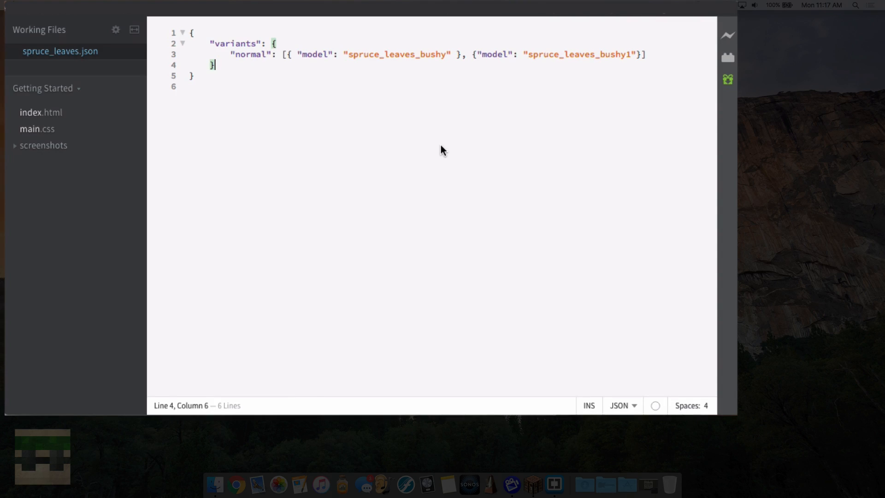
mouse_move(456, 170)
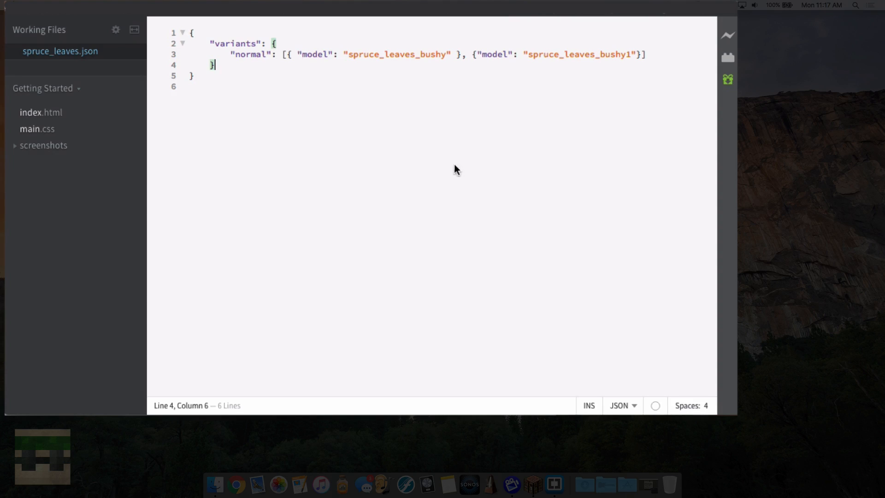
mouse_move(546, 235)
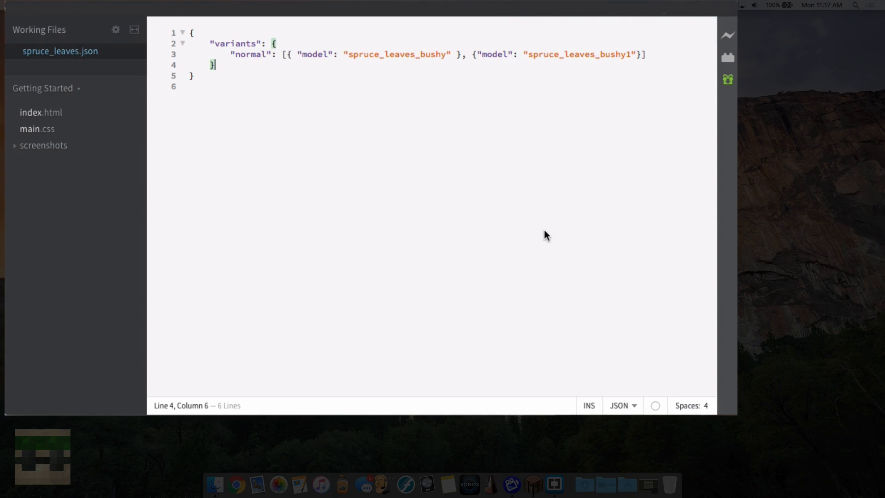
mouse_move(527, 56)
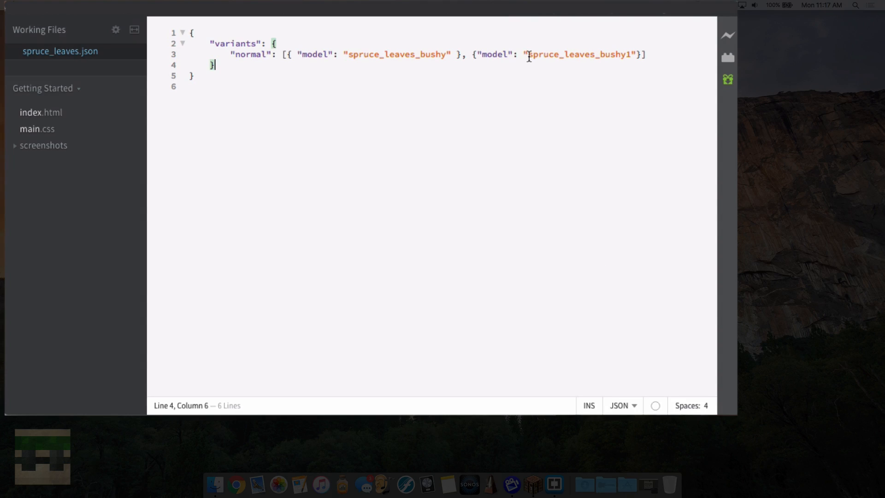
mouse_move(498, 136)
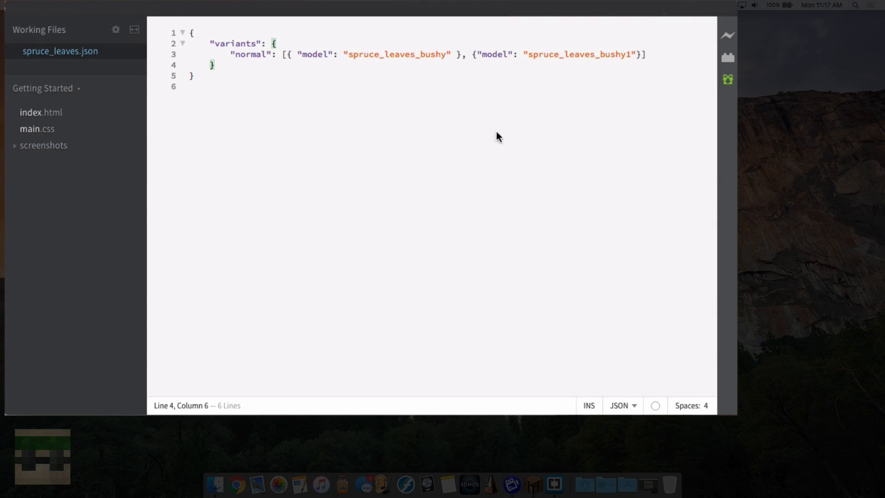
mouse_move(343, 47)
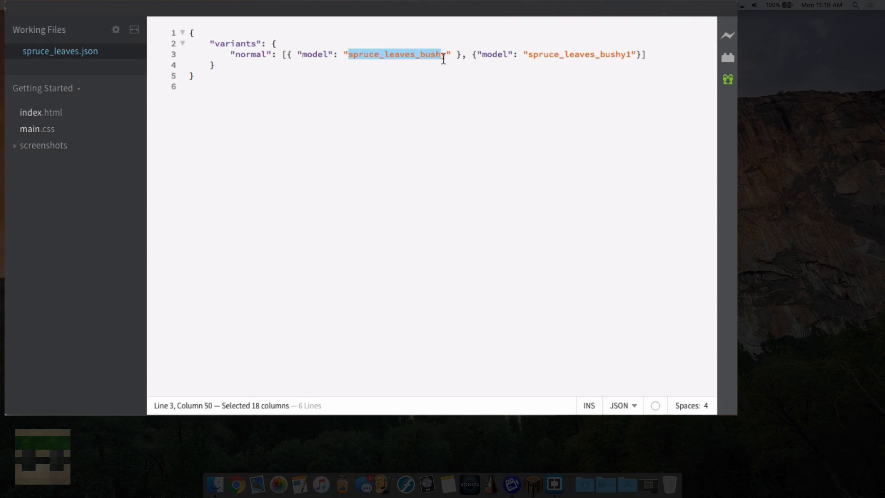
left_click(446, 55)
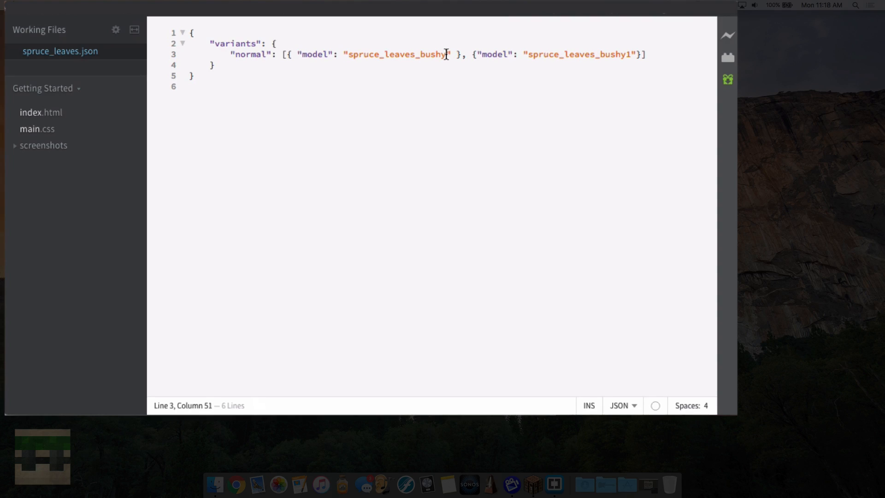
mouse_move(333, 59)
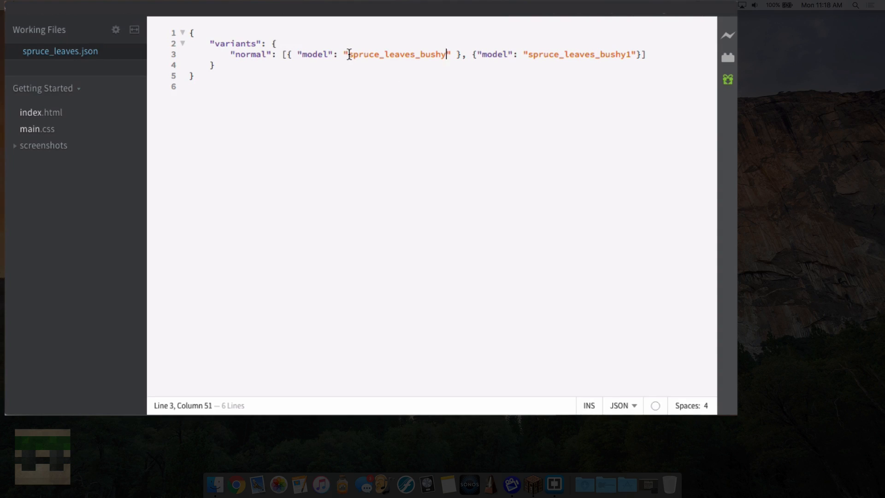
left_click(195, 76)
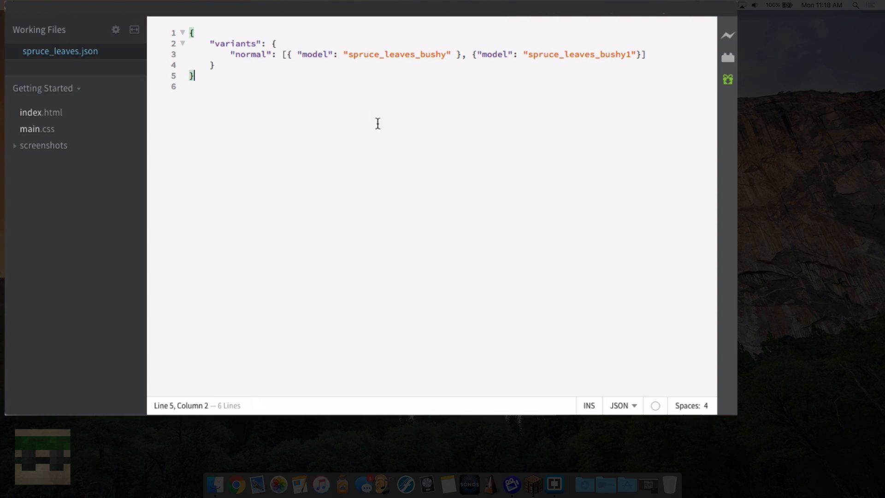
mouse_move(337, 296)
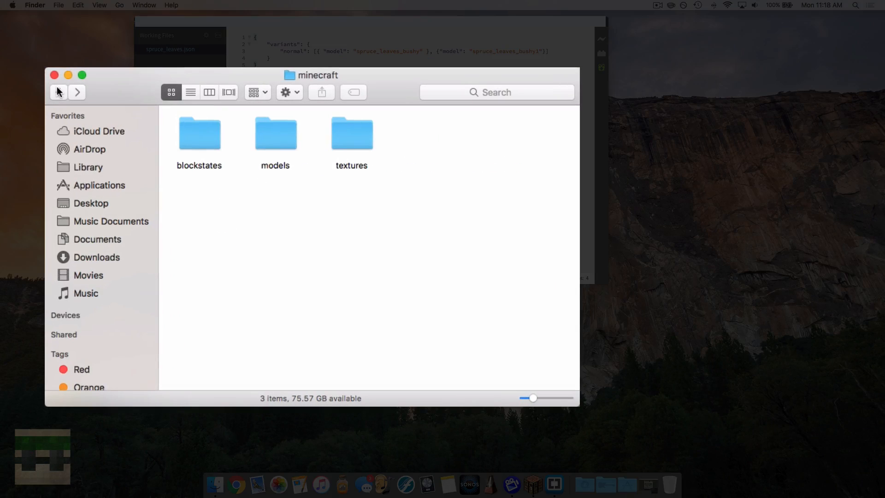
Open models > block as a detailed list and select spruce_leaves_bushy.json
double_click(274, 134)
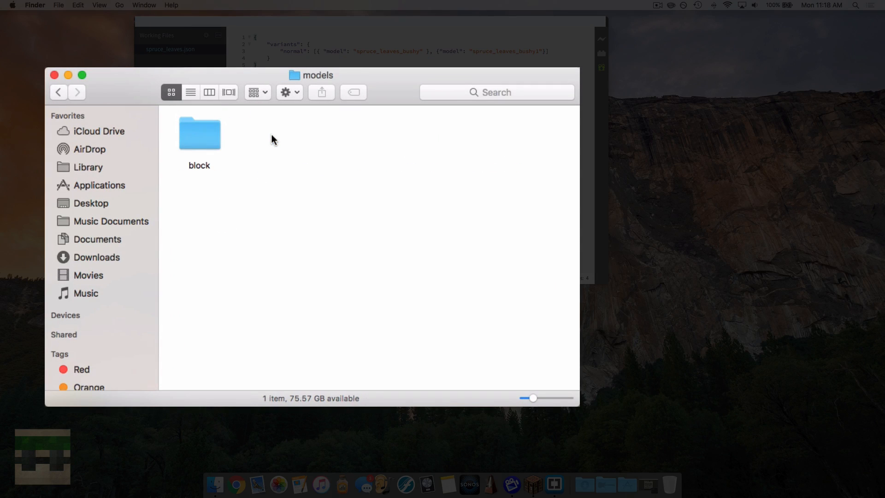
double_click(199, 134)
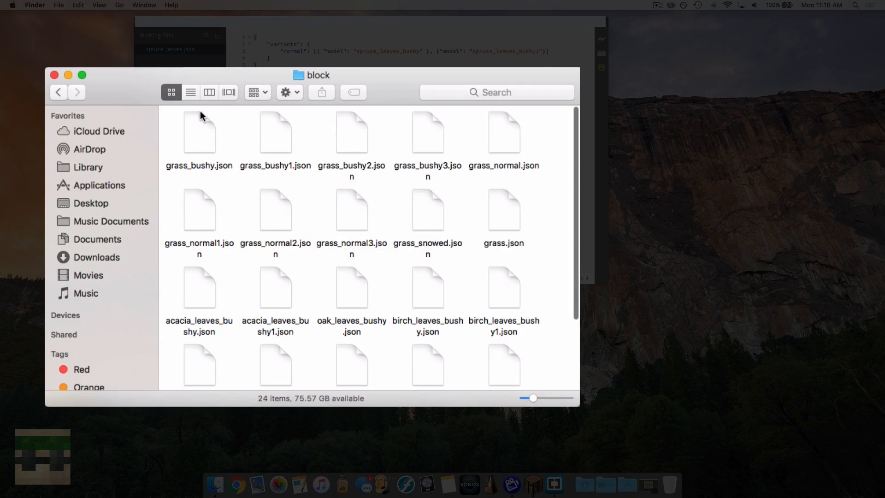
left_click(190, 92)
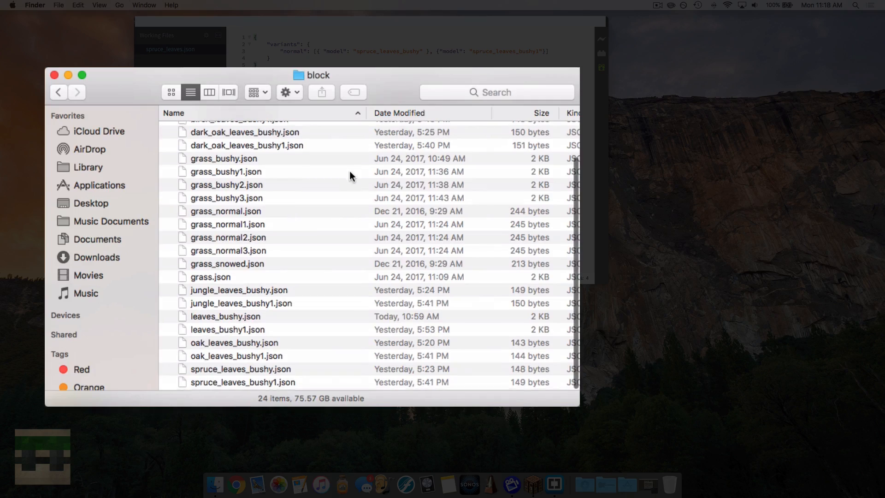
left_click(241, 370)
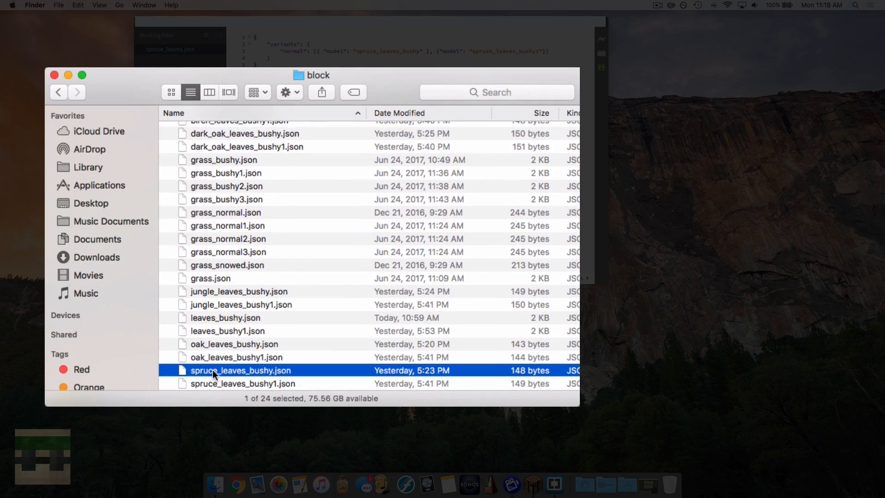
Open spruce_leaves_bushy.json in Brackets and highlight the leaves_bushy parent and textures names
double_click(240, 371)
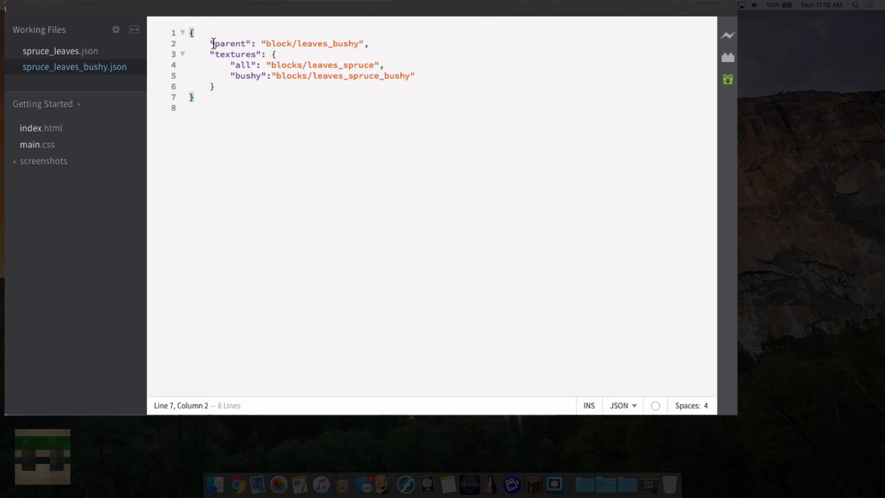
double_click(229, 43)
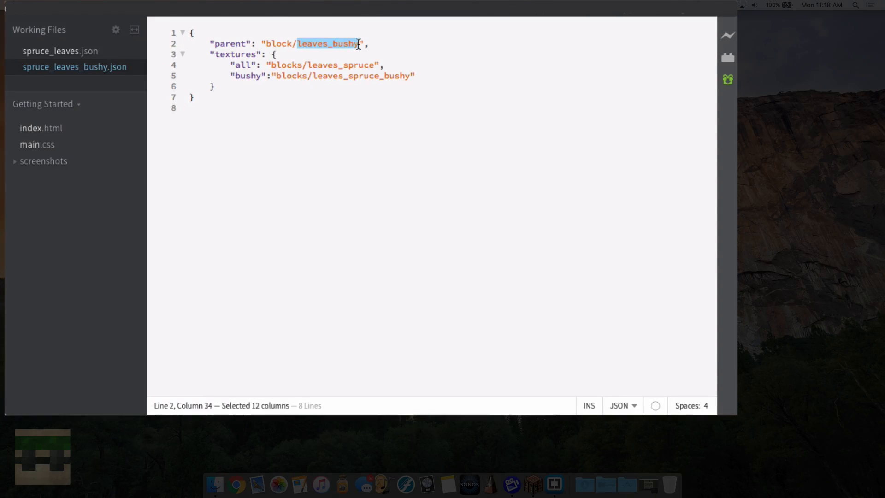
double_click(235, 54)
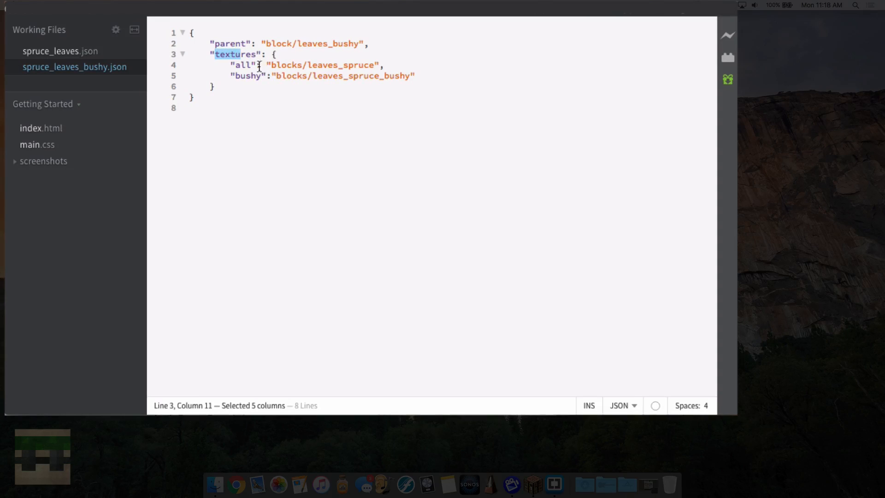
left_click(260, 65)
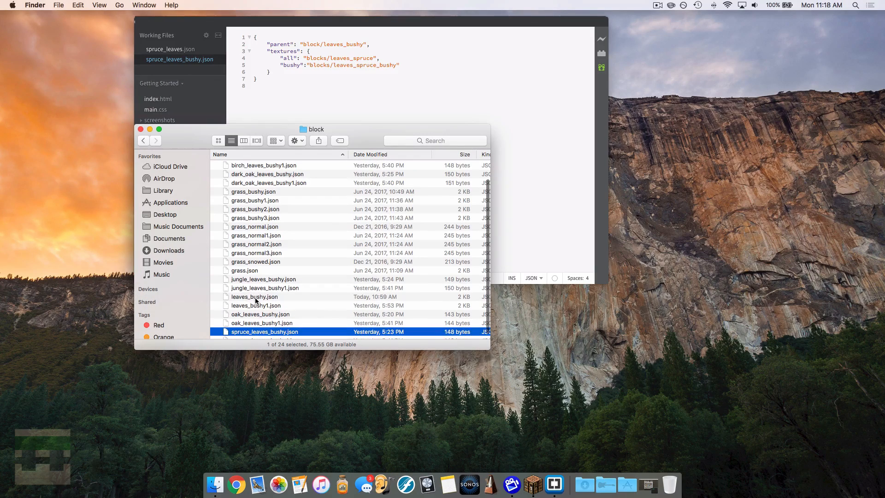
Load leaves_bushy.json from Finder into Brackets and look over its cube and bushy plane elements
double_click(255, 296)
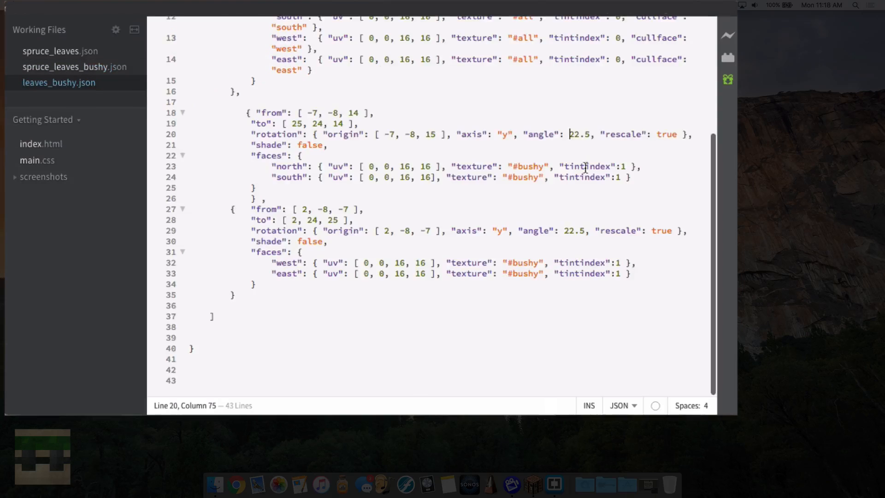
scroll("up", 3)
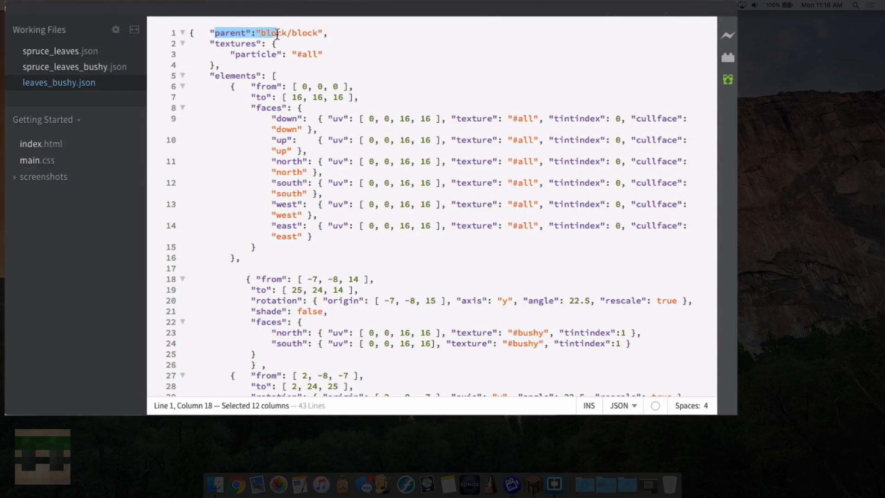
left_click(319, 32)
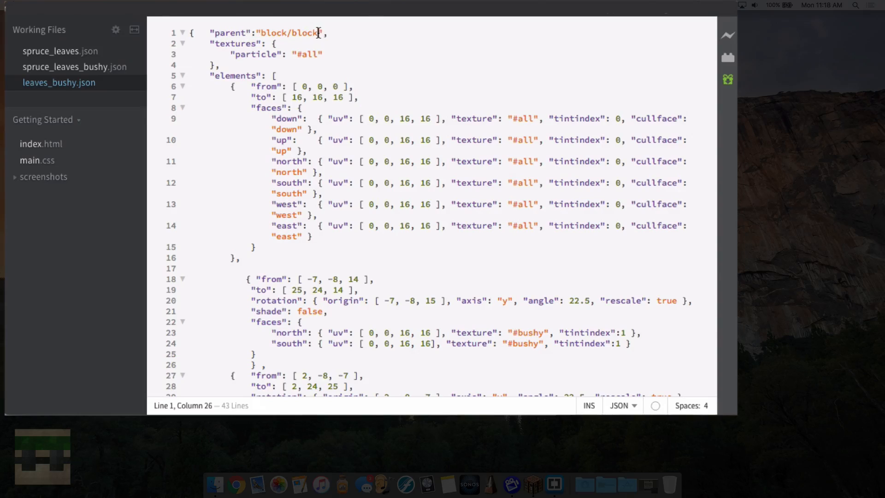
mouse_move(326, 18)
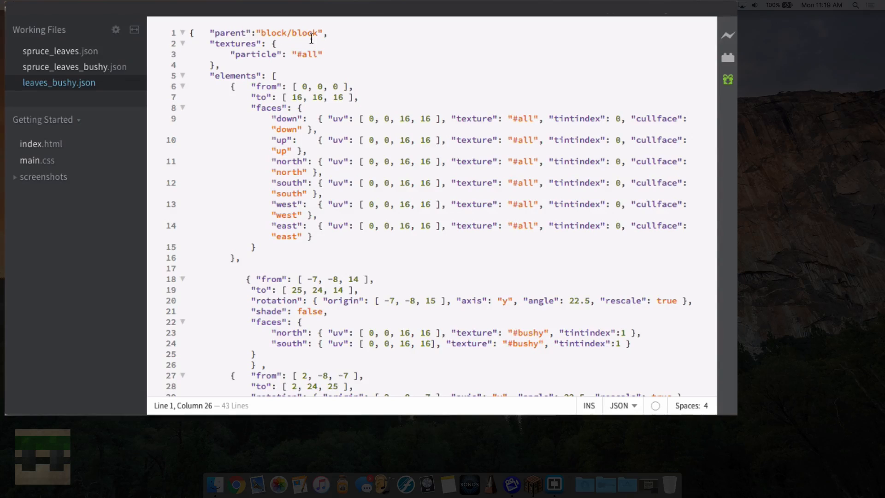
mouse_move(221, 44)
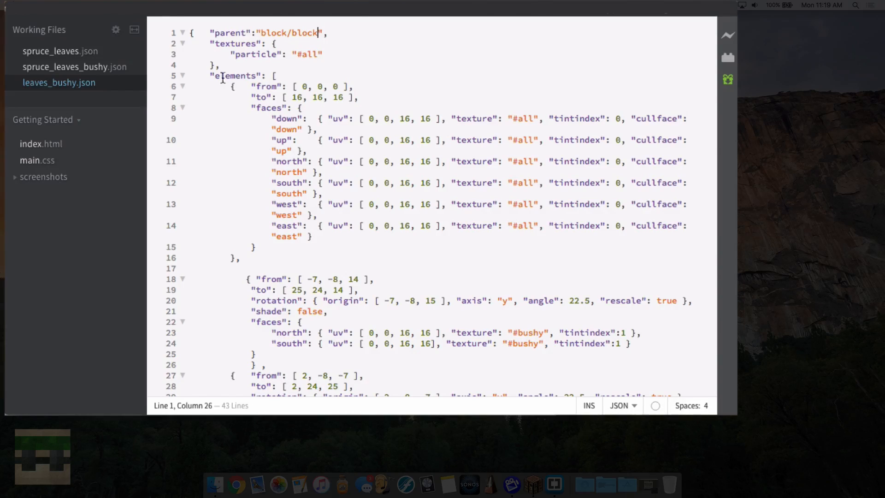
scroll("down", 3)
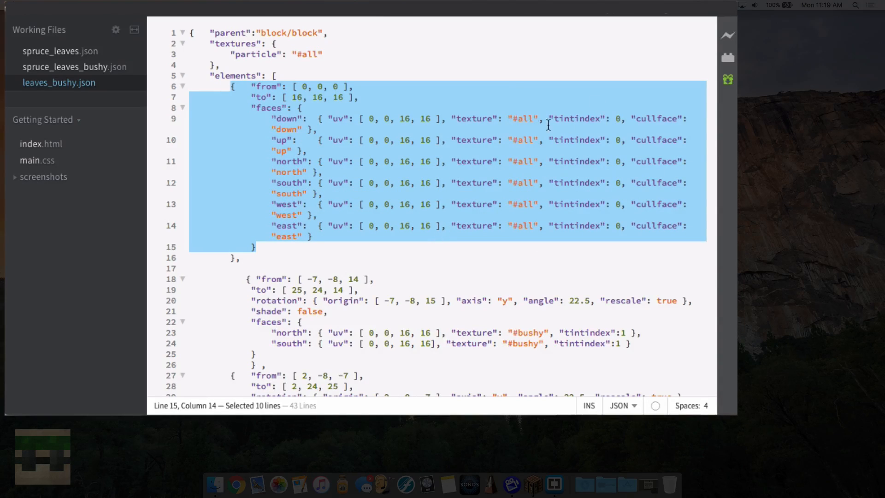
left_click(441, 243)
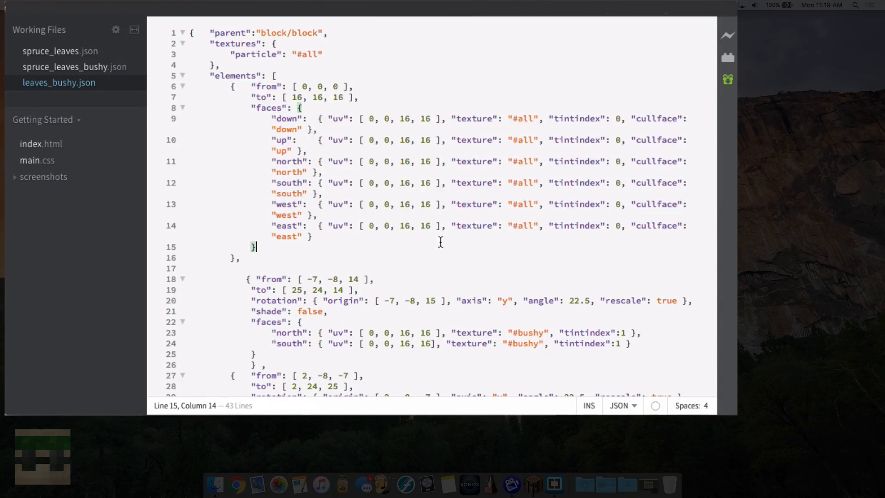
scroll("down", 3)
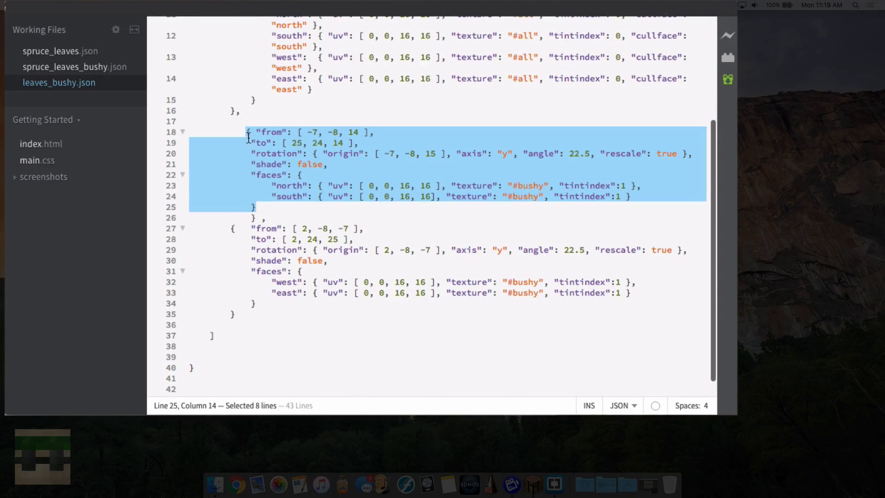
left_click(247, 131)
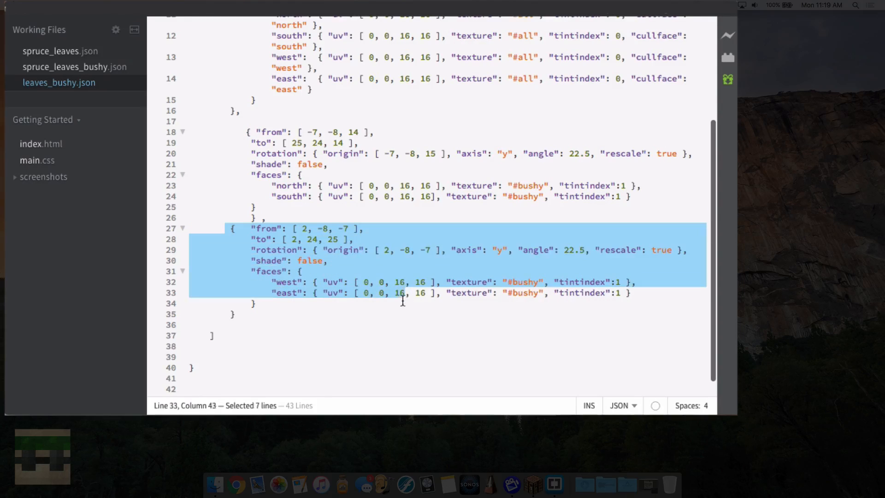
left_click(233, 314)
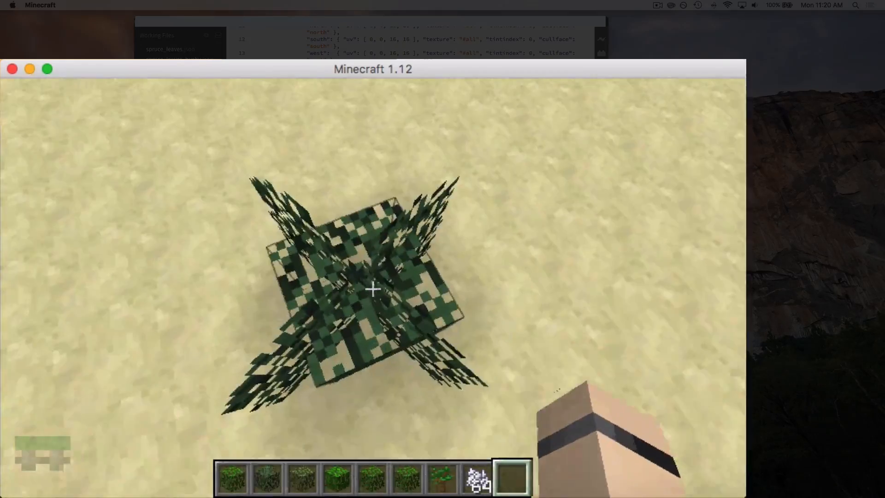
Pause Minecraft after viewing the placed bushy spruce leaves block
key("Escape")
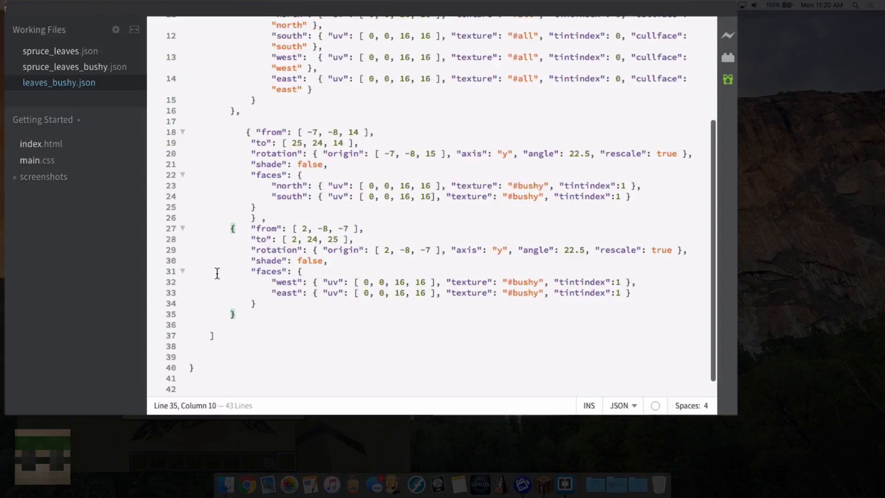
double_click(270, 132)
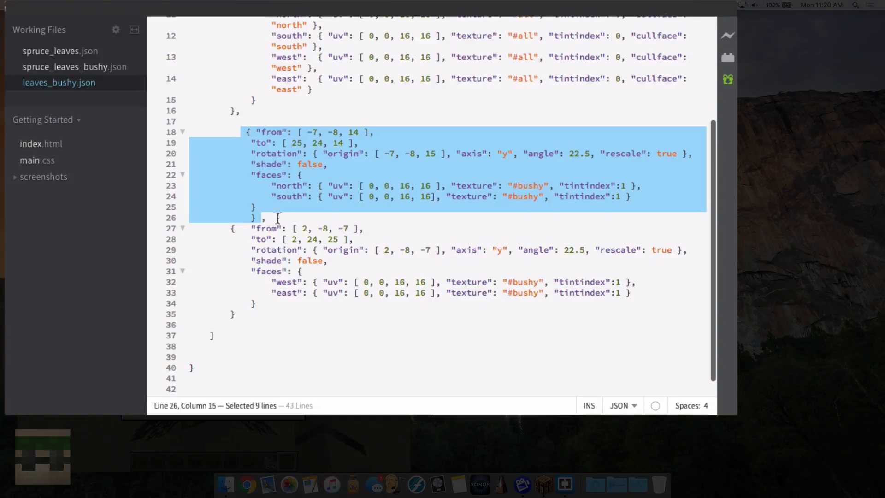
double_click(273, 132)
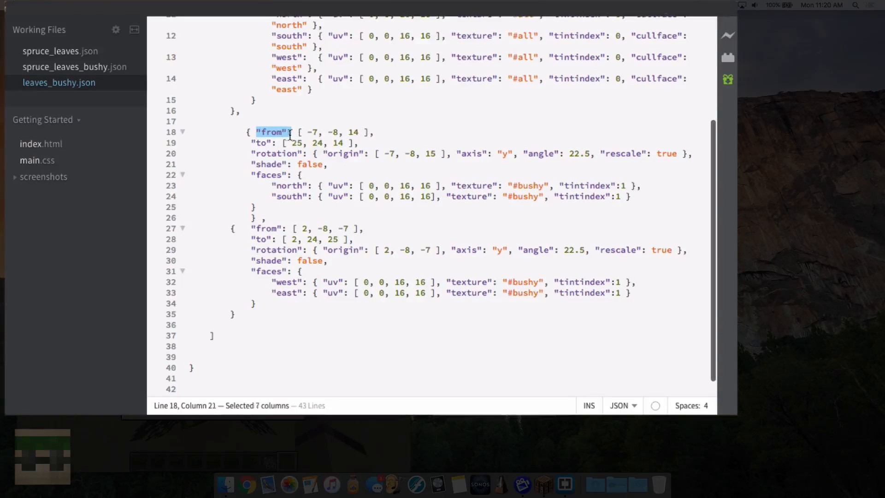
left_click_drag(290, 132, 356, 132)
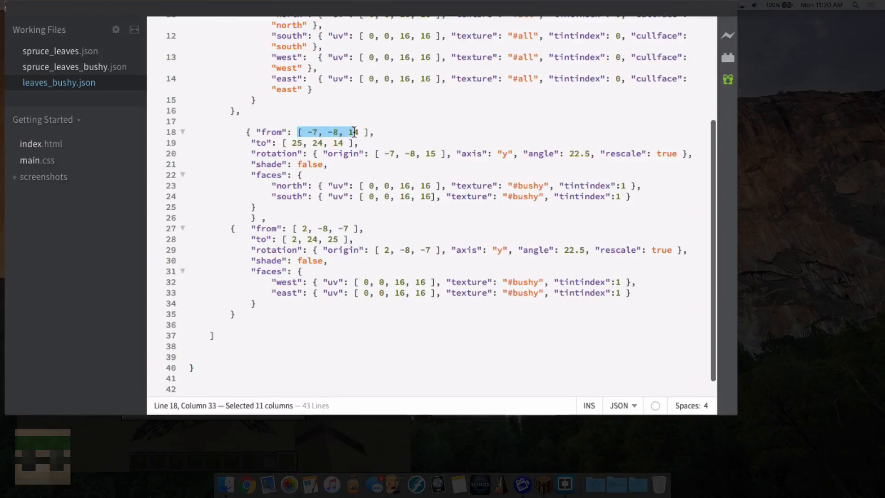
left_click_drag(353, 132, 367, 132)
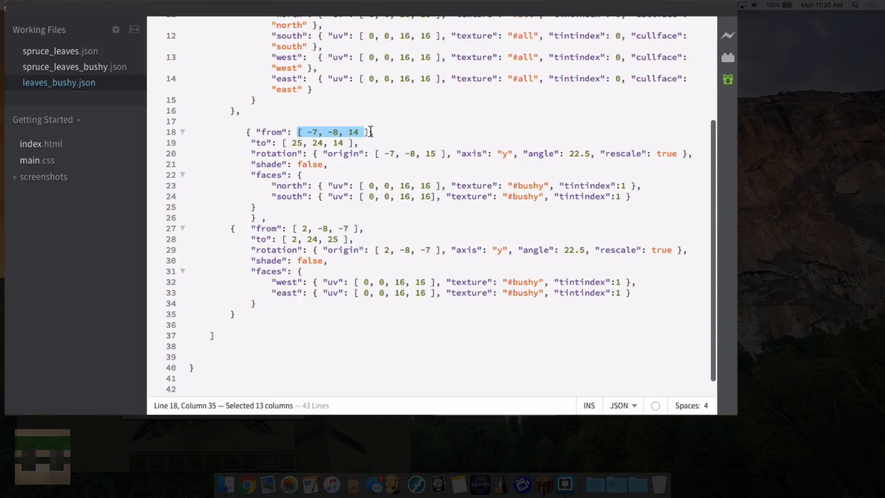
left_click(305, 132)
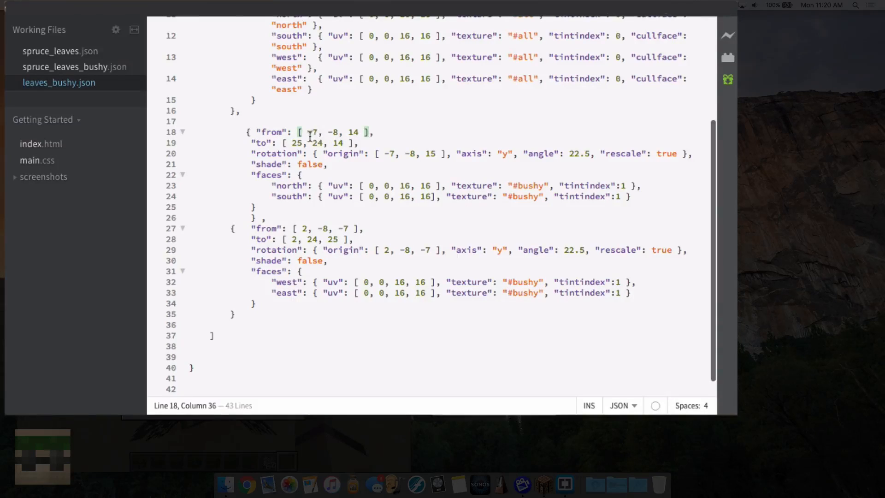
left_click_drag(308, 131, 359, 132)
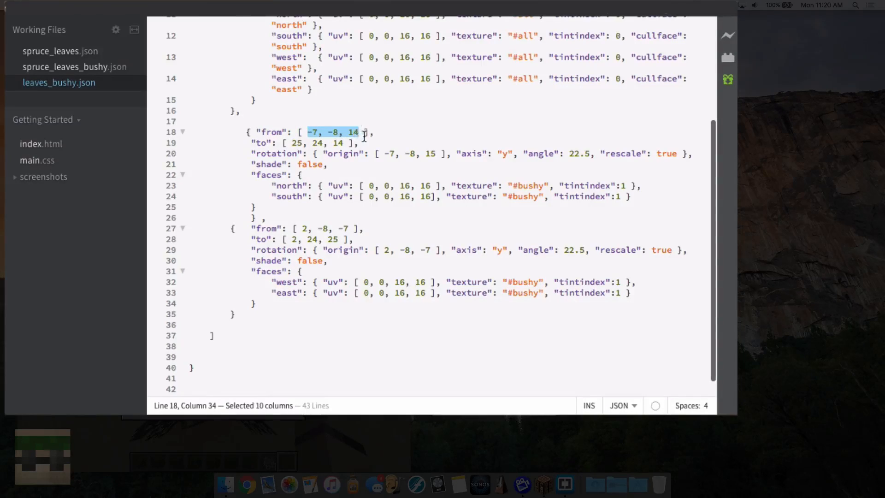
left_click(367, 132)
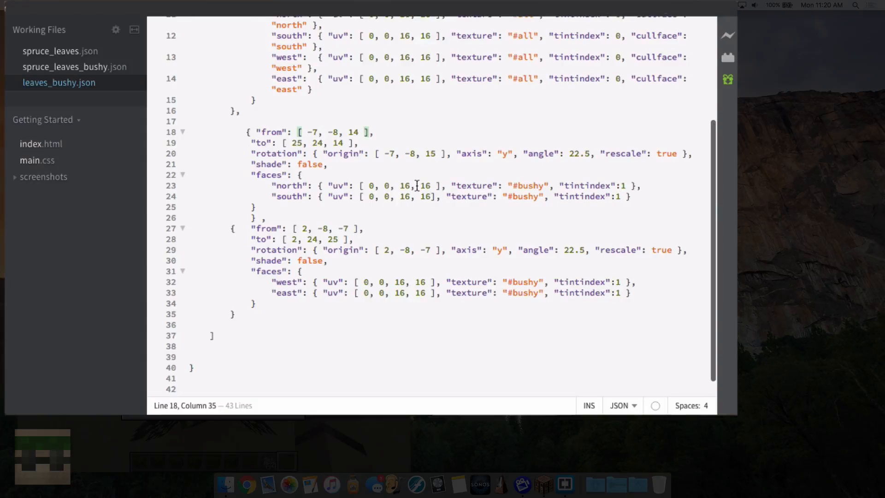
scroll("up", 3)
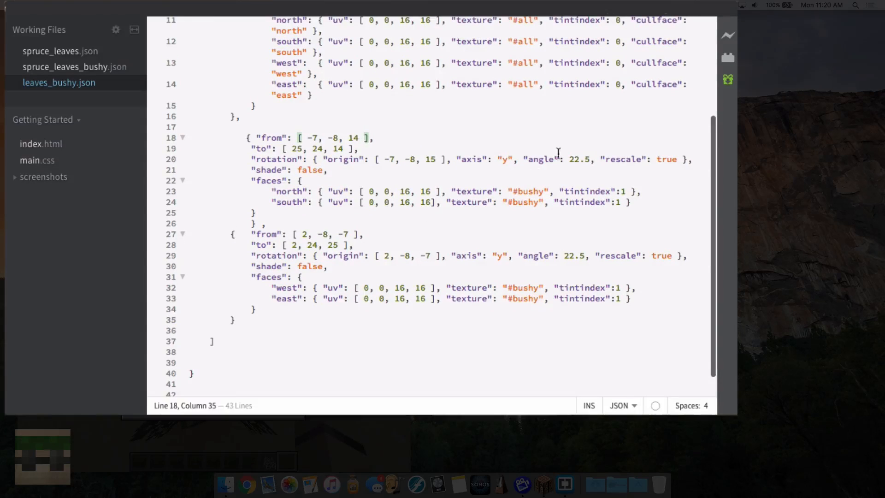
scroll("up", 3)
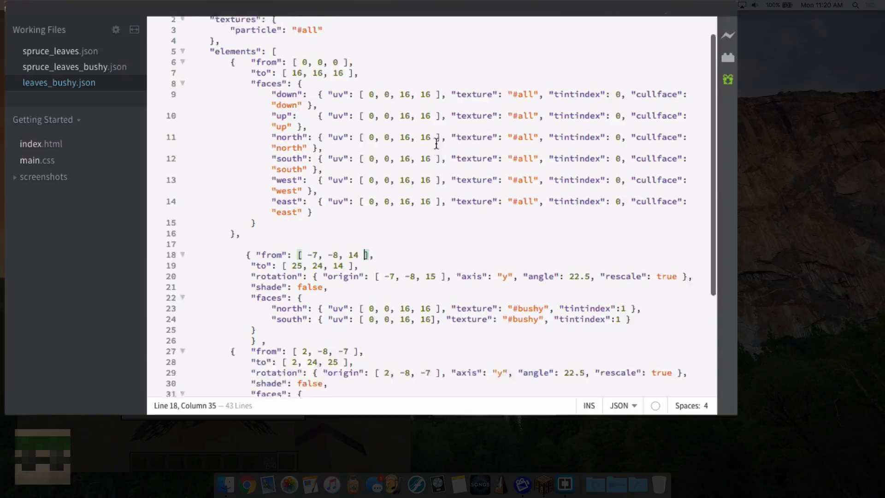
scroll("down", 3)
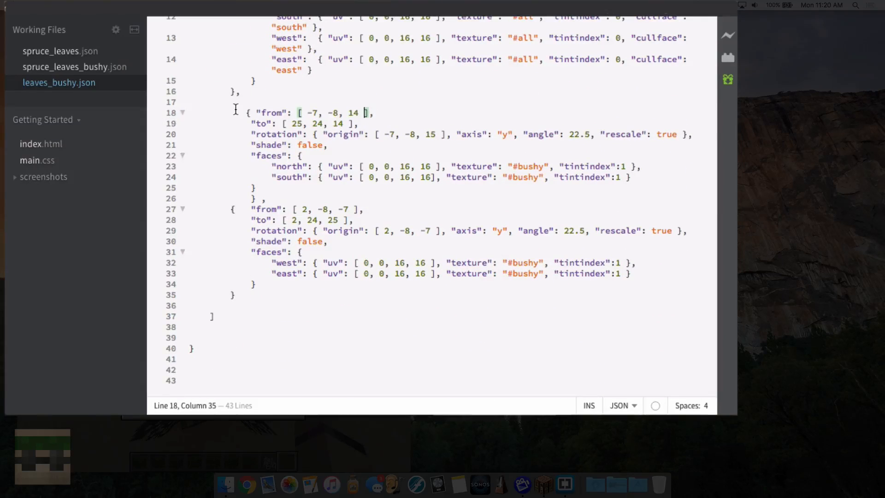
mouse_move(326, 145)
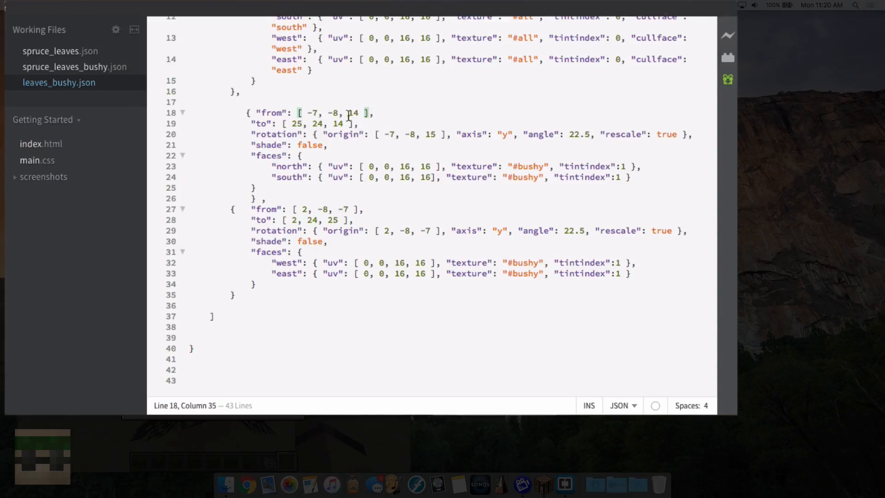
left_click(344, 124)
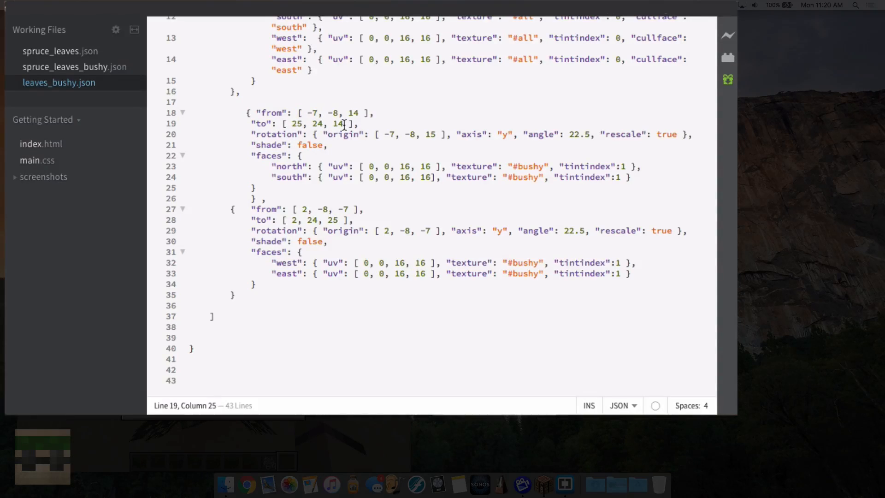
double_click(275, 134)
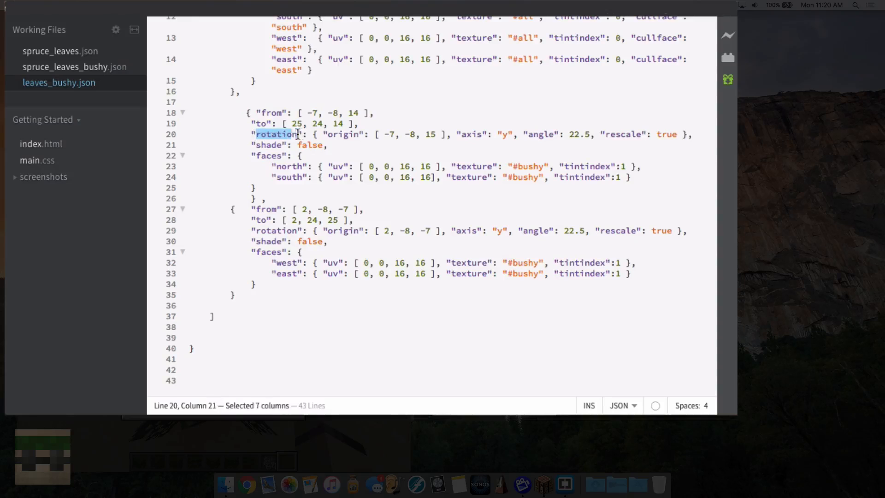
left_click(417, 180)
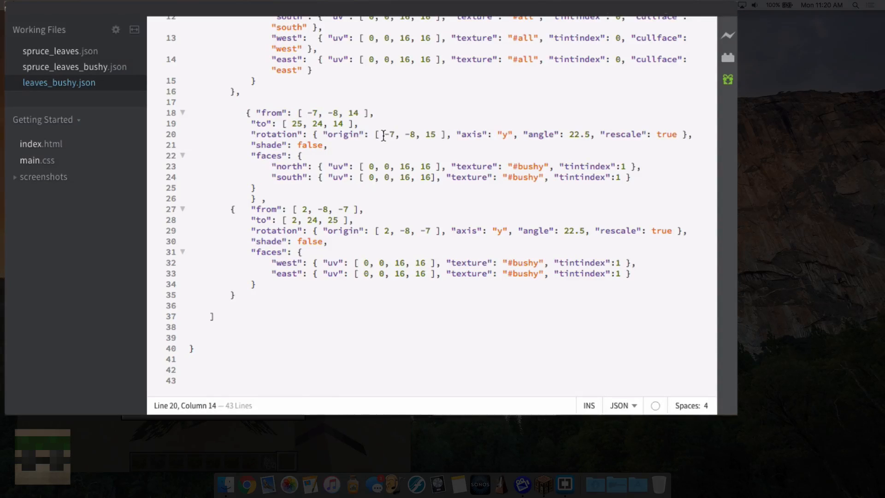
left_click(465, 135)
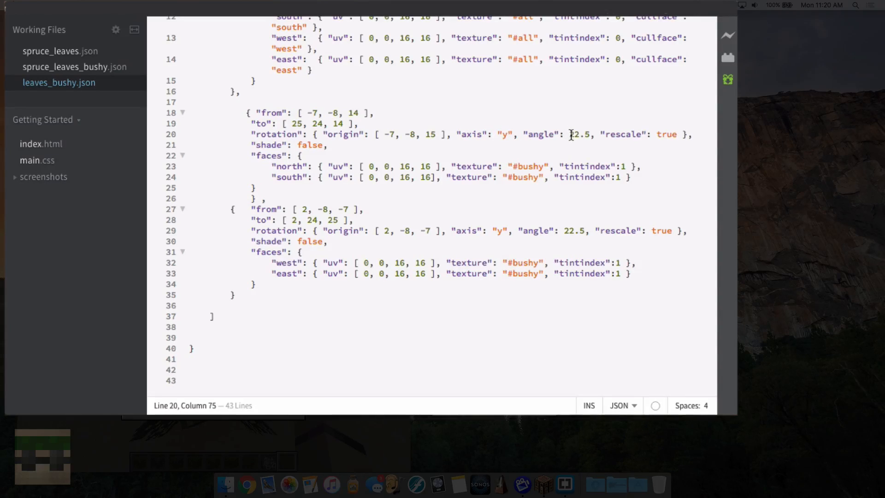
left_click(614, 135)
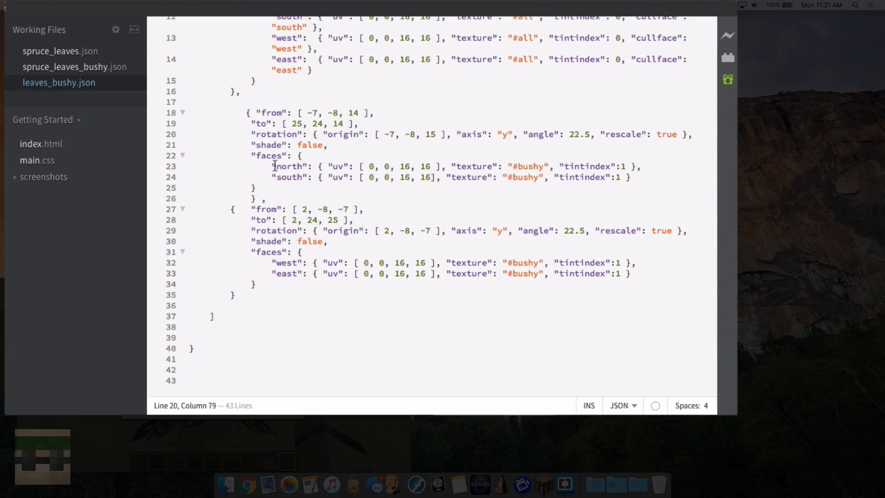
double_click(290, 166)
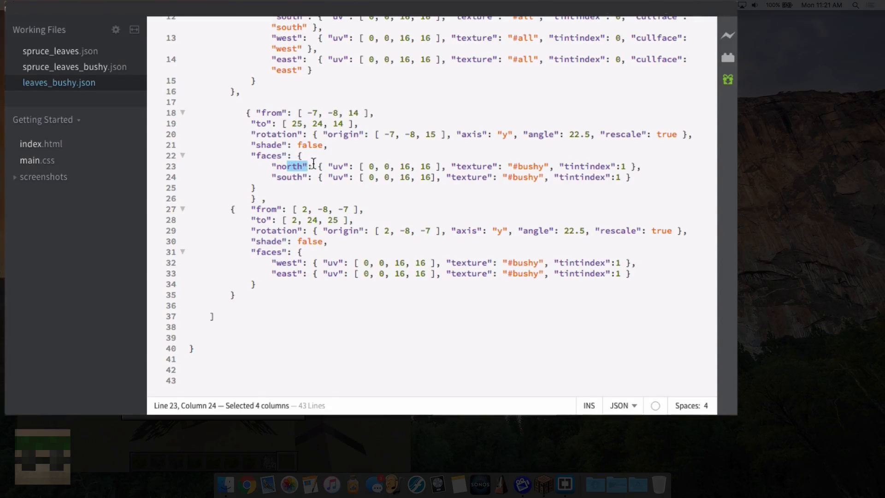
left_click(371, 166)
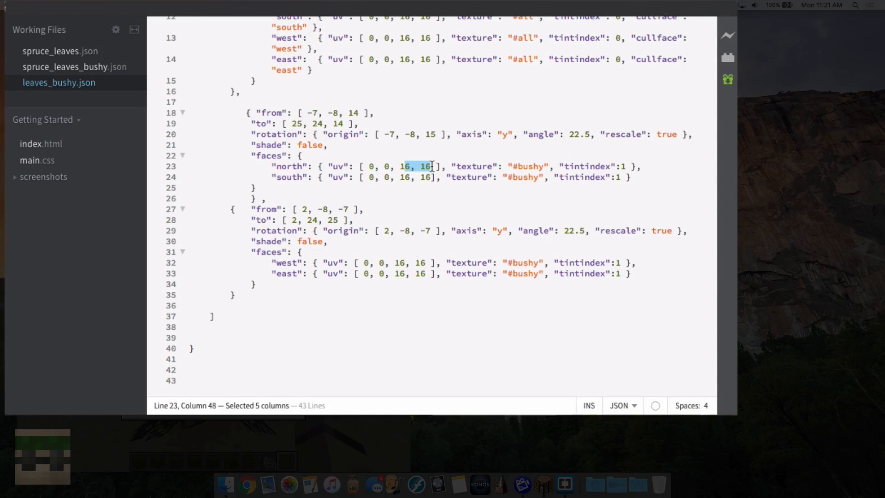
double_click(471, 166)
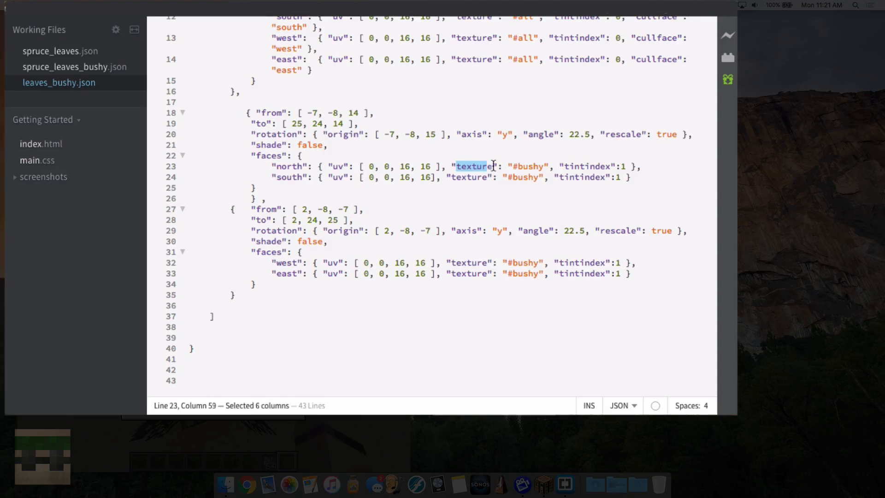
double_click(527, 166)
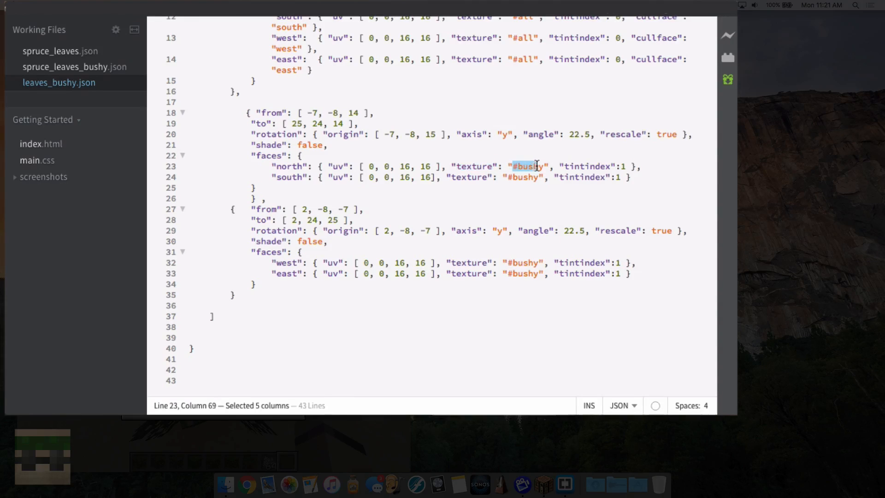
double_click(572, 166)
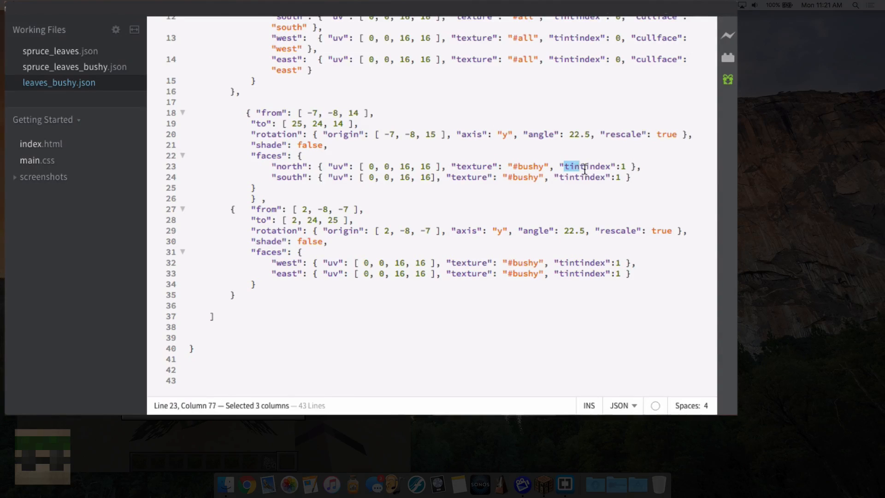
left_click(624, 166)
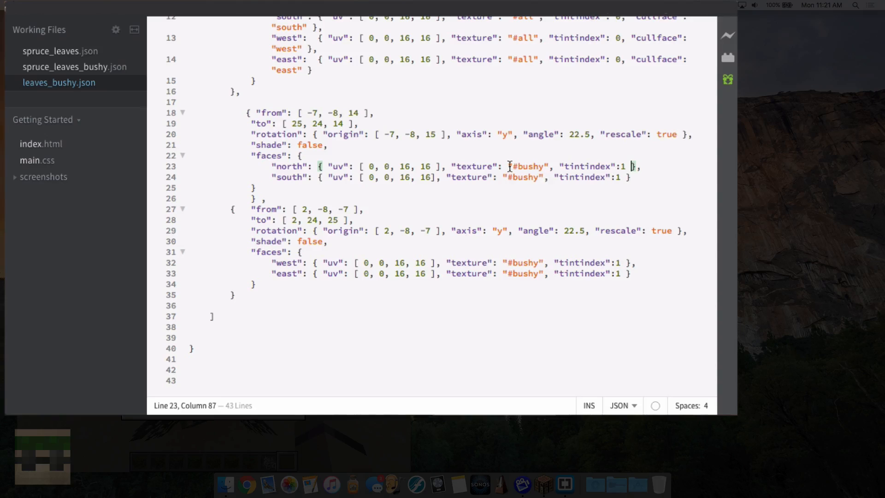
left_click(463, 166)
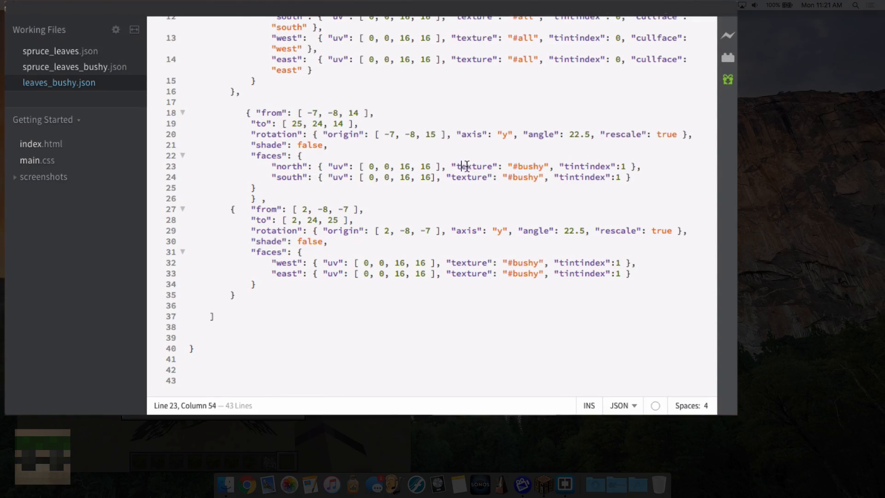
double_click(527, 167)
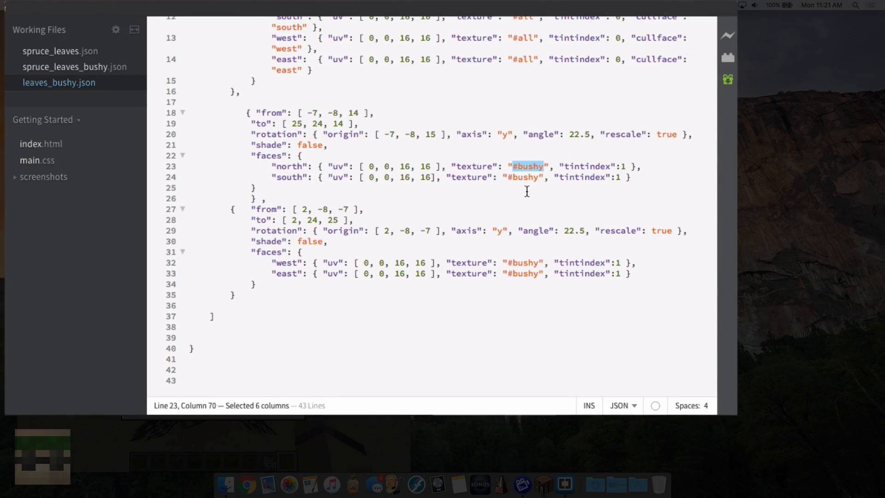
scroll("up", 3)
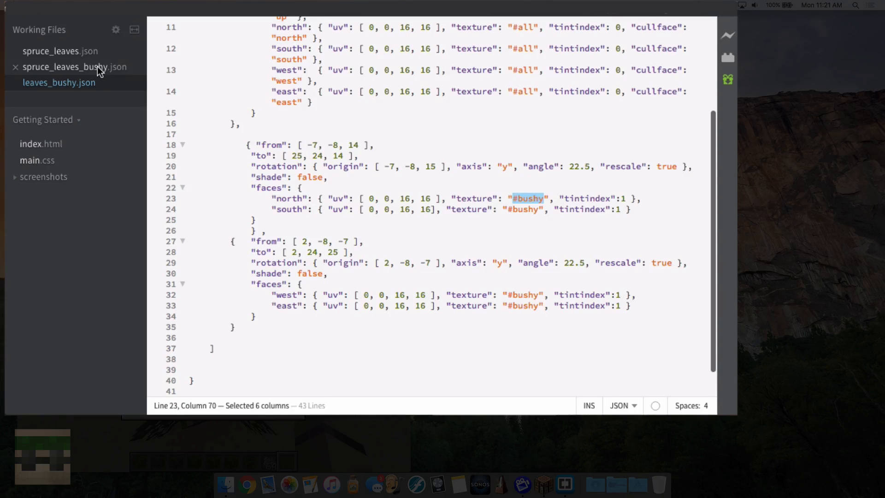
left_click(75, 66)
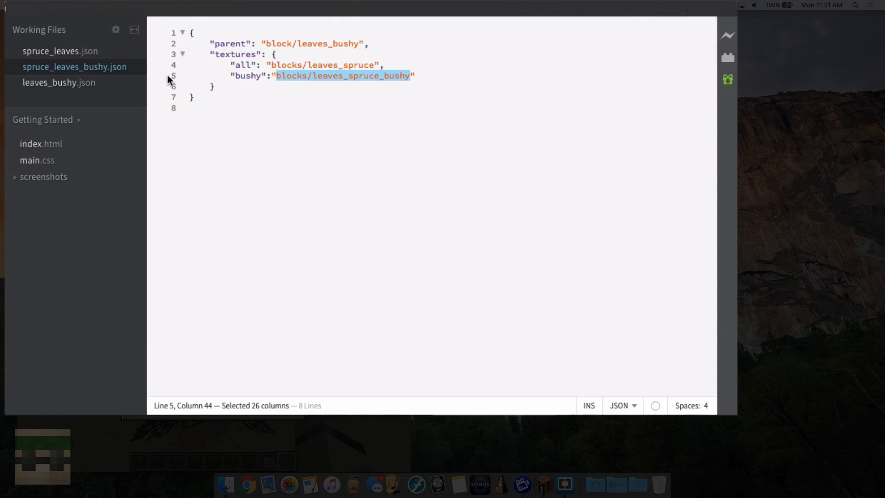
double_click(247, 76)
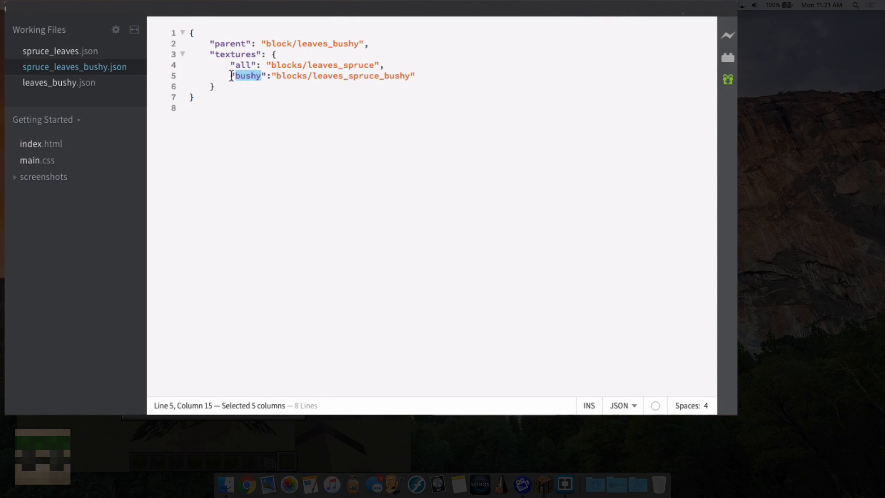
left_click(59, 82)
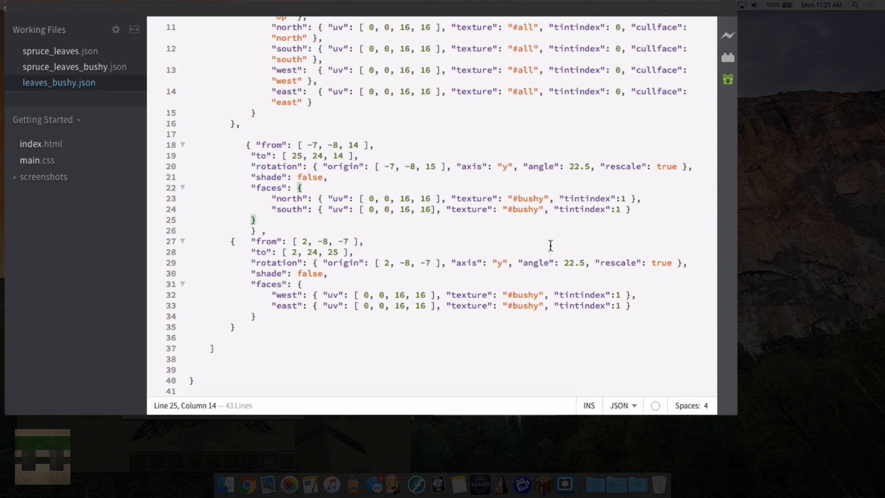
mouse_move(450, 159)
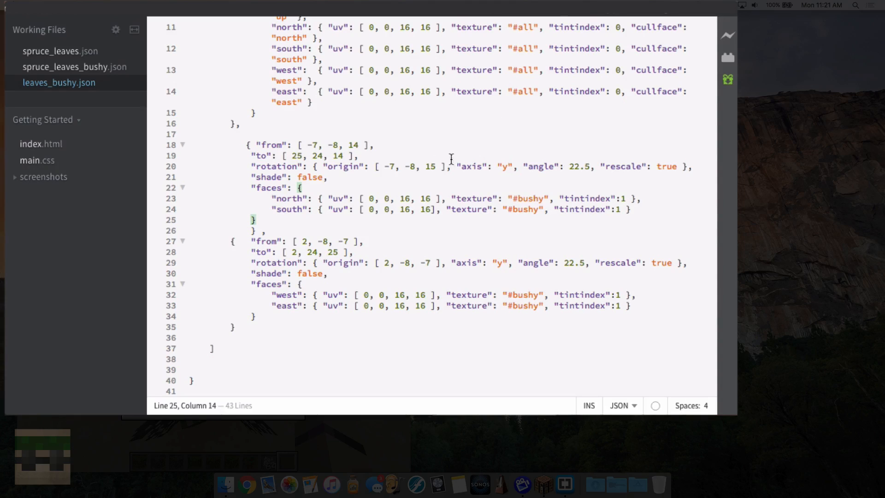
mouse_move(431, 172)
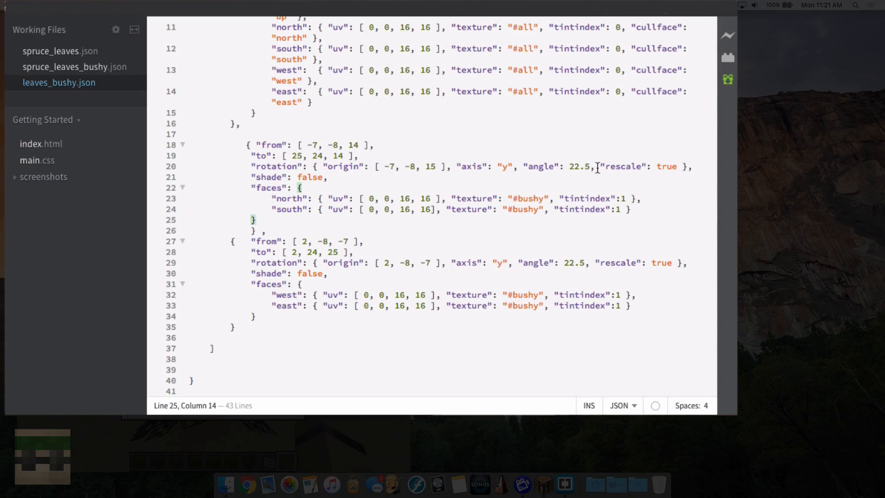
Replace the first bushy plane's rotation angle 22.5 with 45 in leaves_bushy.json
left_click(590, 167)
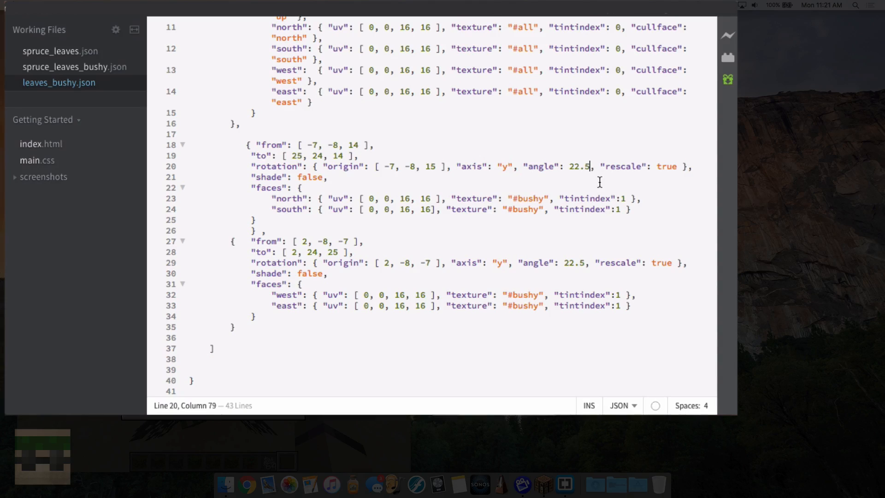
key("Backspace")
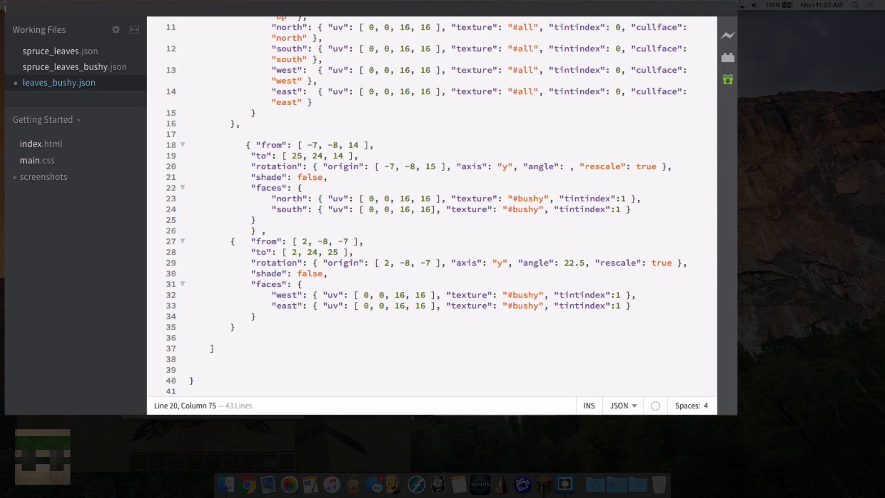
type("45")
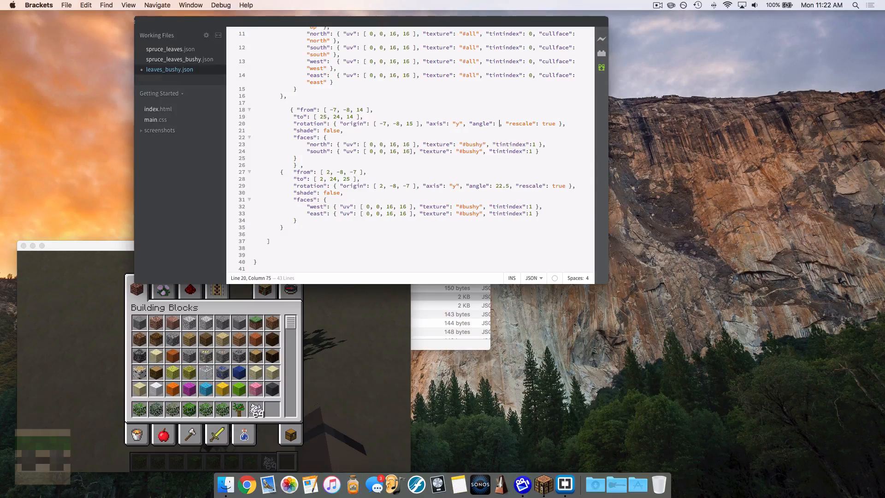
Restore the angle to 22.5 and remove the space before the north face's tintindex
type("22.5")
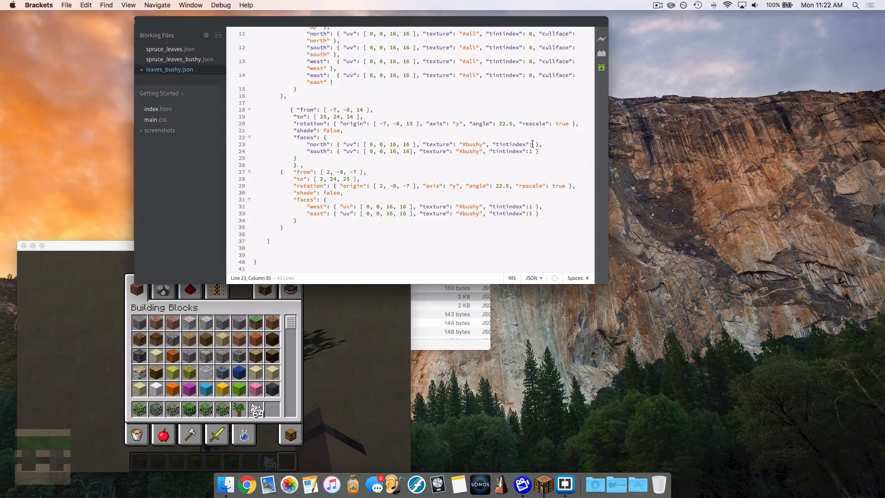
double_click(511, 144)
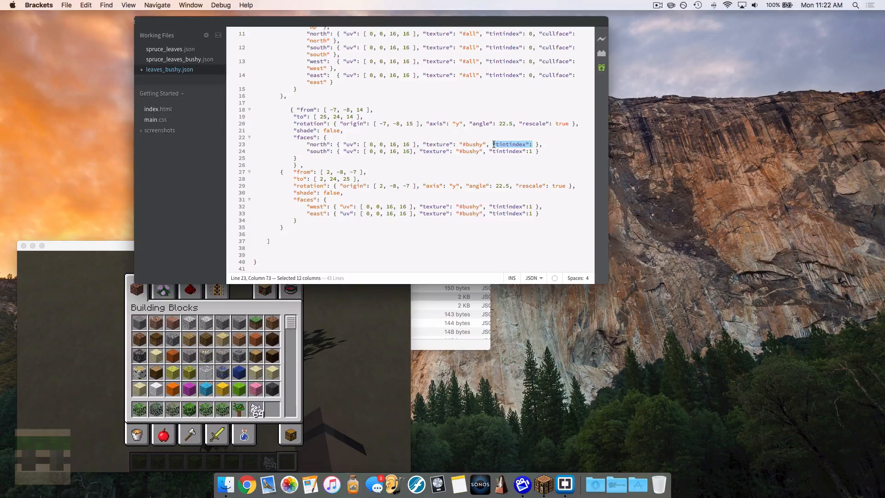
key("Delete")
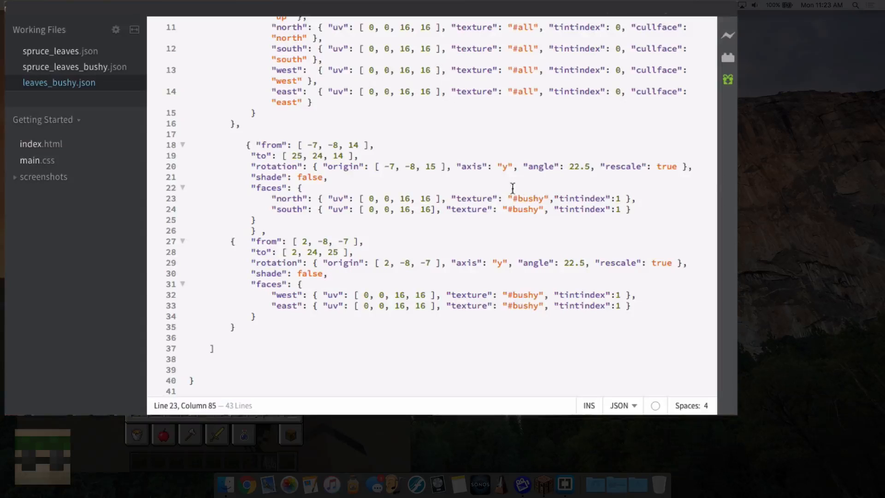
Change the first bushy plane's starting x-coordinate from -7 to -13
left_click(319, 145)
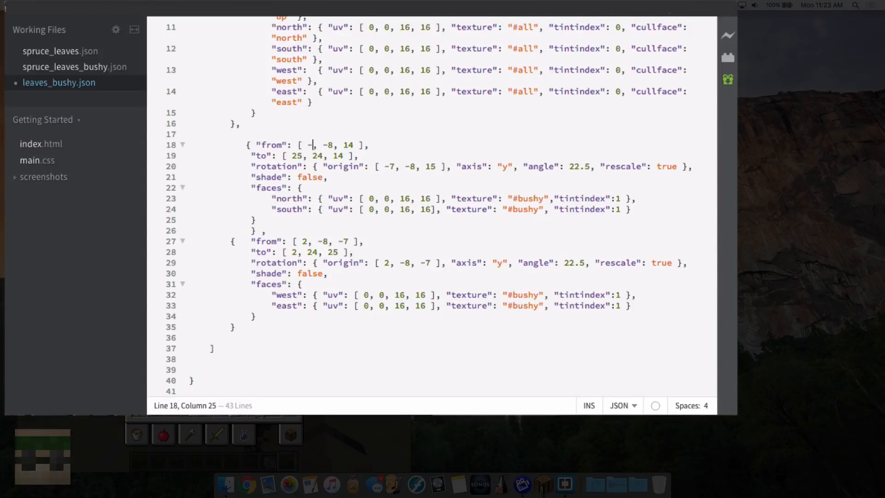
type("13")
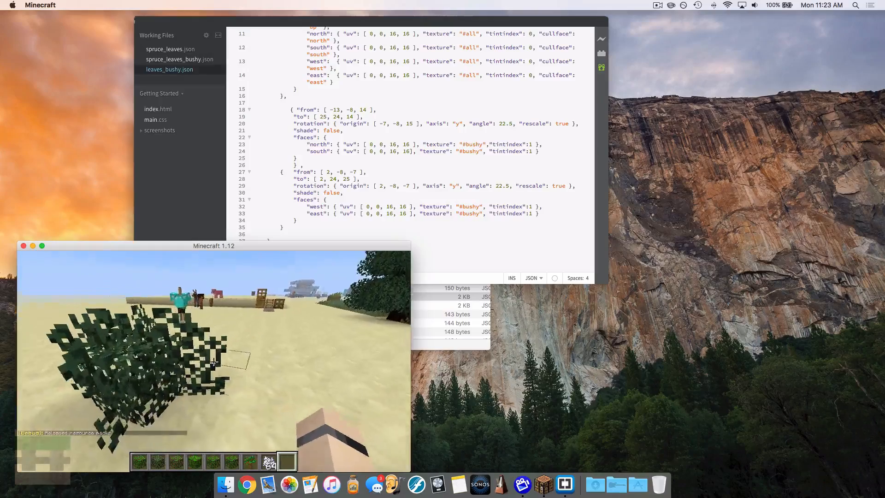
mouse_move(215, 356)
type("7")
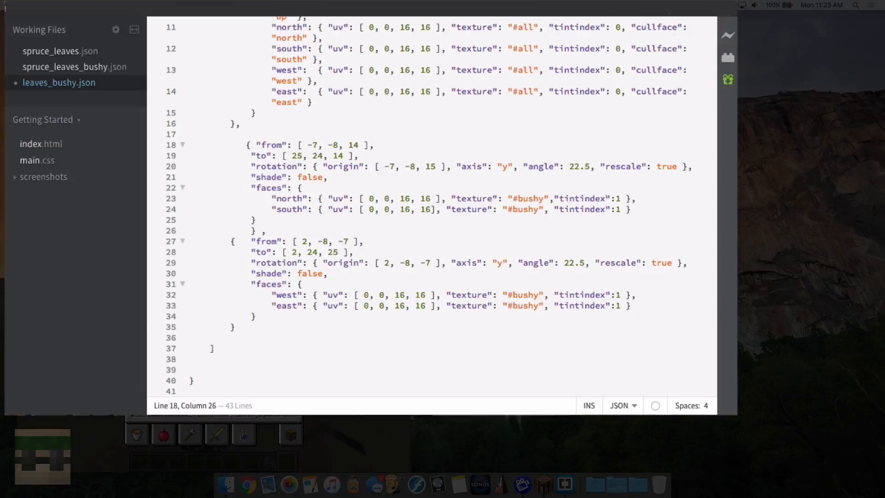
Switch to spruce_leaves_bushy.json, which inherits block/leaves_bushy with spruce leaf textures
scroll("up", 3)
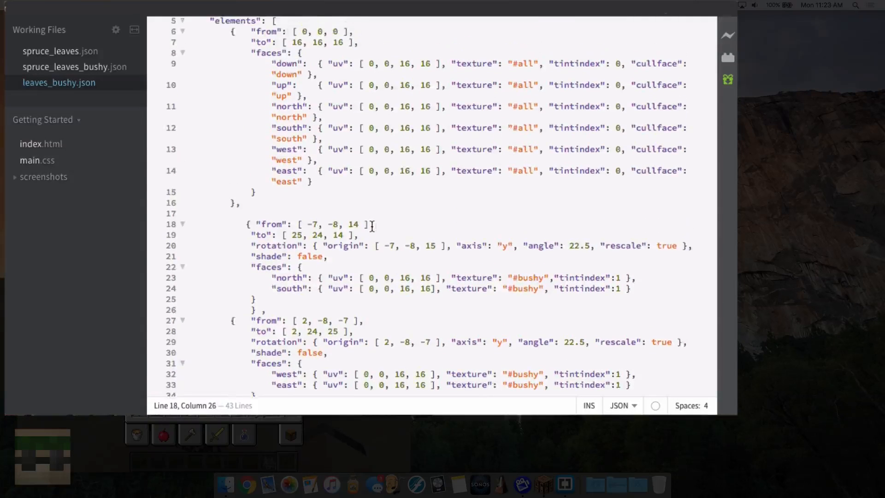
scroll("up", 3)
type(",")
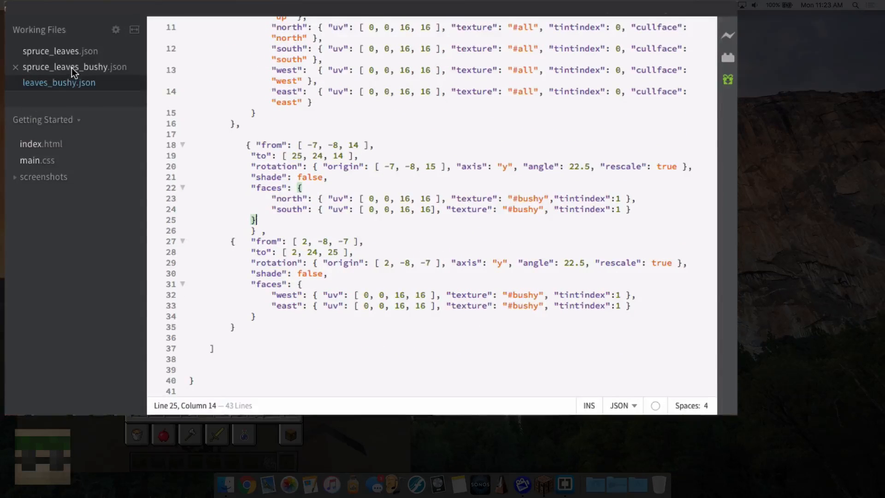
left_click(75, 66)
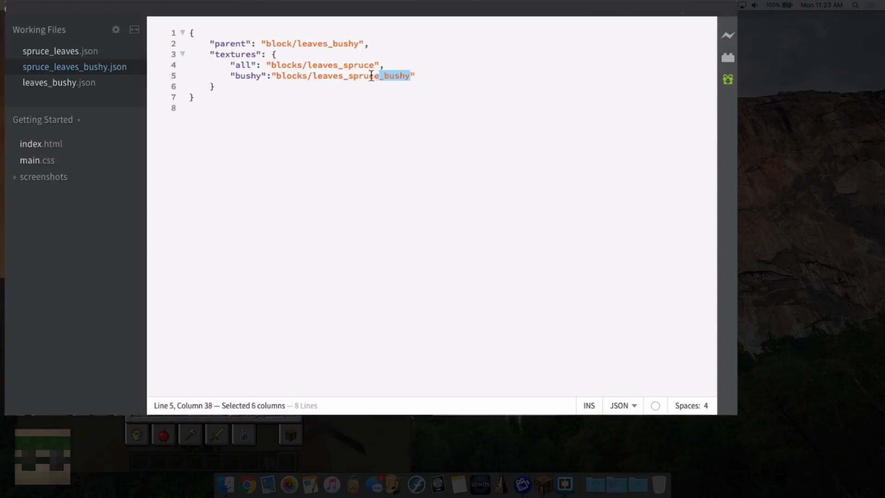
left_click(212, 86)
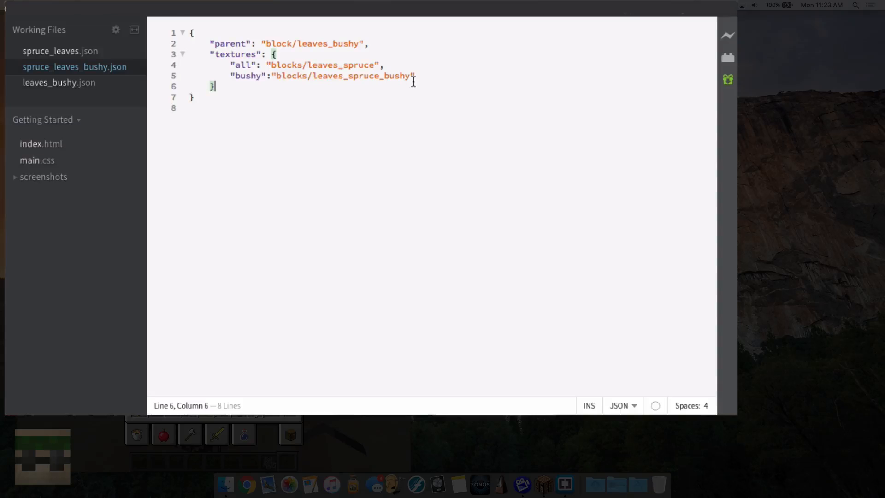
mouse_move(364, 79)
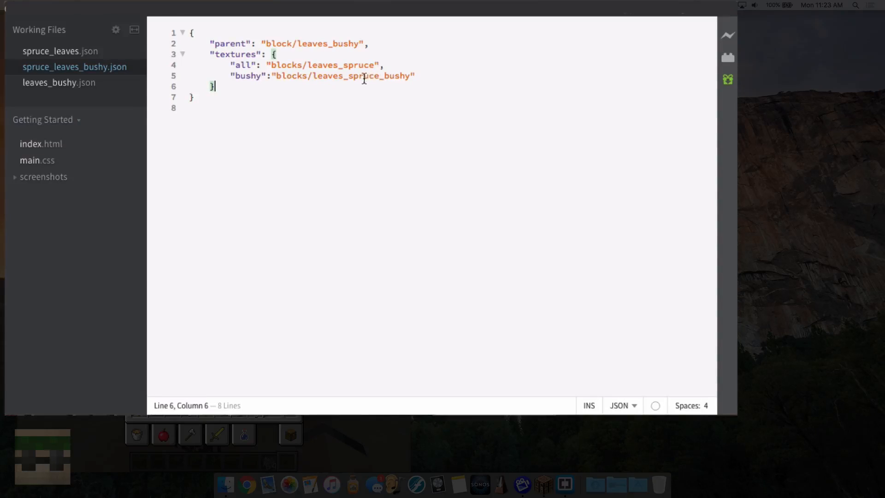
mouse_move(206, 160)
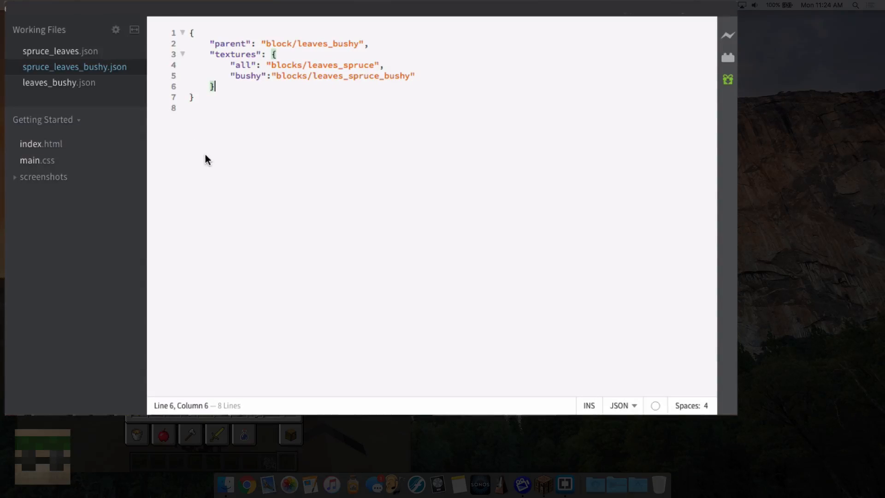
mouse_move(408, 318)
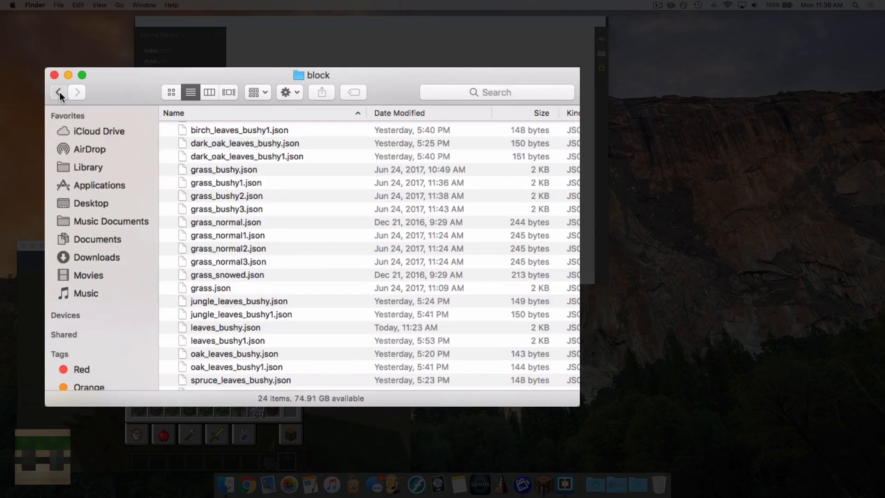
Load the blockstates grass.json into Brackets and highlight its multipart key
left_click(58, 92)
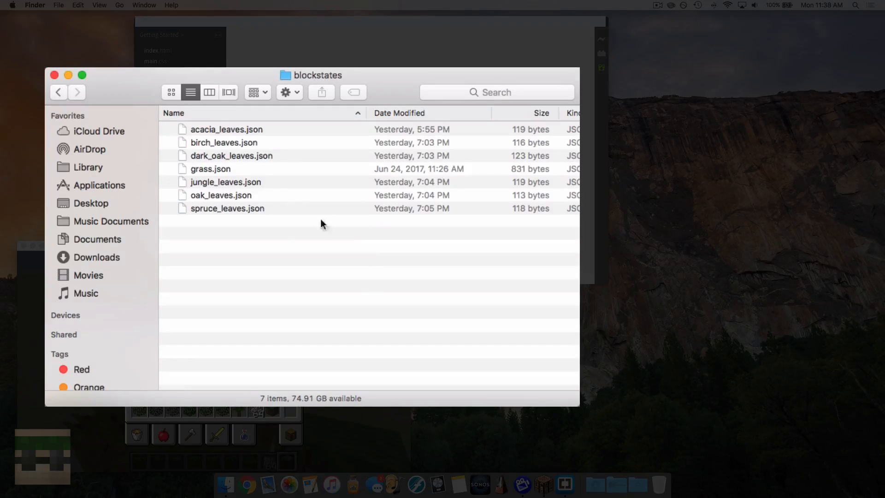
double_click(210, 167)
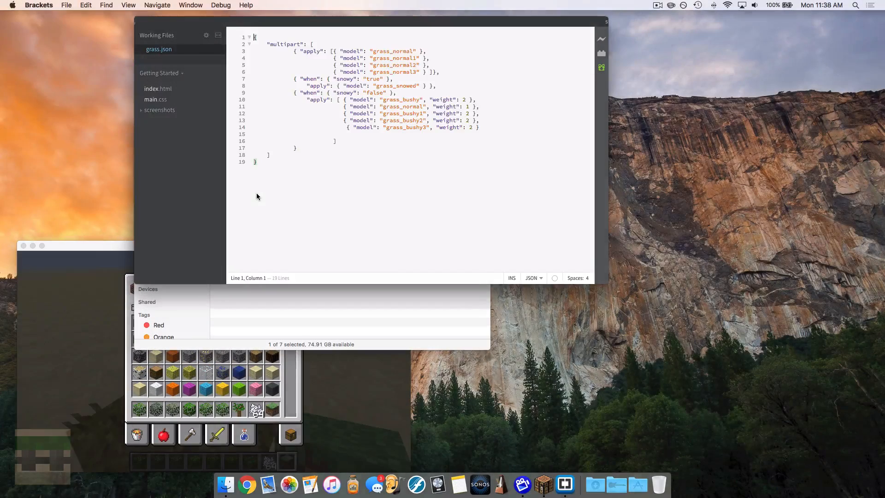
mouse_move(318, 188)
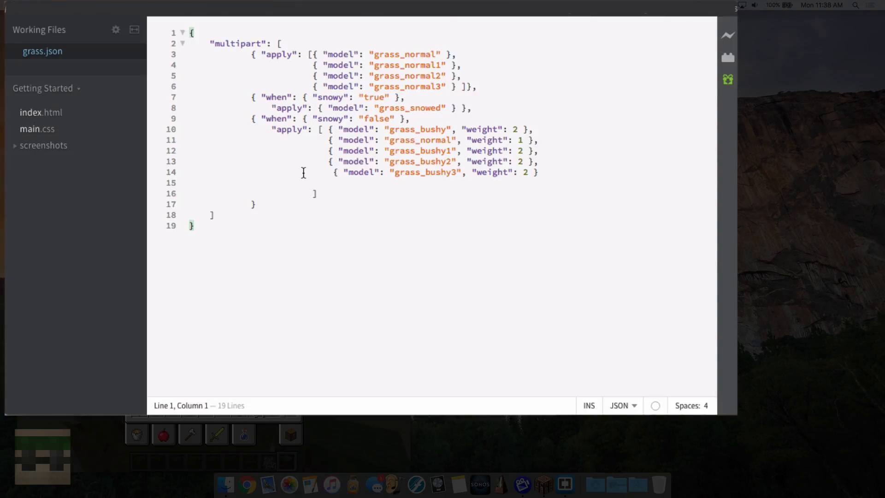
mouse_move(219, 54)
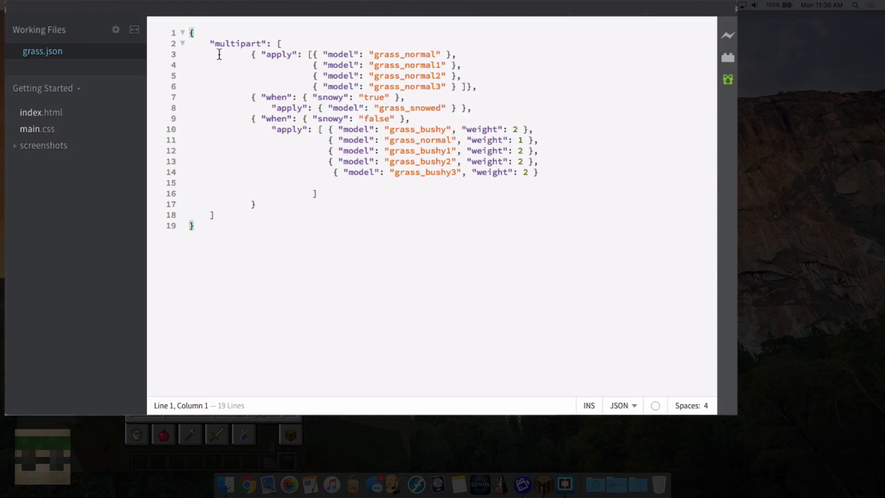
double_click(237, 44)
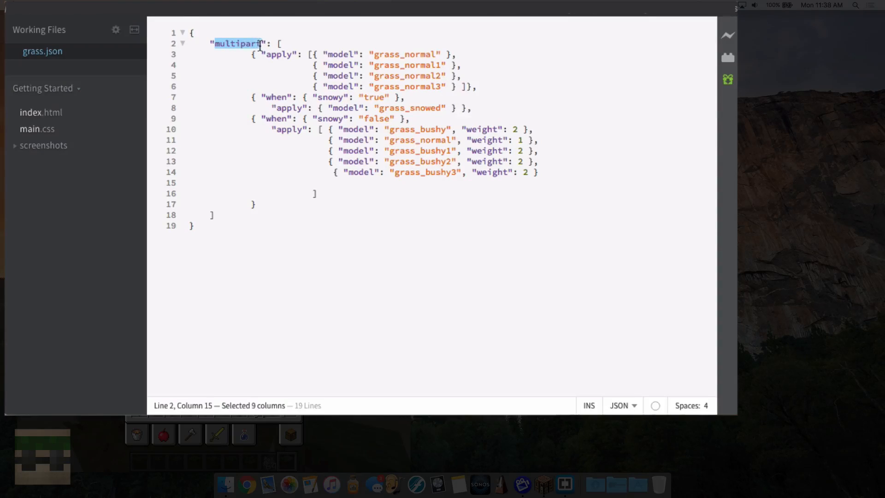
left_click(251, 62)
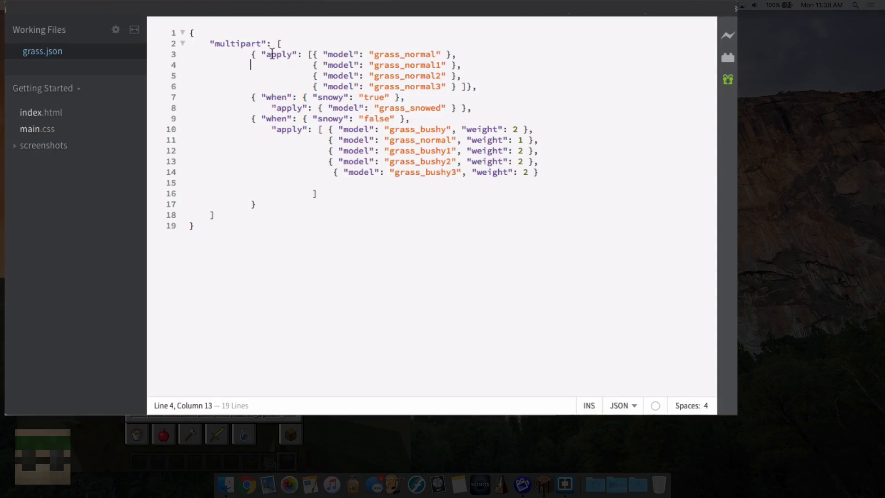
Point out the grass_normal and grass_normal2 model entries in the multipart list
left_click(318, 55)
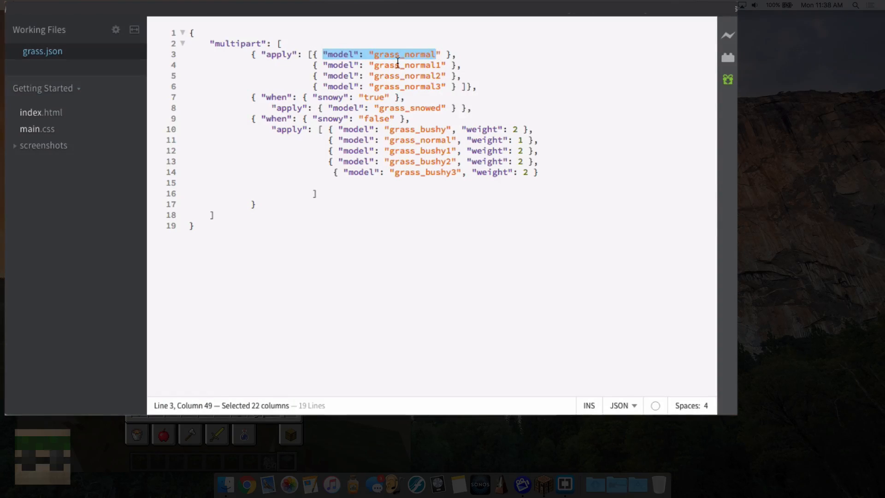
double_click(396, 75)
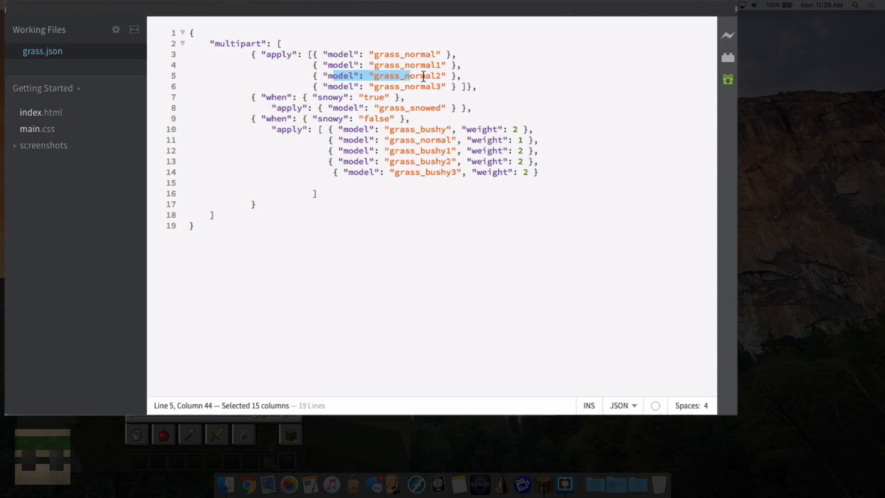
left_click(442, 86)
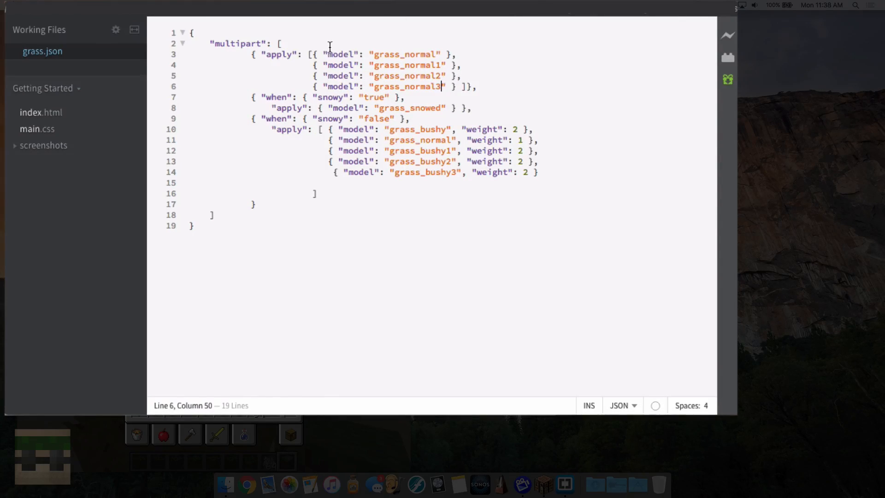
mouse_move(420, 61)
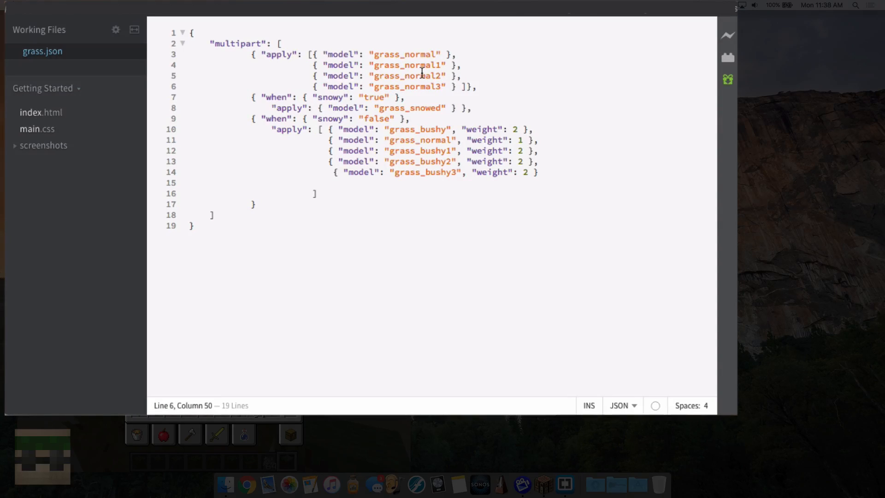
mouse_move(477, 87)
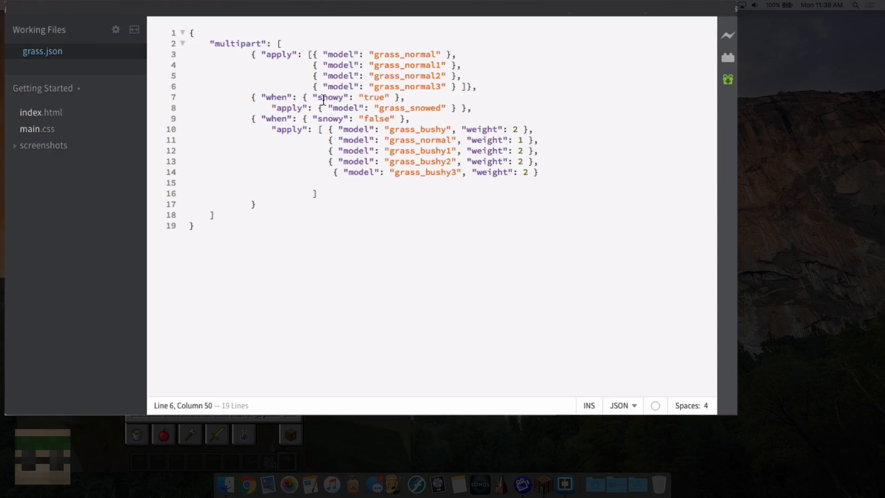
mouse_move(399, 99)
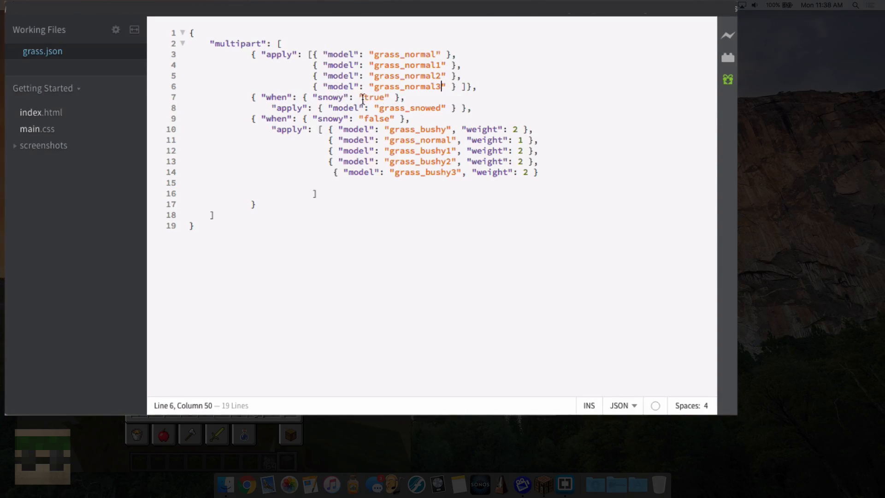
double_click(330, 97)
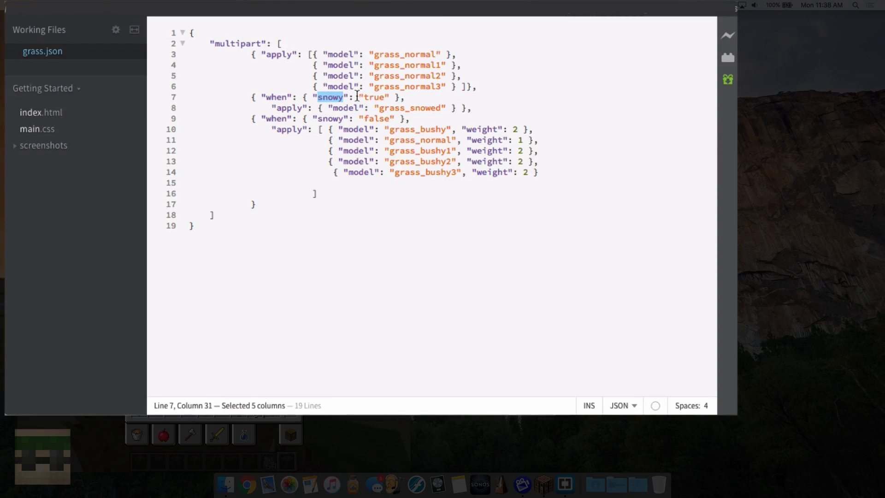
double_click(373, 97)
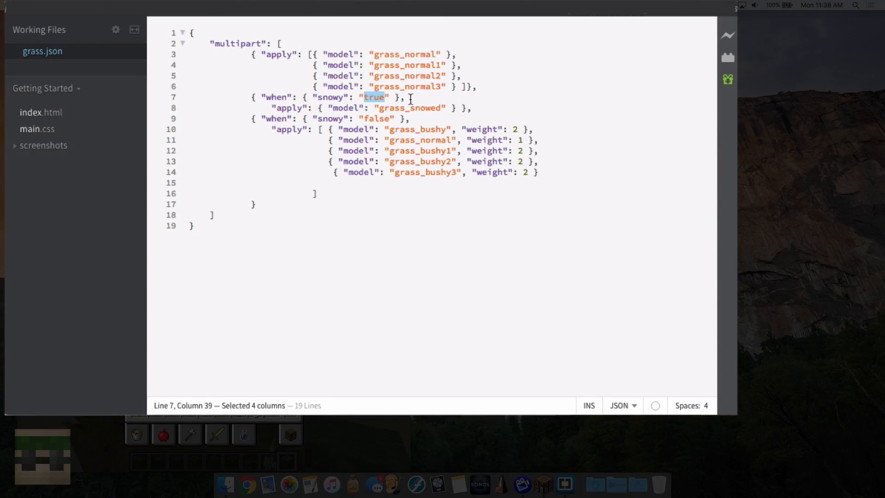
double_click(289, 107)
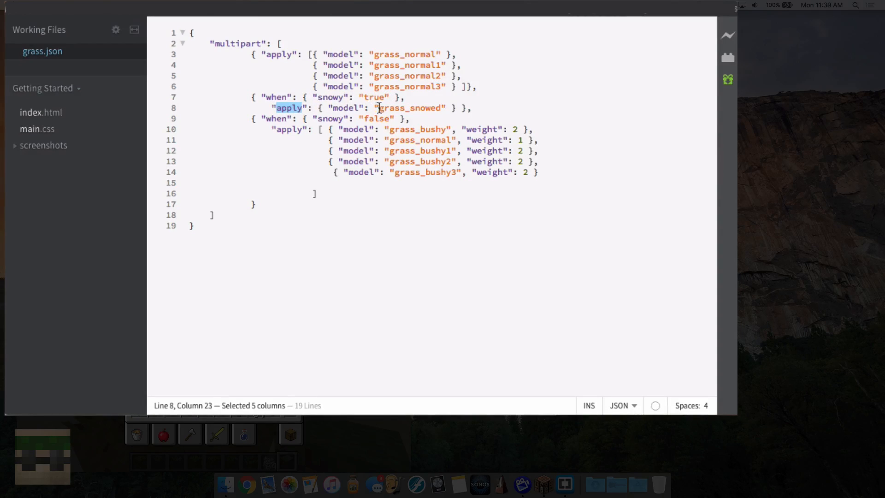
double_click(408, 108)
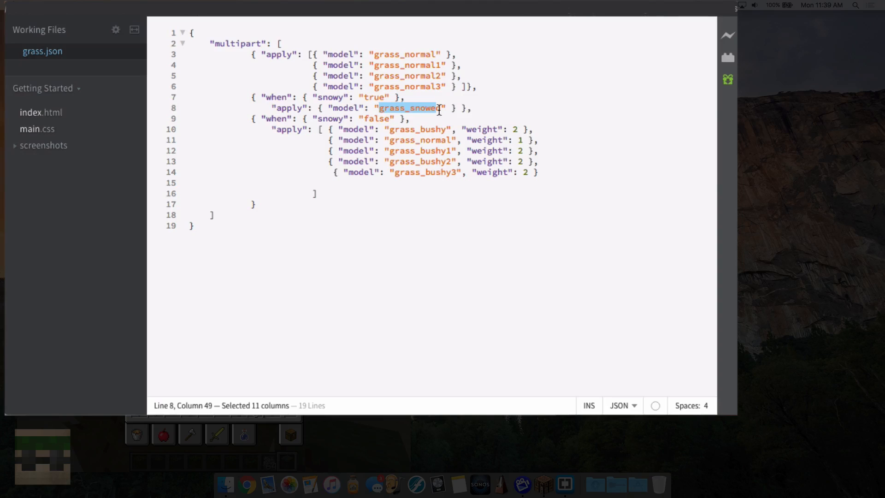
mouse_move(279, 128)
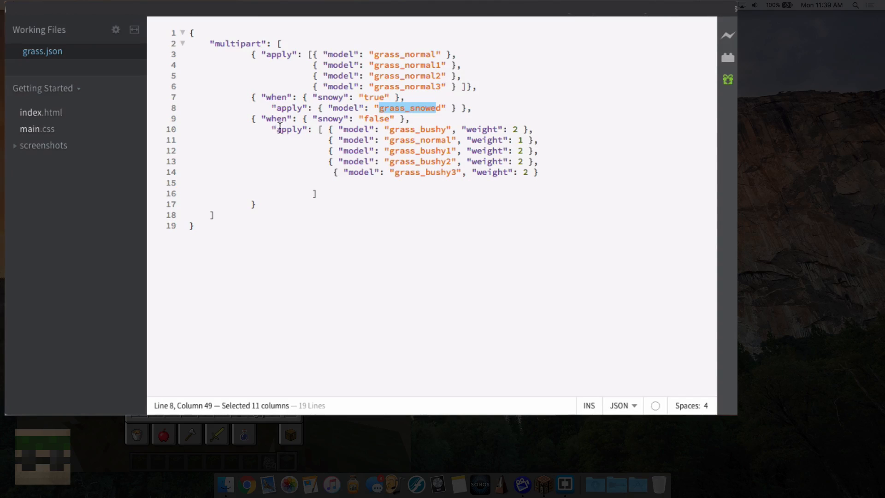
double_click(376, 119)
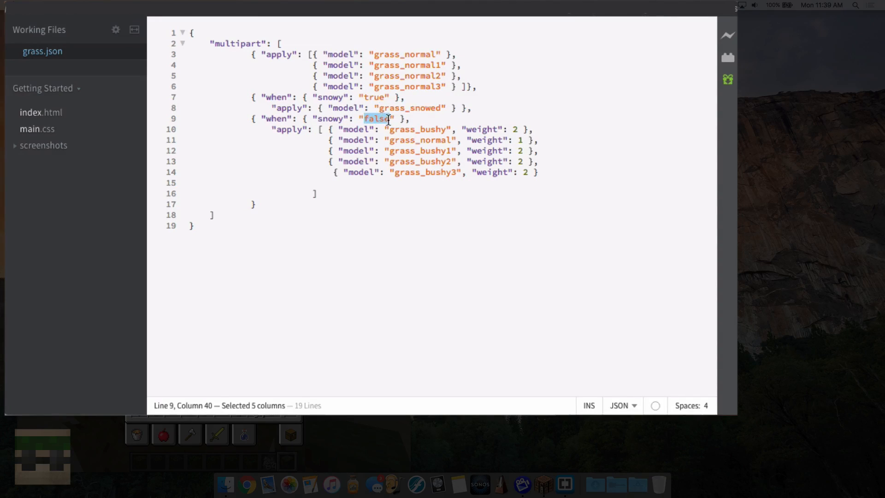
left_click(344, 129)
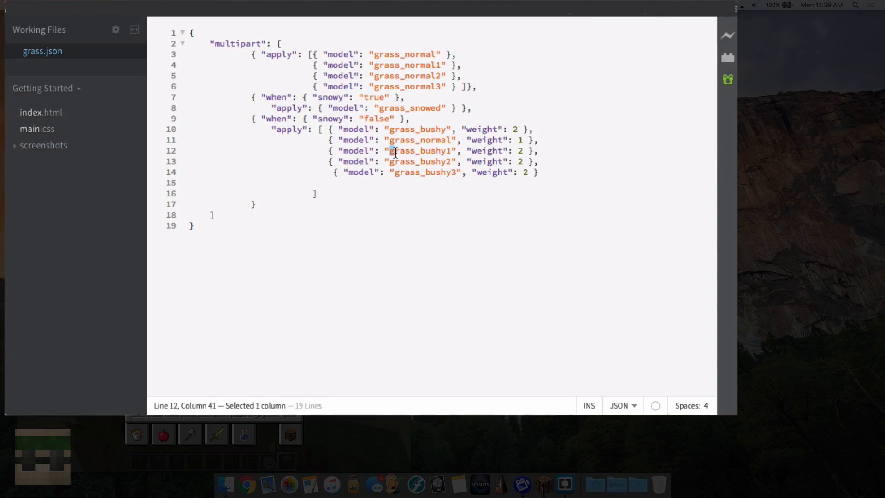
double_click(420, 150)
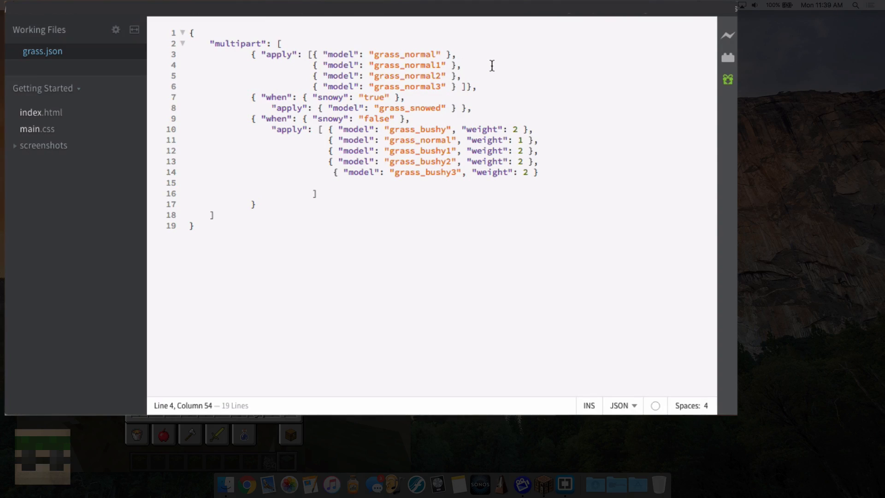
Inspect the grass_normal and grass_bushy model names listed in the blockstate grass.json
left_click(462, 64)
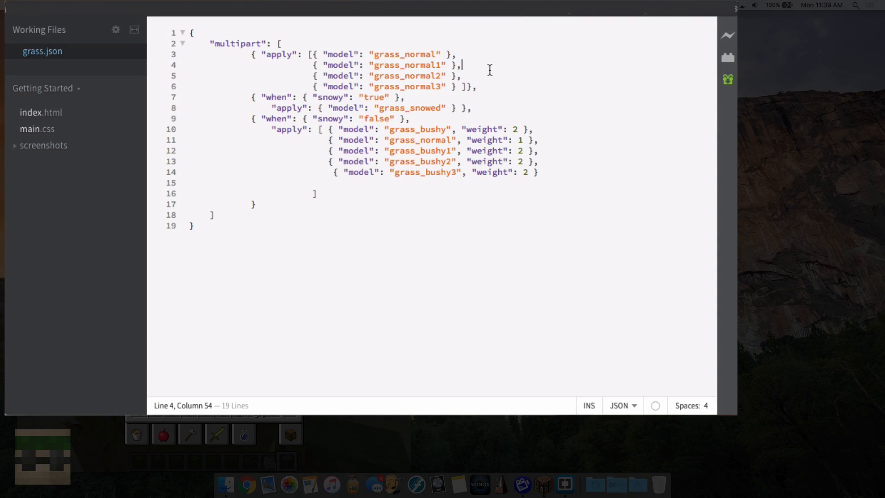
mouse_move(401, 61)
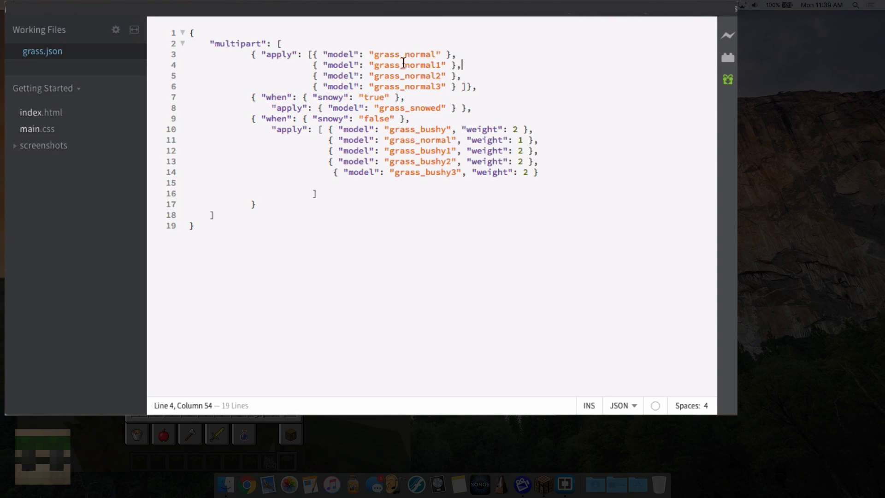
double_click(403, 55)
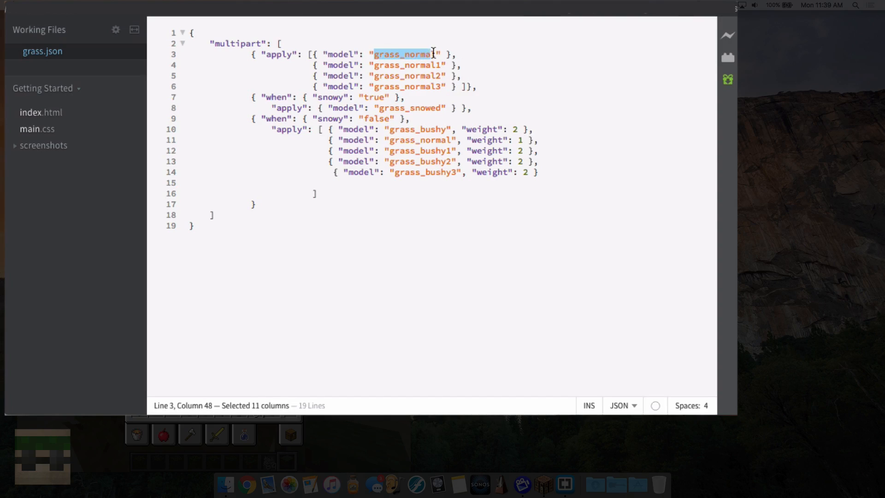
left_click(444, 65)
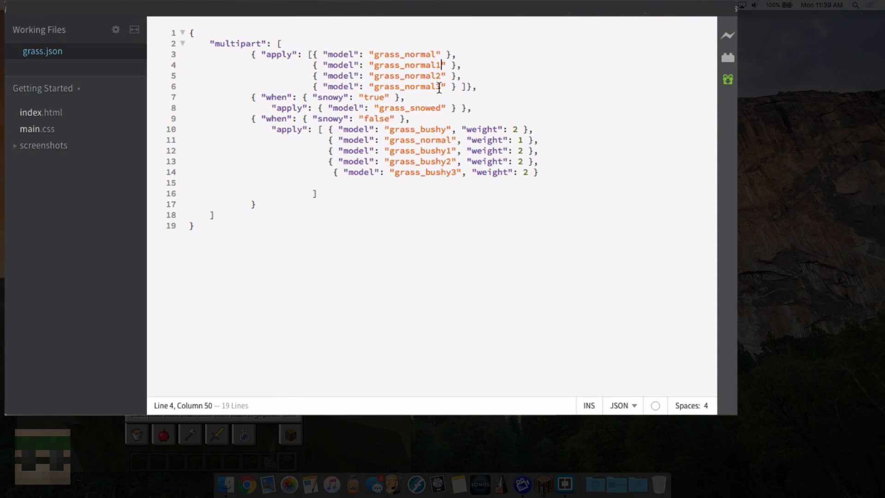
double_click(404, 55)
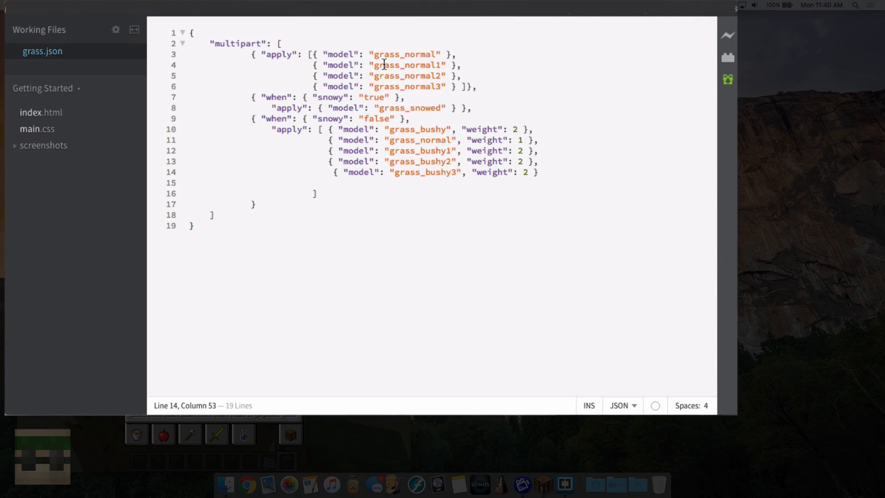
double_click(404, 54)
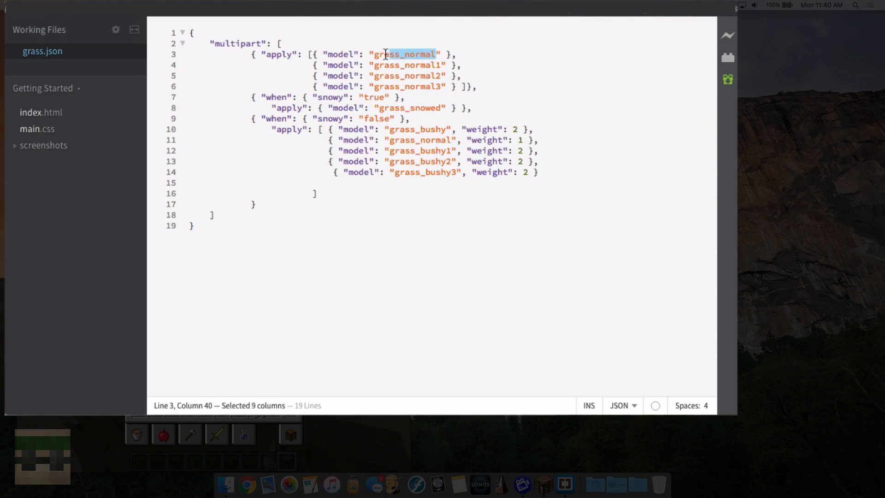
double_click(432, 129)
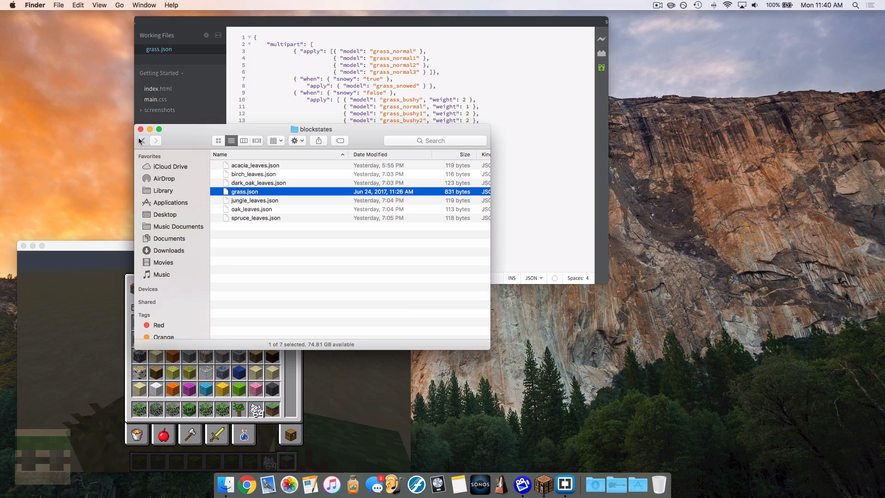
Navigate Finder to models/block and load grass_normal.json into Brackets
left_click(142, 141)
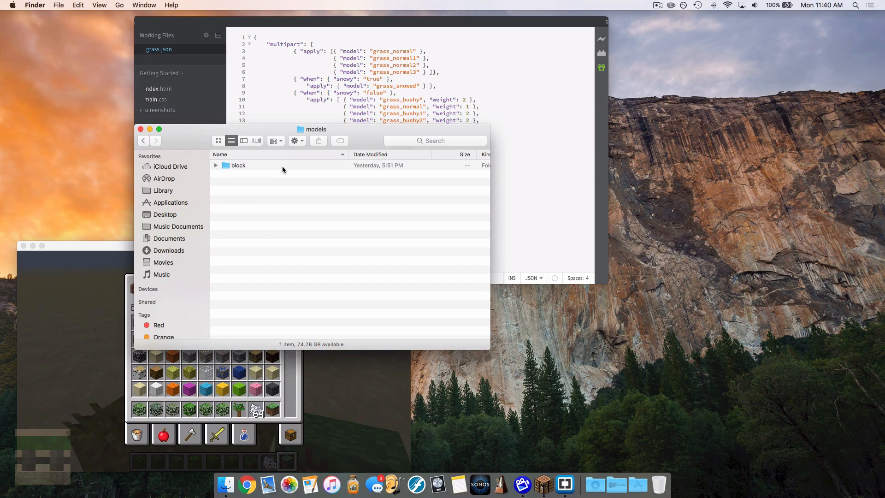
double_click(237, 166)
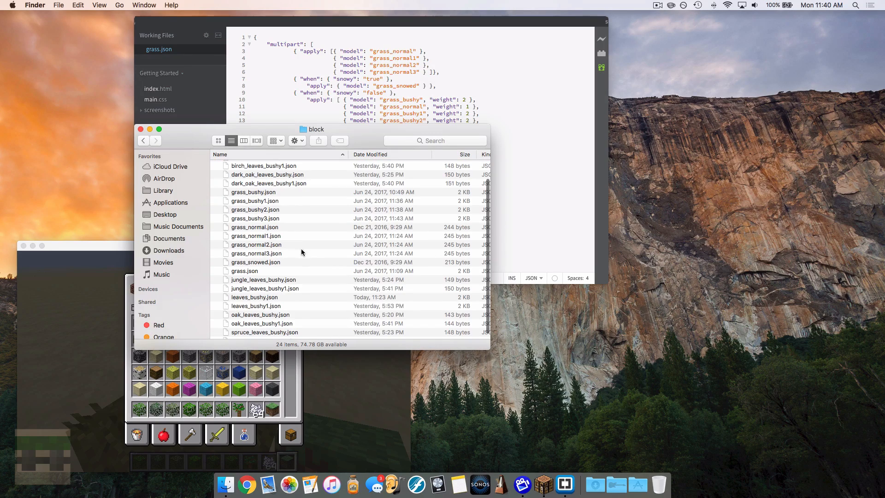
double_click(255, 235)
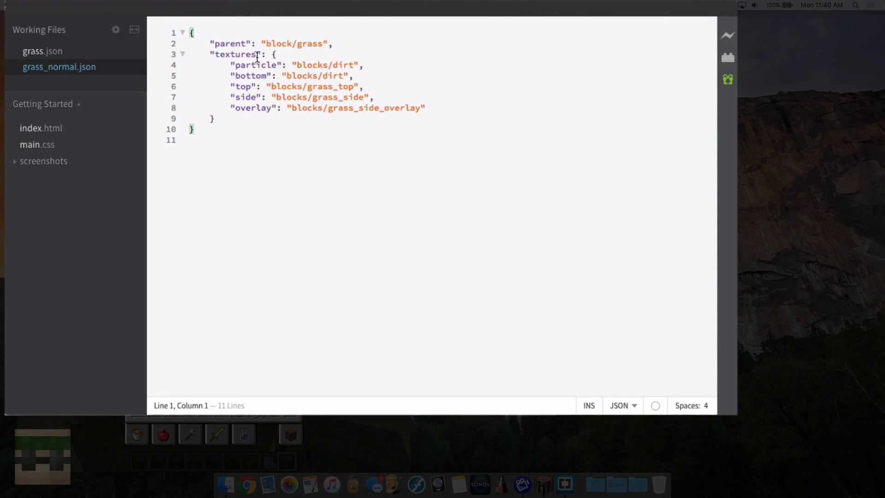
mouse_move(327, 44)
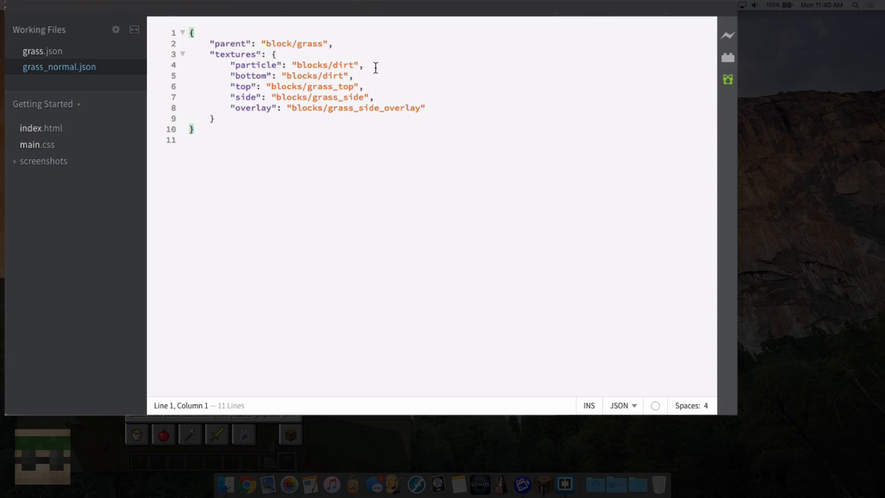
mouse_move(301, 44)
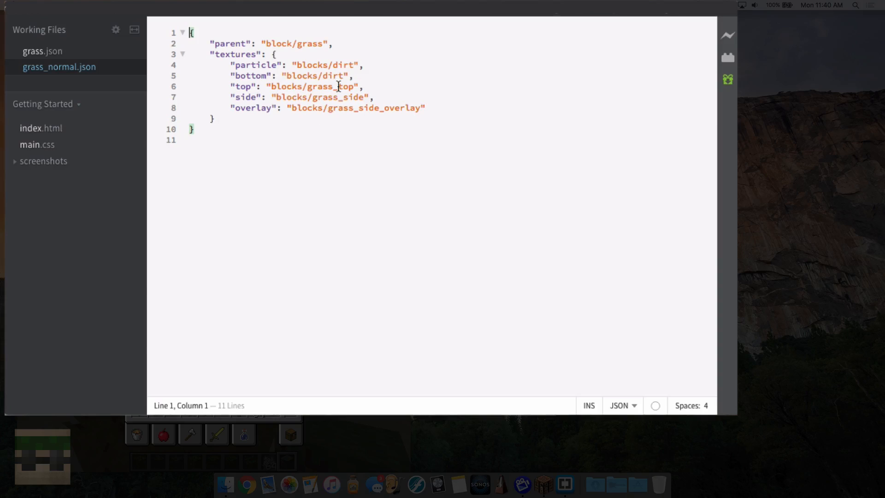
mouse_move(386, 216)
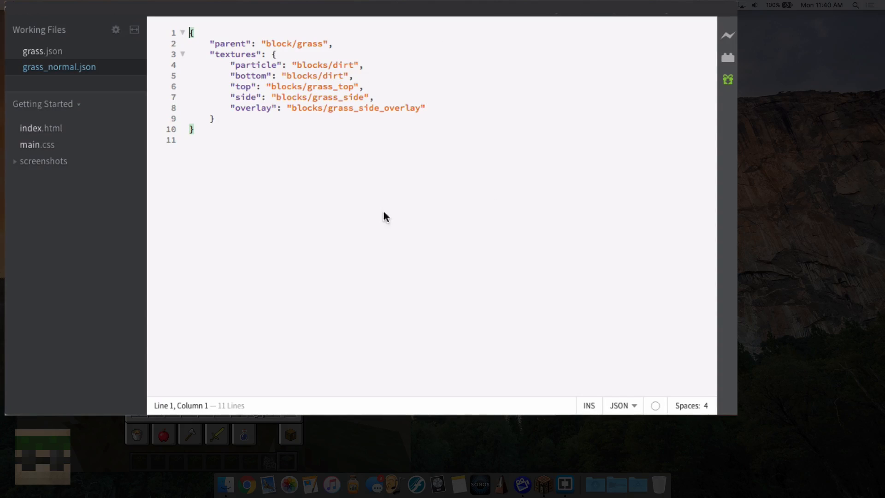
mouse_move(343, 151)
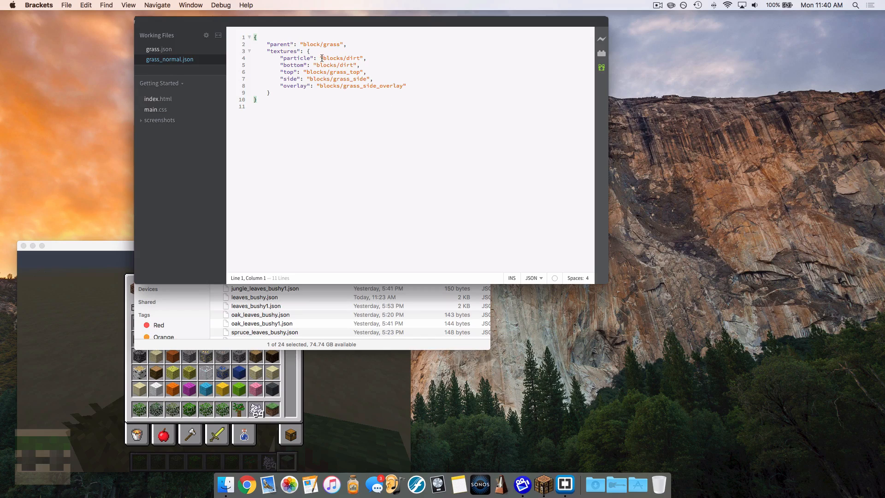
mouse_move(341, 246)
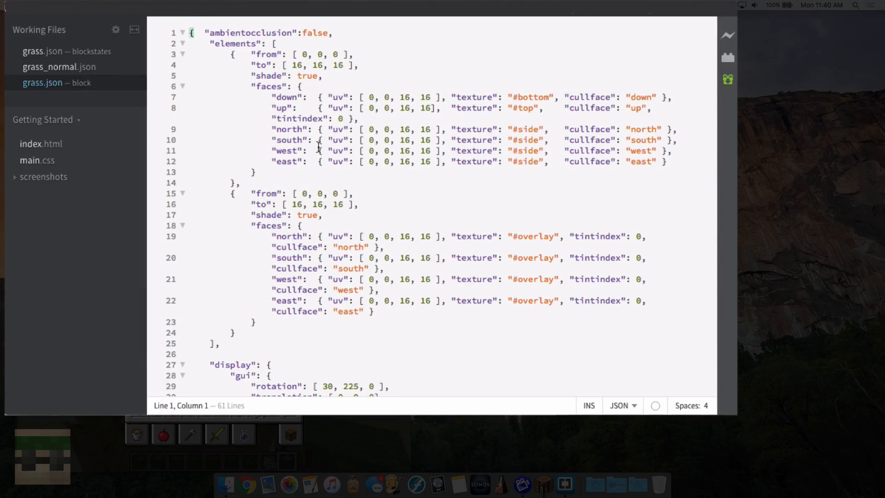
Scroll through the block grass.json elements and display transforms, then close the file
scroll("down", 3)
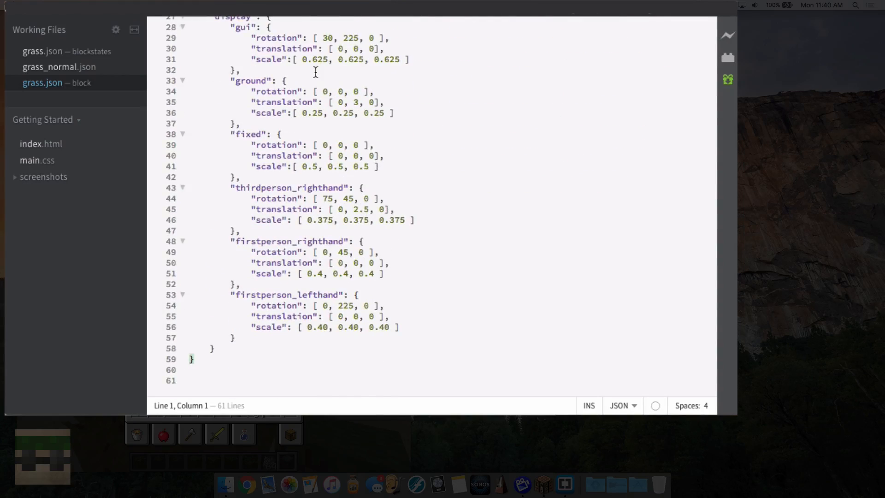
scroll("up", 3)
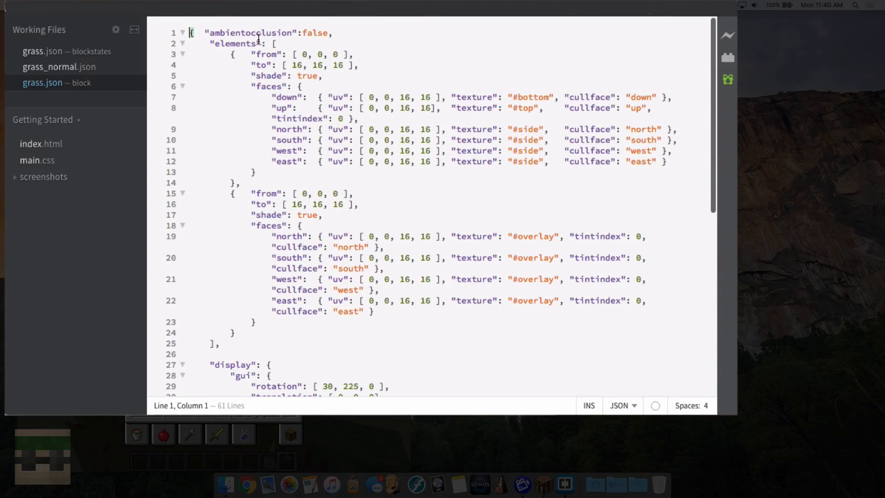
mouse_move(253, 54)
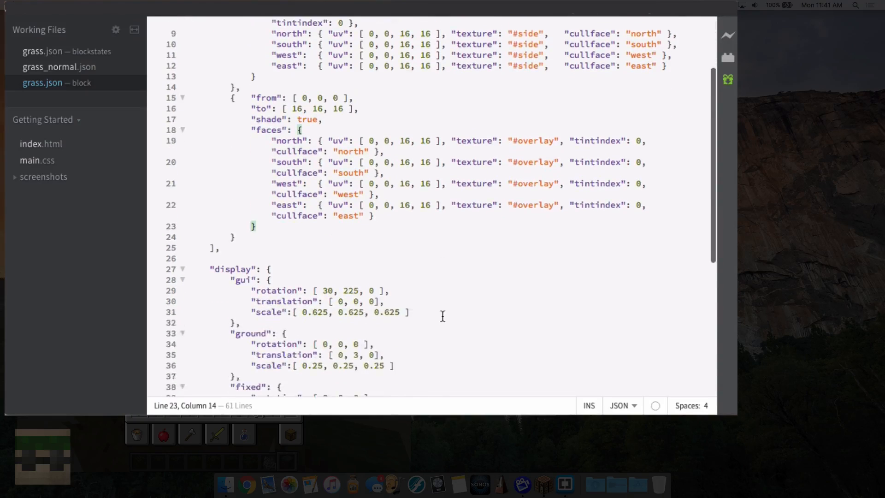
scroll("down", 3)
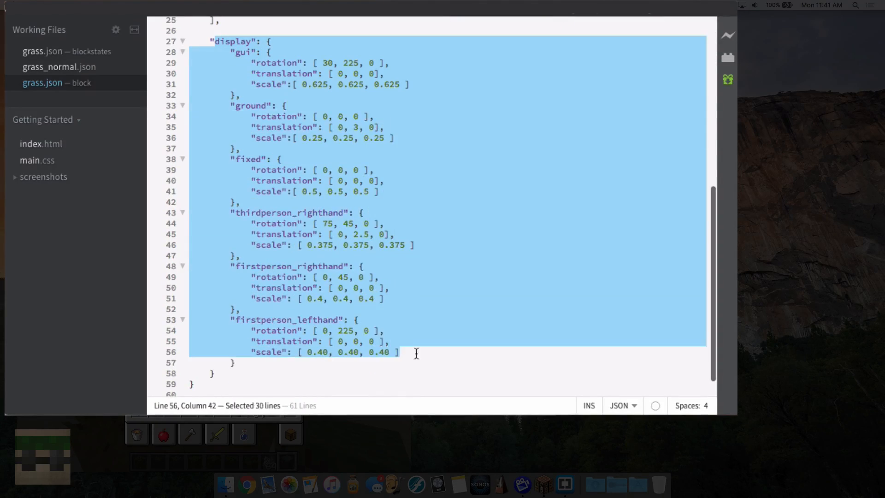
scroll("up", 3)
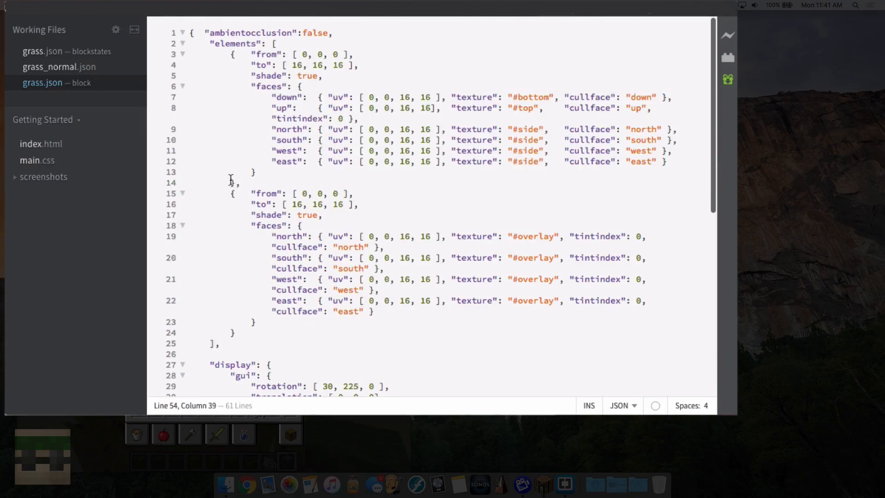
left_click(59, 66)
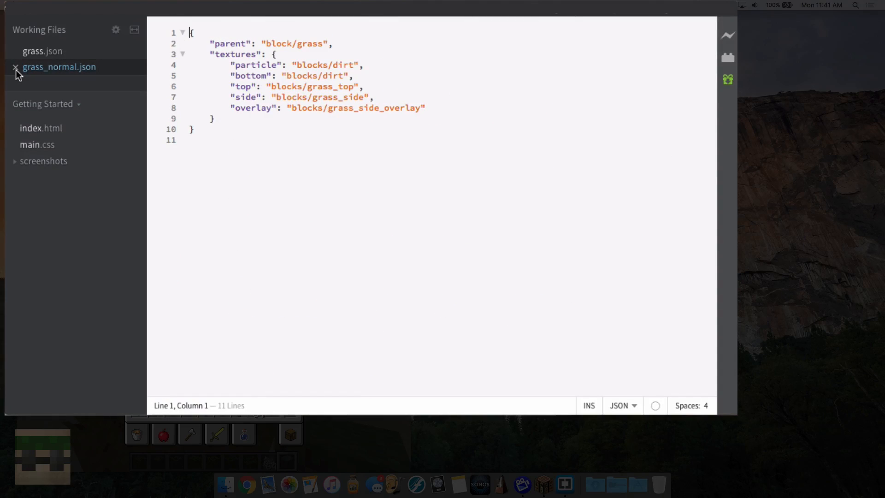
left_click(43, 51)
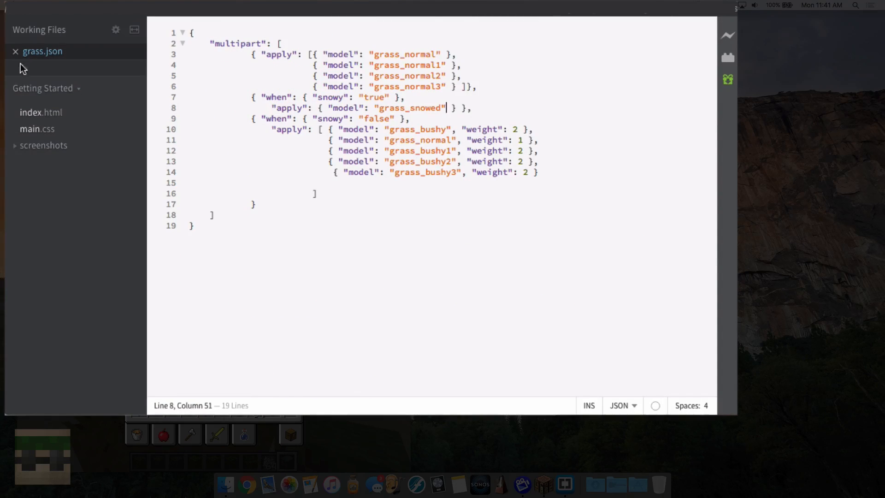
mouse_move(298, 345)
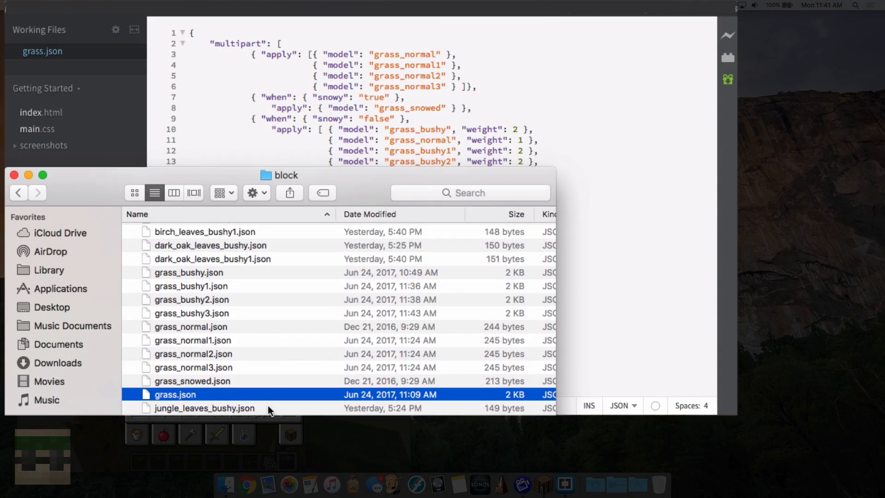
double_click(185, 272)
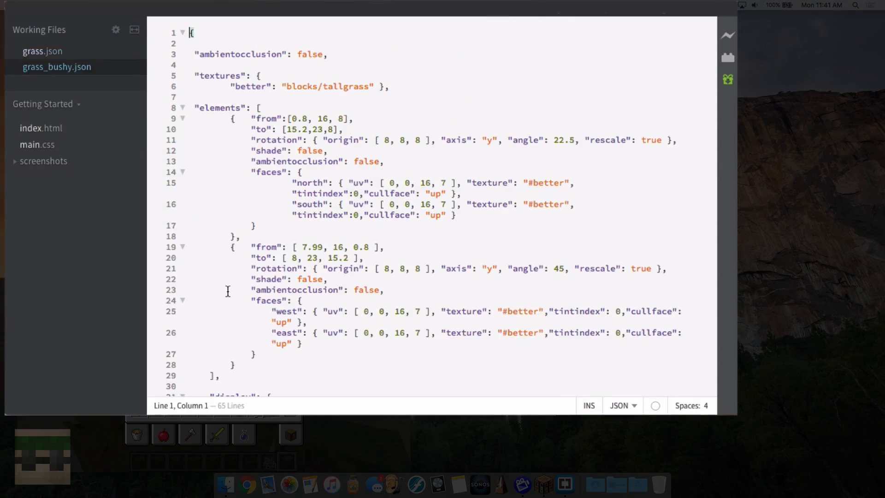
mouse_move(356, 231)
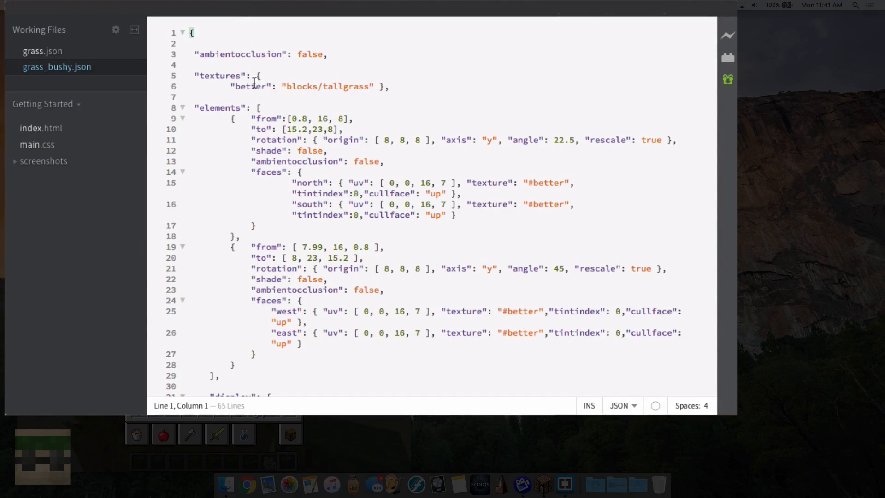
double_click(242, 55)
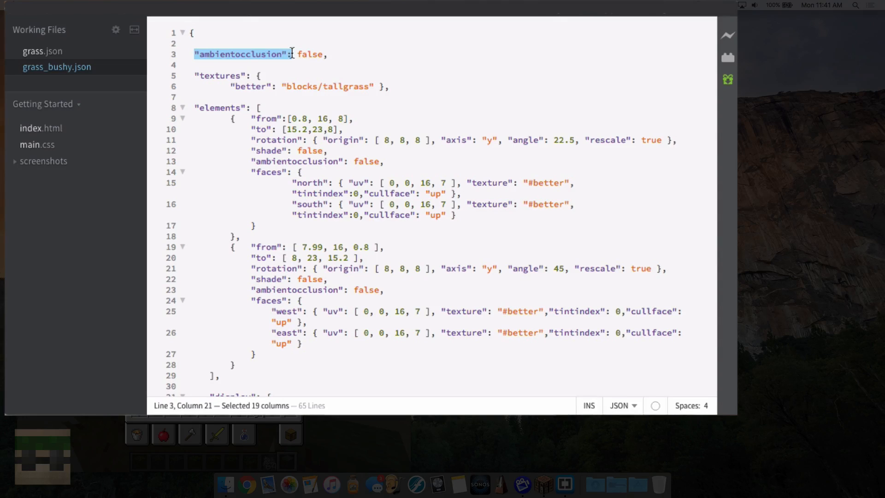
double_click(310, 54)
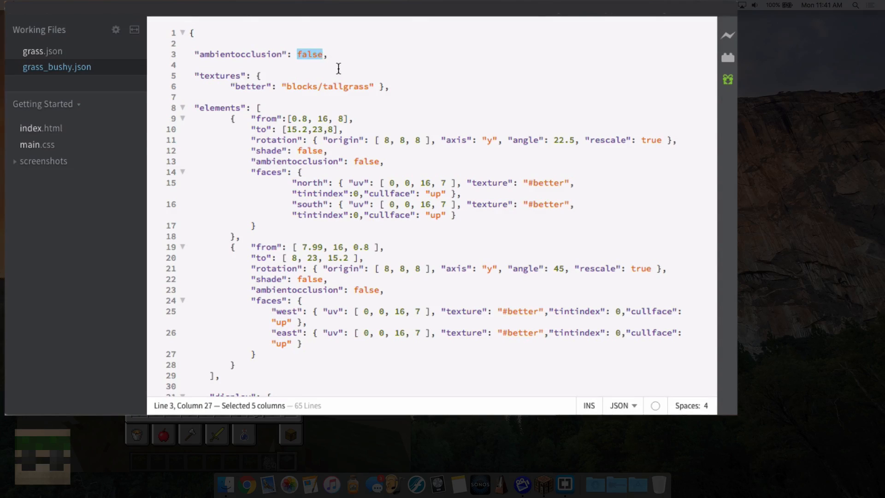
left_click(333, 65)
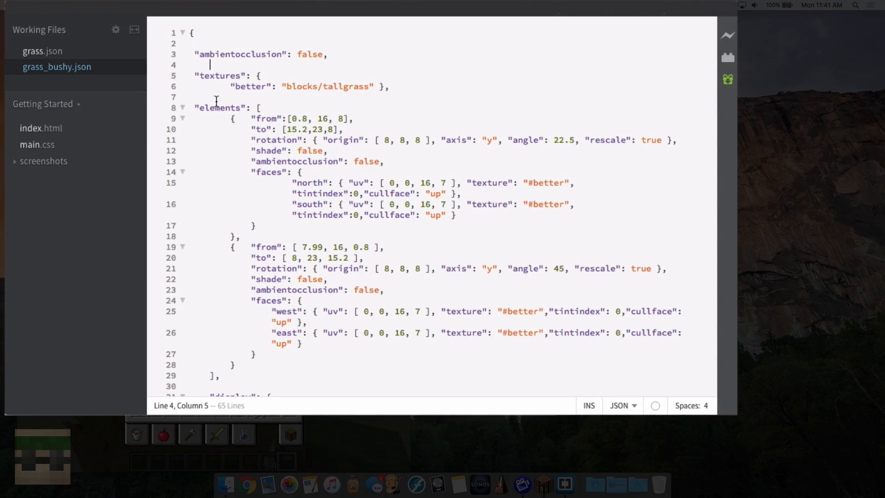
mouse_move(212, 84)
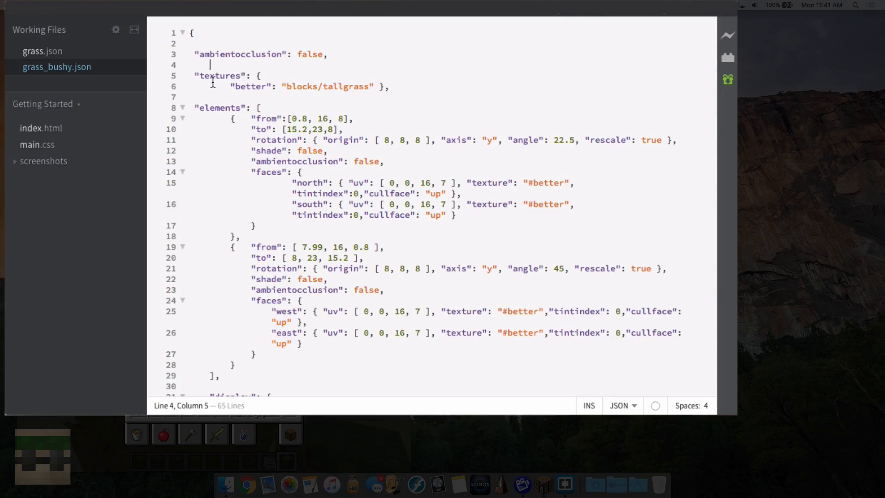
double_click(220, 75)
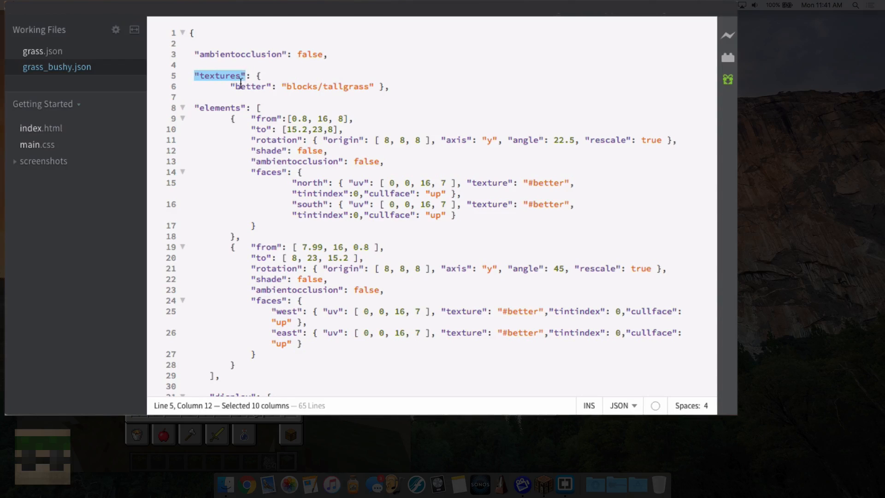
left_click(263, 86)
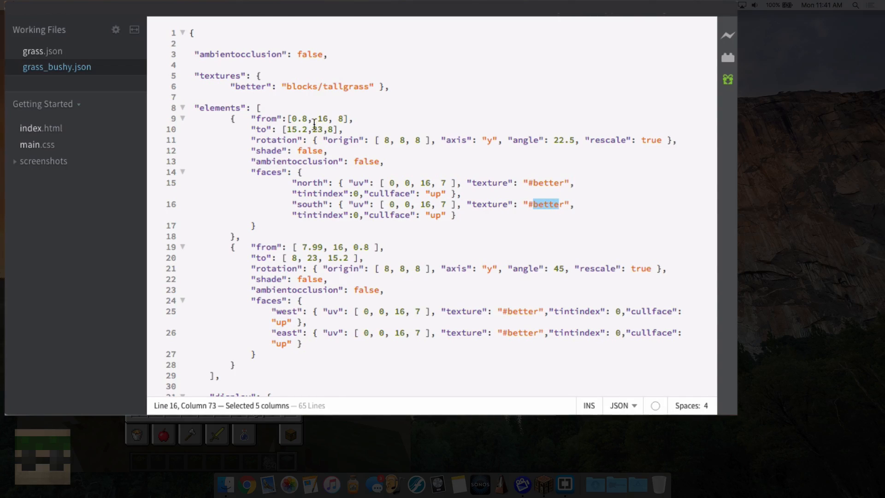
left_click(238, 87)
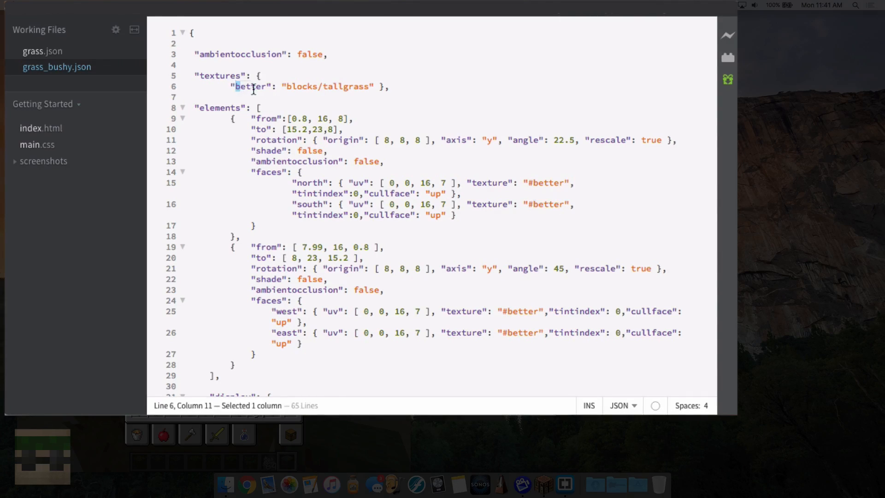
double_click(302, 87)
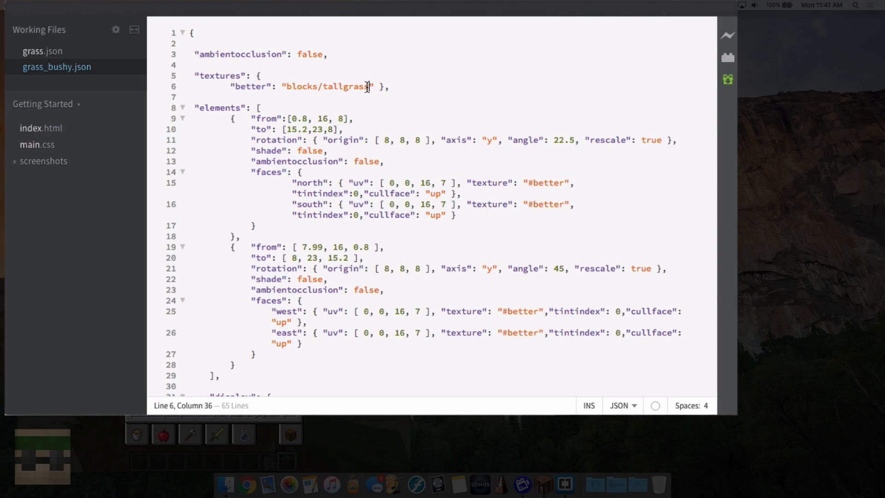
double_click(343, 86)
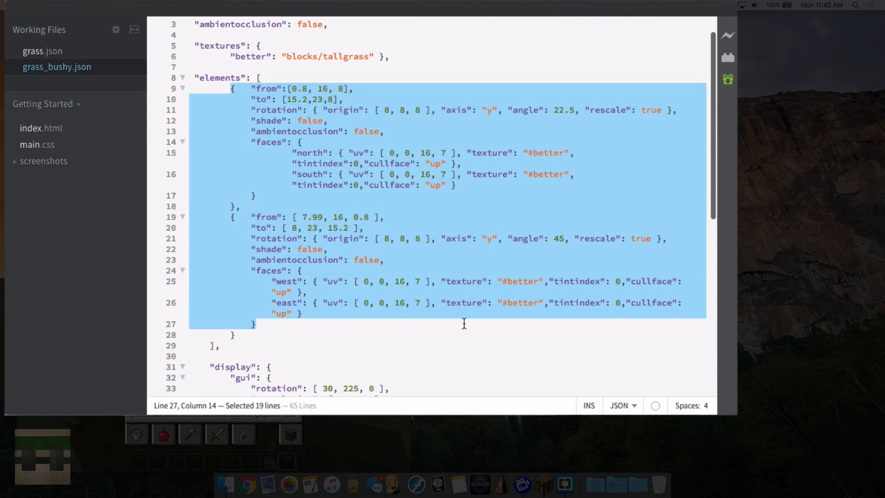
Remove the "ambientocclusion": false entry from the grass element in grass_bushy.json
left_click(237, 95)
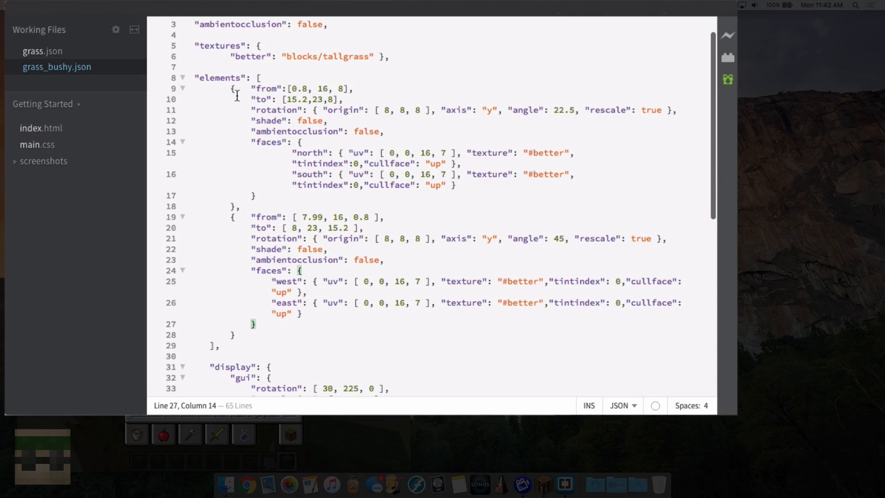
left_click_drag(231, 88, 256, 196)
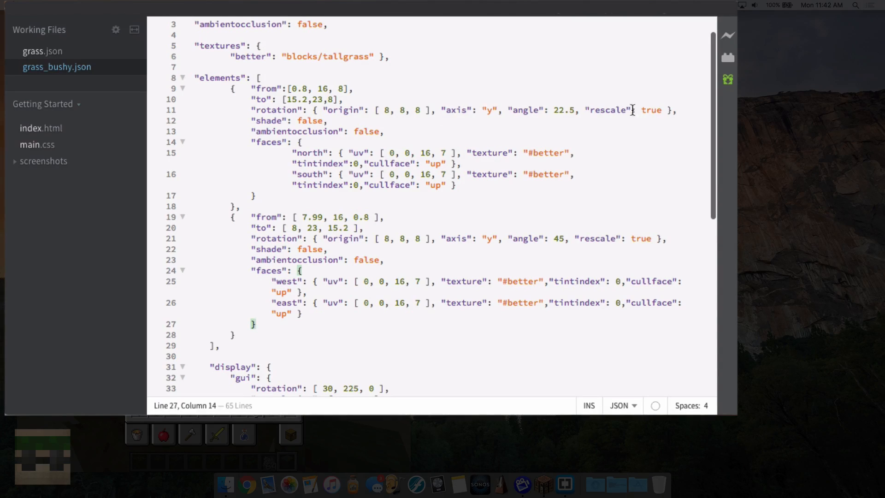
mouse_move(376, 129)
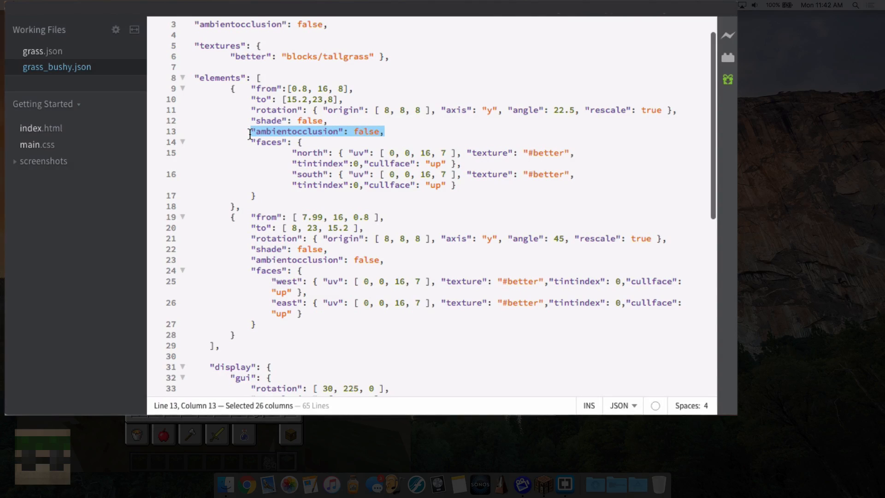
key("Delete")
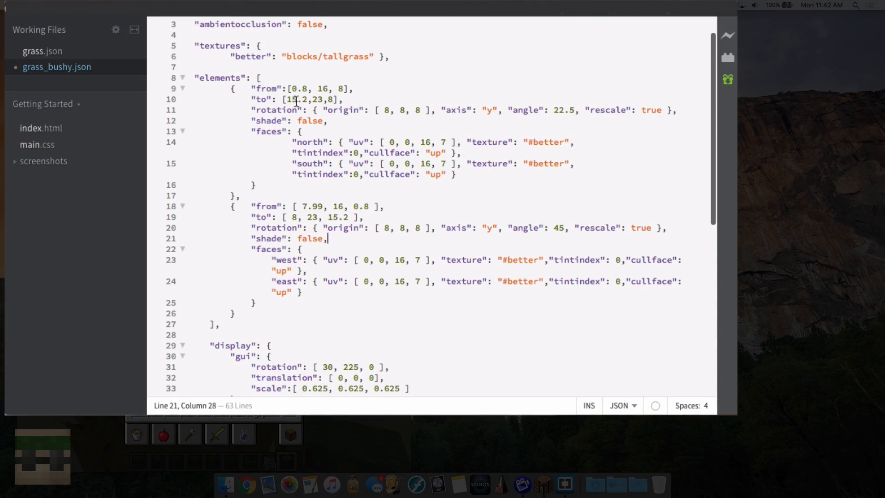
left_click(321, 89)
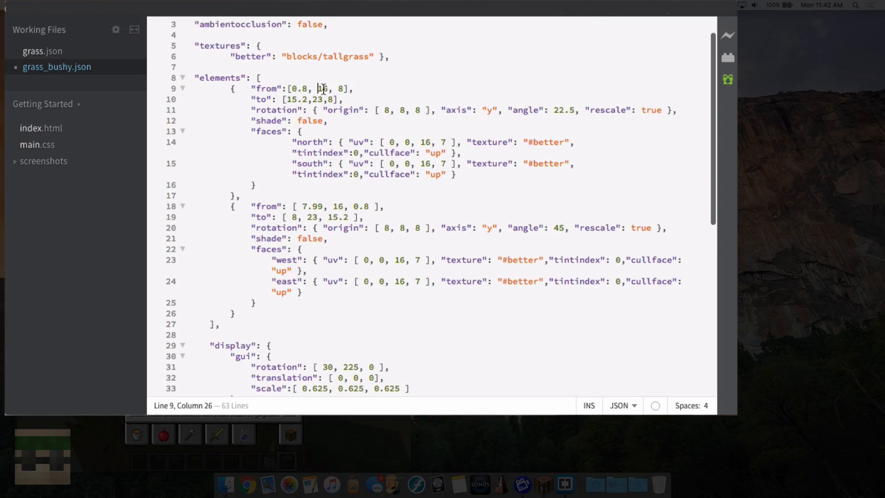
double_click(322, 88)
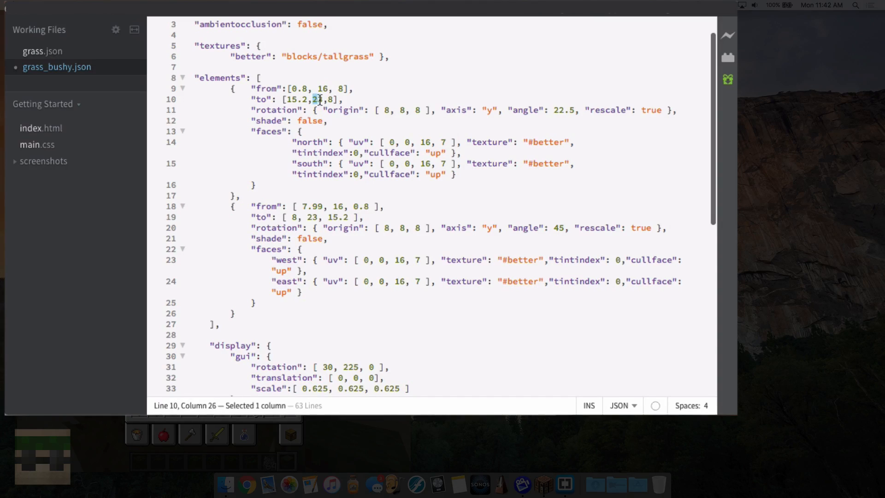
key("shift+Right")
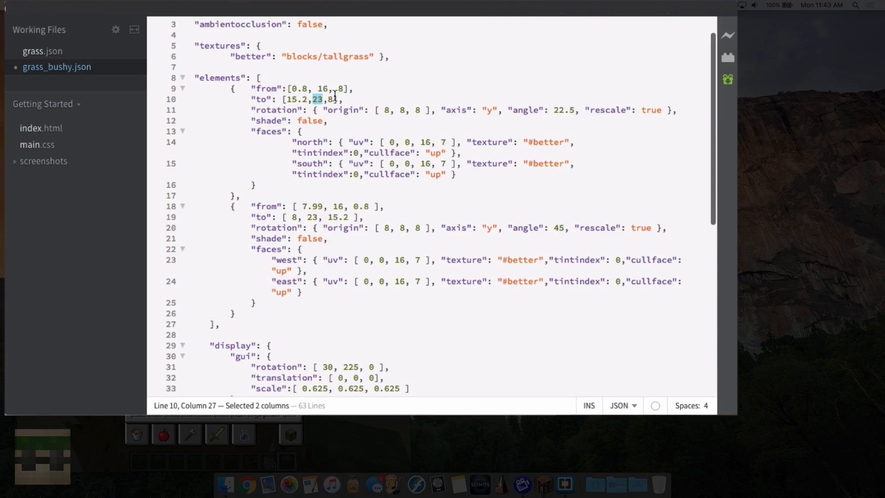
left_click(326, 88)
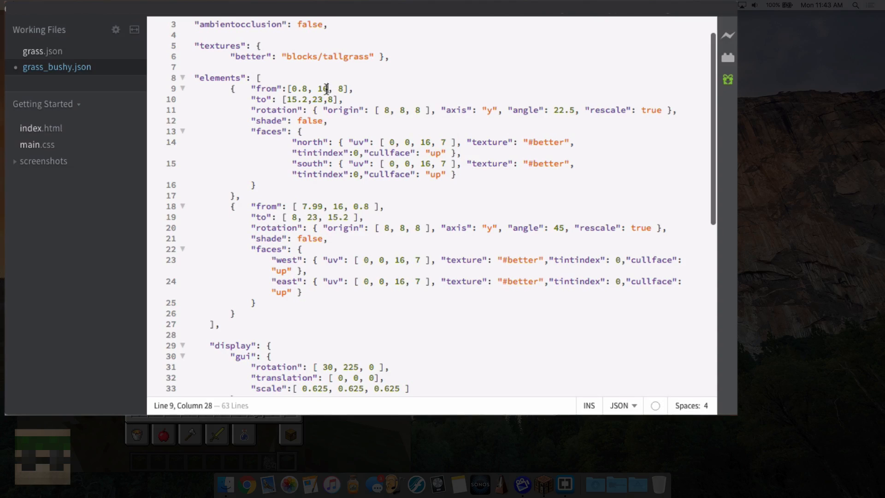
double_click(317, 99)
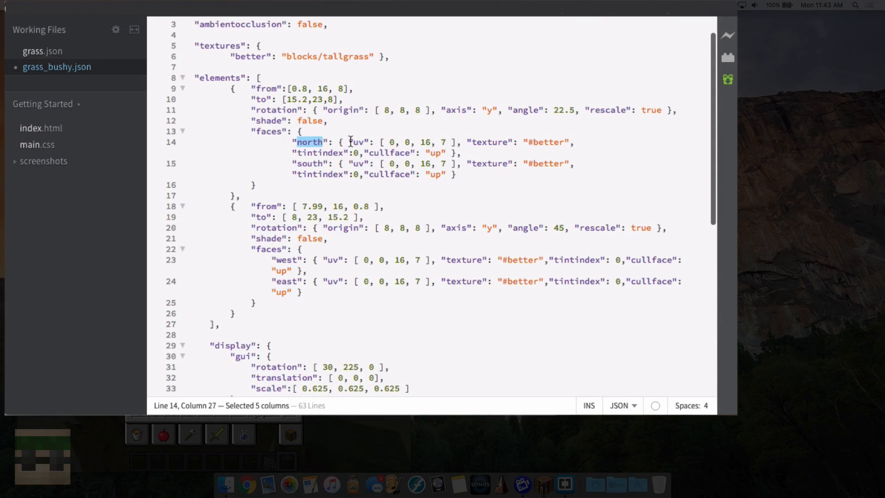
left_click(389, 142)
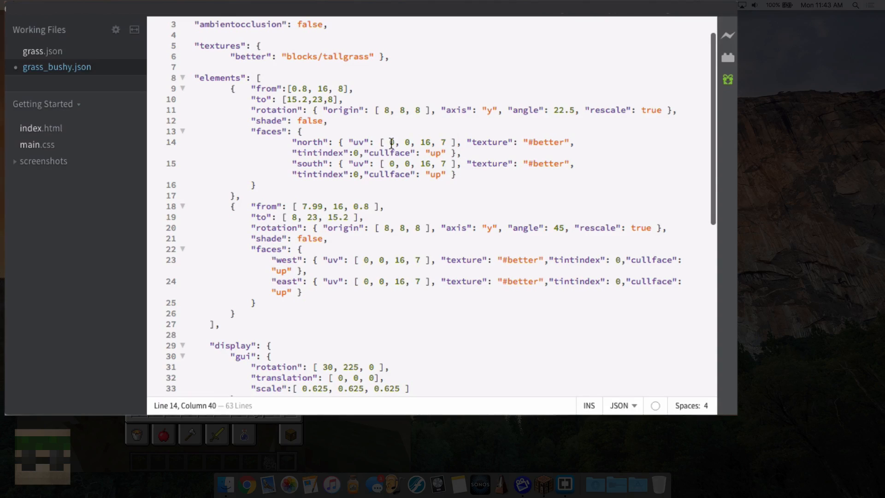
double_click(407, 142)
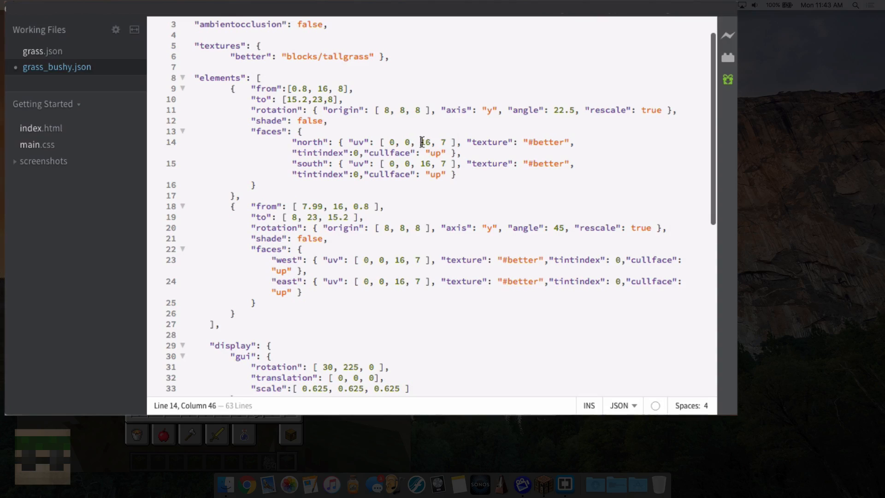
double_click(426, 142)
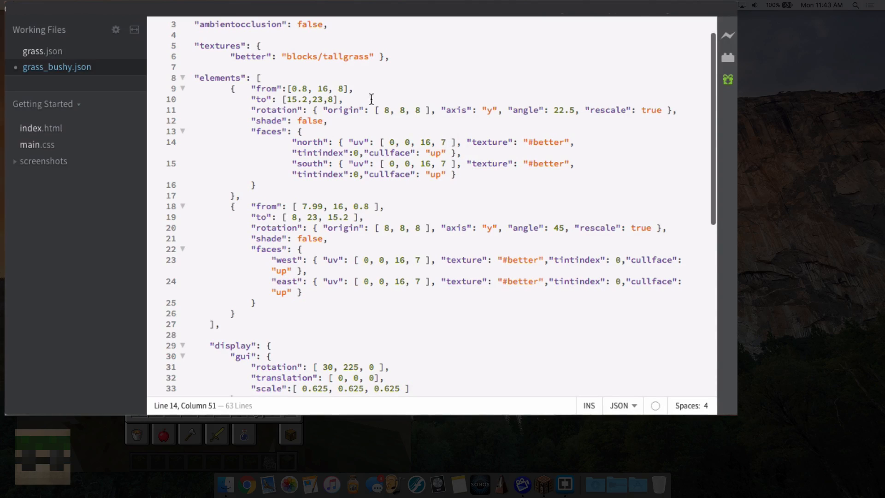
double_click(316, 100)
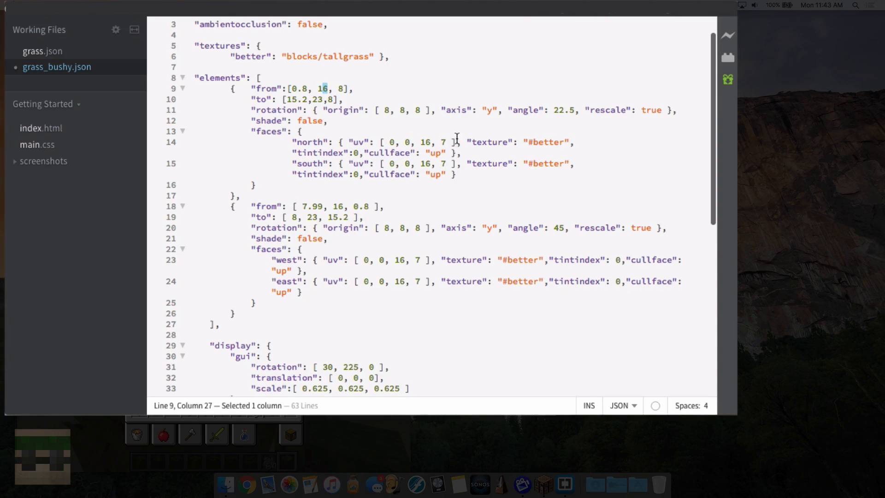
left_click(446, 142)
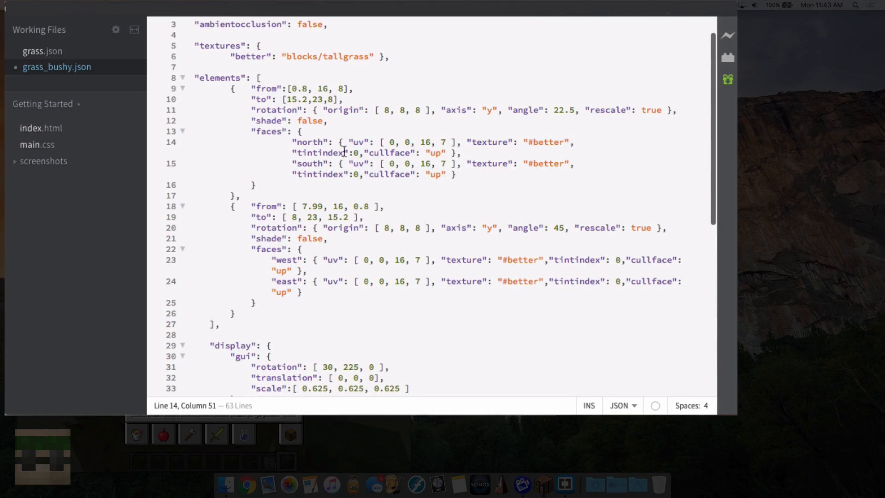
mouse_move(417, 151)
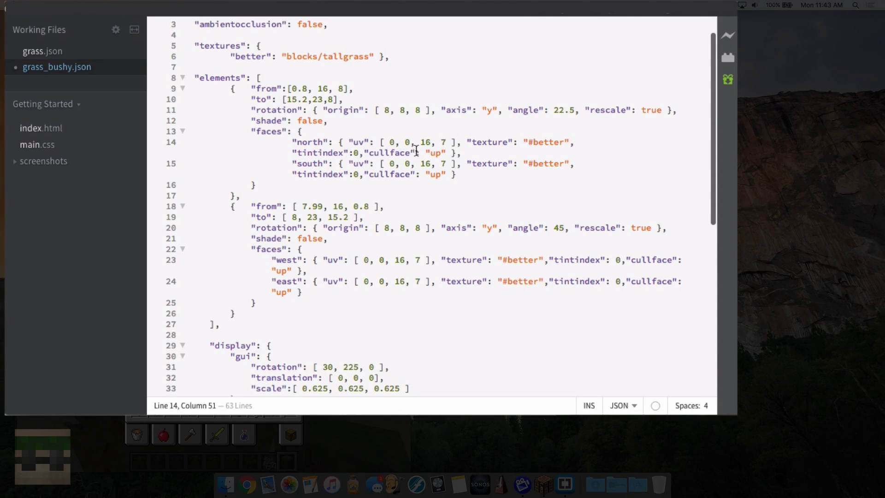
mouse_move(425, 200)
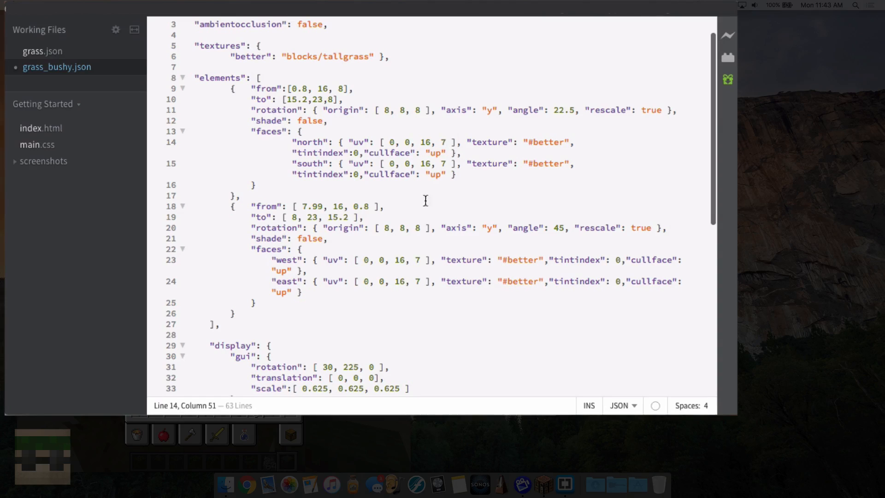
mouse_move(596, 160)
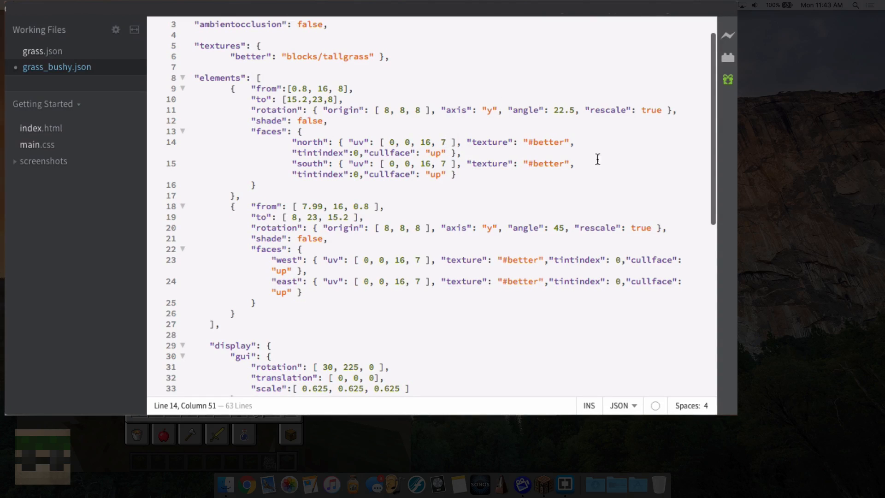
mouse_move(359, 145)
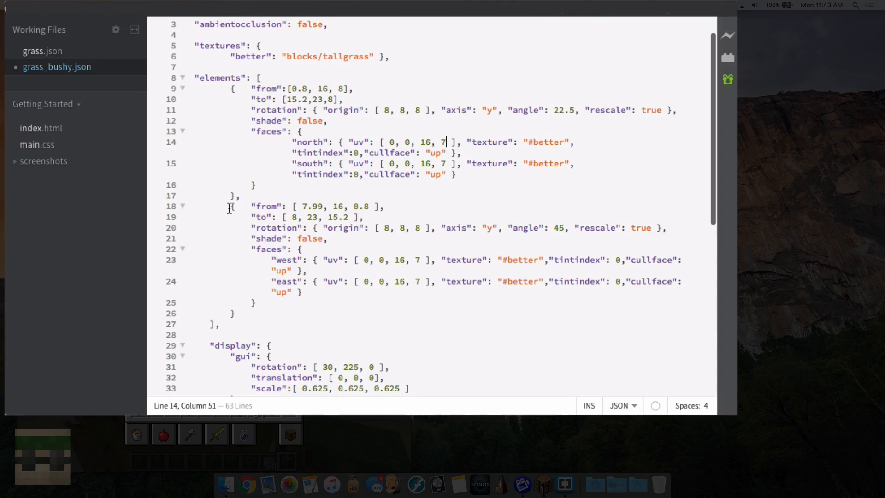
left_click(401, 299)
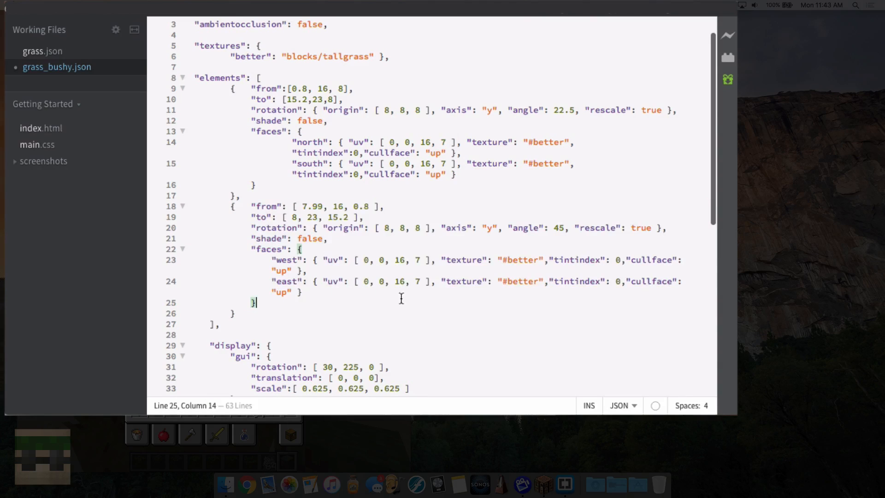
mouse_move(368, 343)
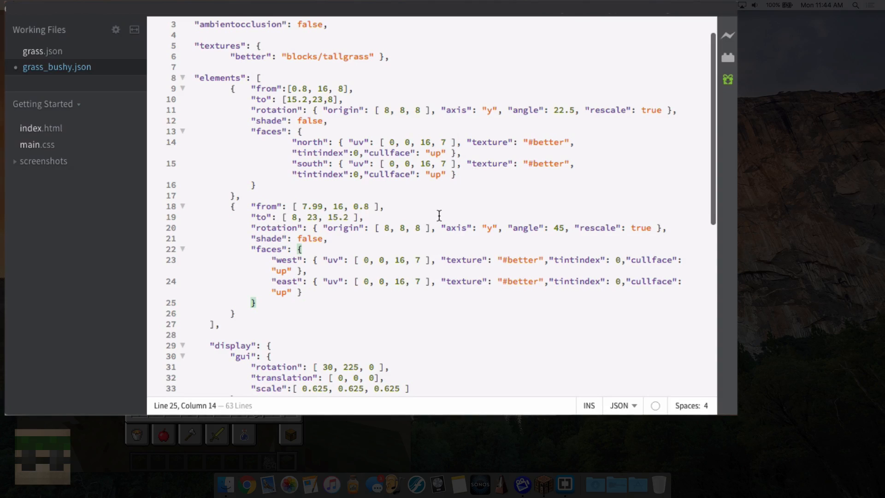
scroll("up", 3)
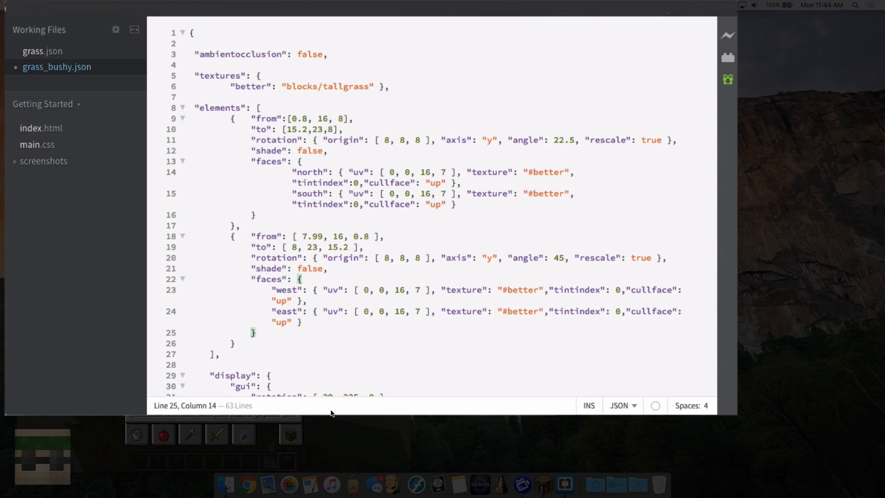
type("d")
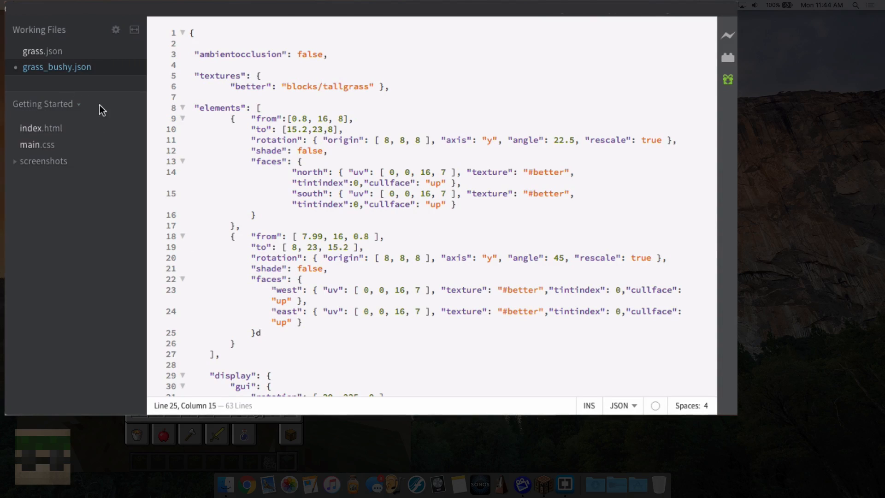